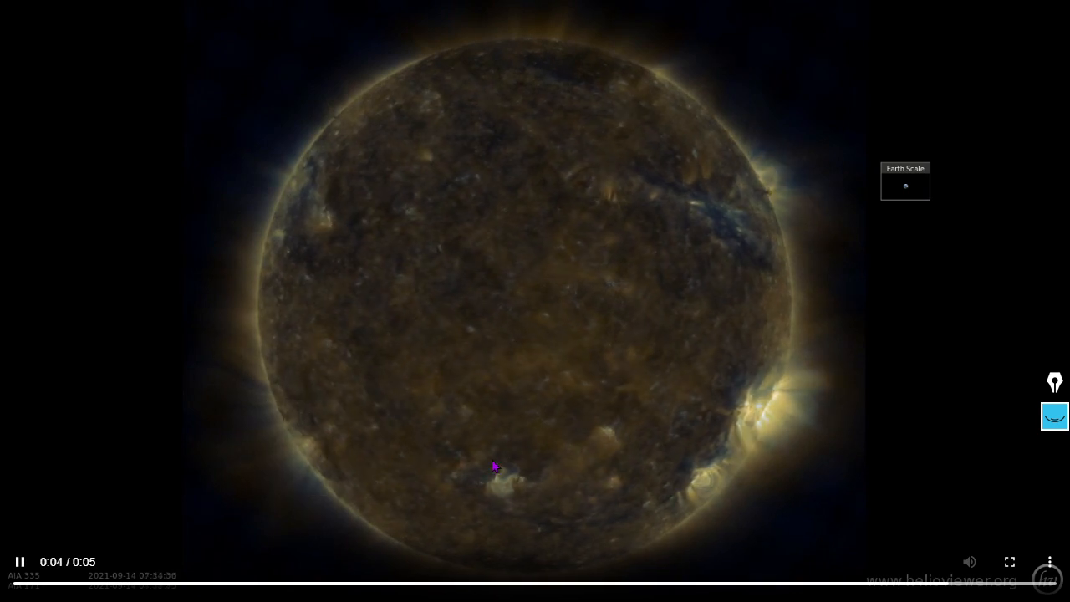
# - Play the AIA 335 movie, then switch the layers to the AIA 1700 and AIA 1600 ultraviolet channels
pyautogui.click(20, 562)
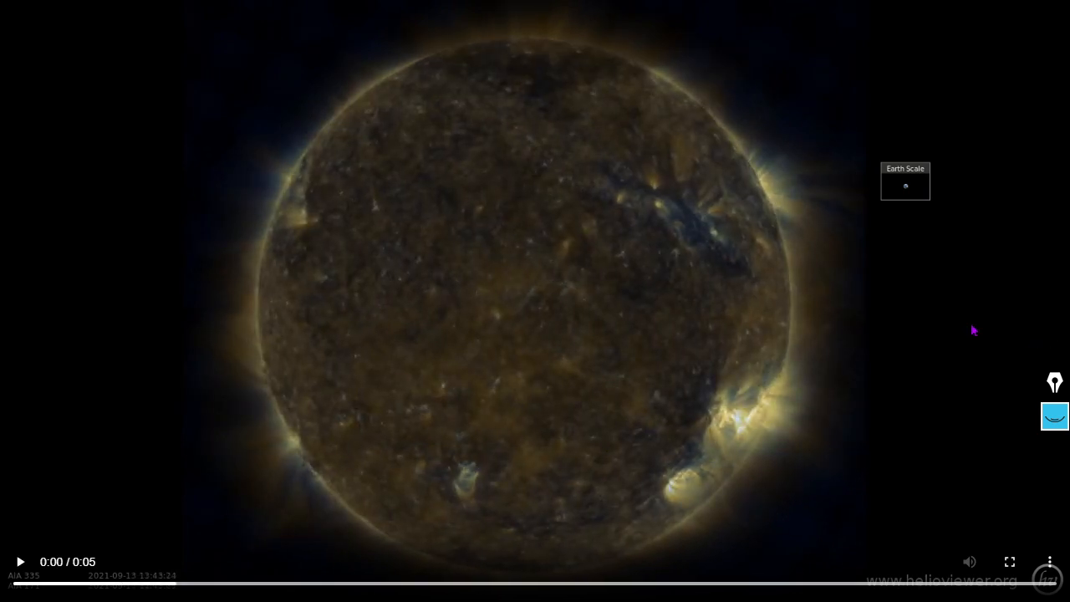
pyautogui.click(20, 562)
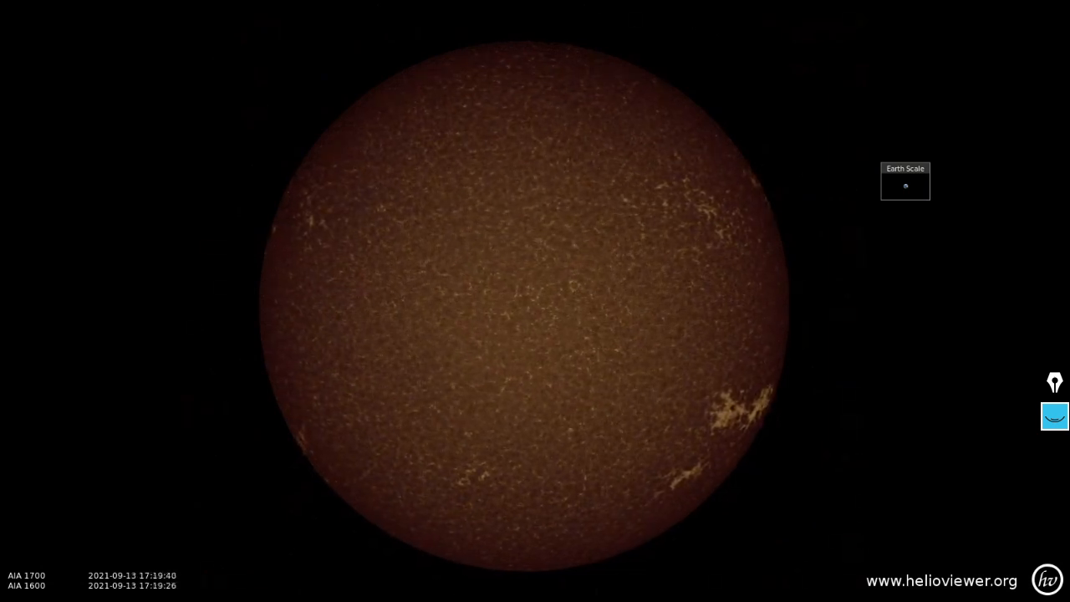
pyautogui.click(536, 302)
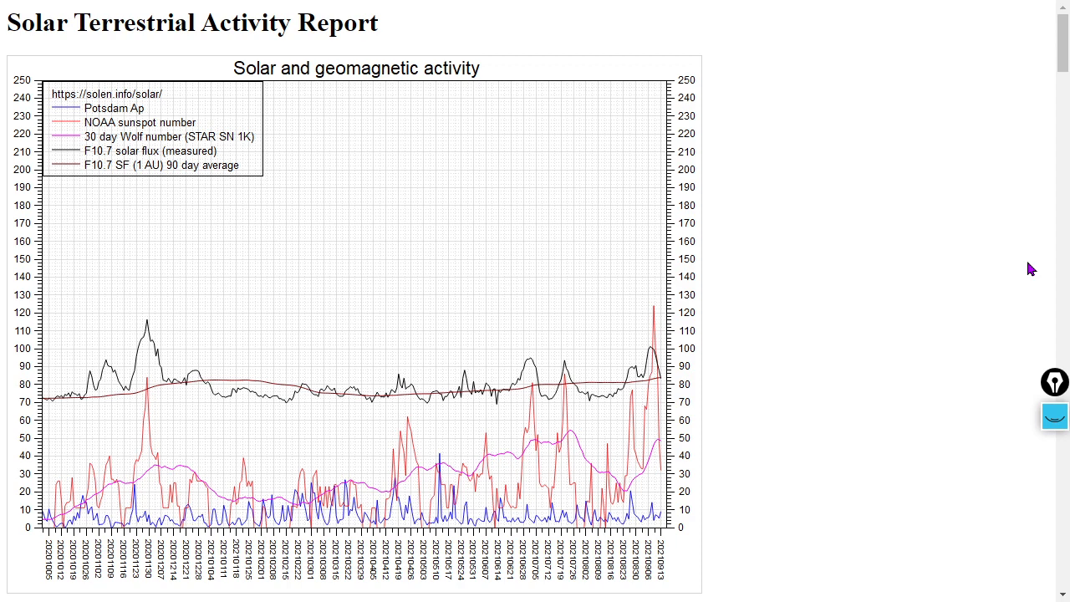
pyautogui.moveTo(821, 347)
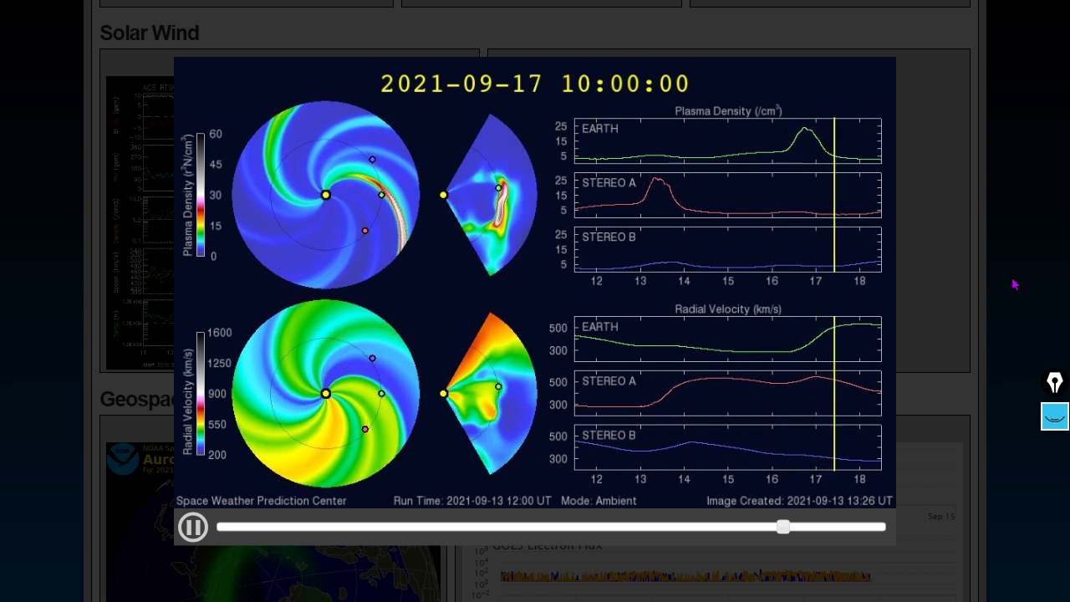
# - Scrub the WSA-ENLIL solar wind prediction animation back and step it forward through the run
pyautogui.moveTo(783, 527); pyautogui.dragTo(850, 527)
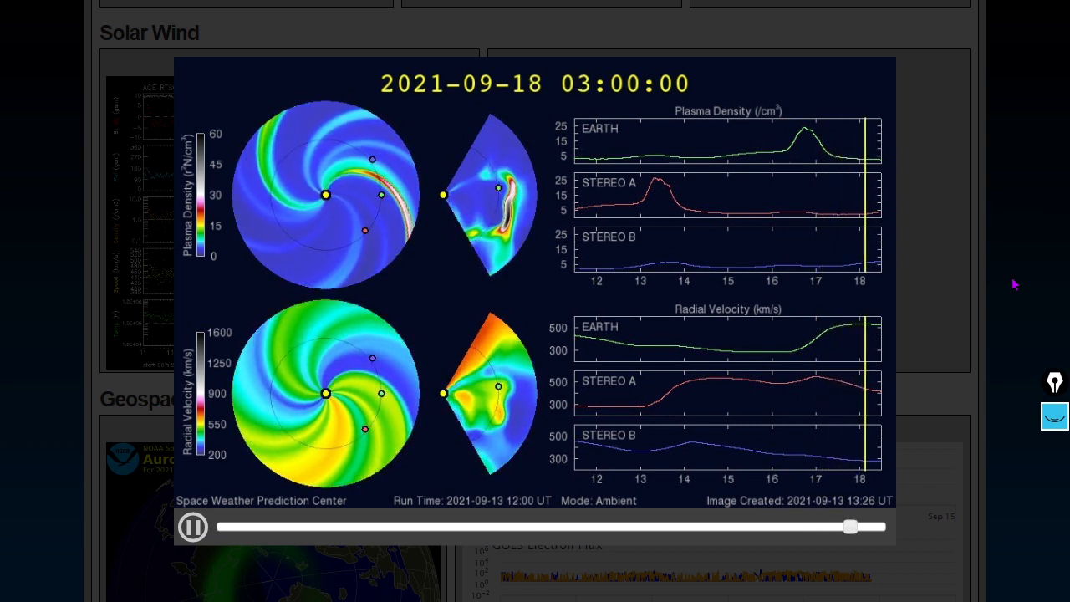
pyautogui.moveTo(851, 527); pyautogui.dragTo(231, 526)
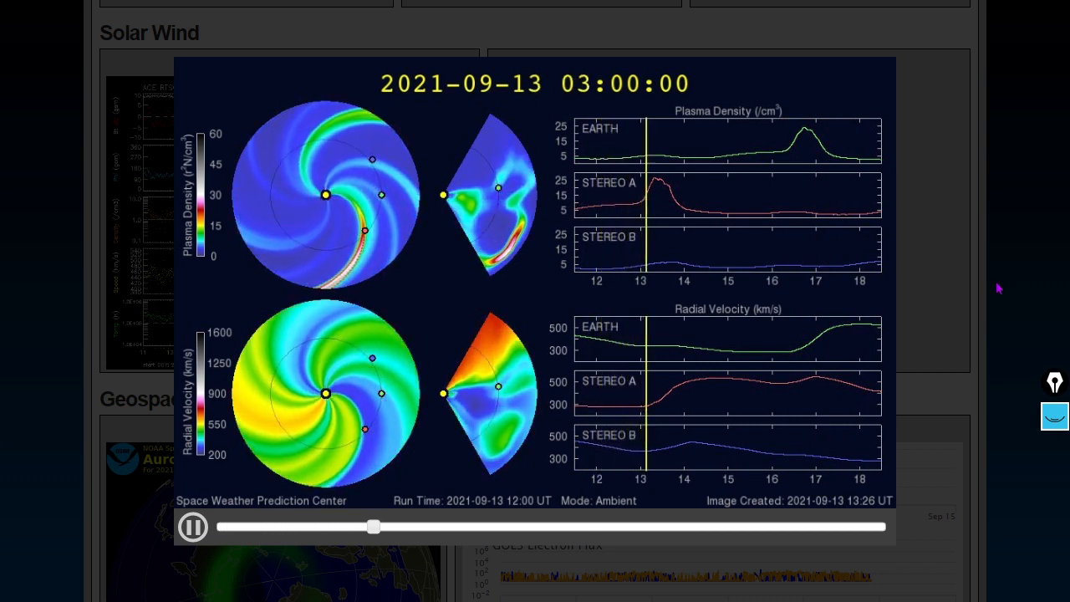
pyautogui.moveTo(375, 527); pyautogui.dragTo(432, 526)
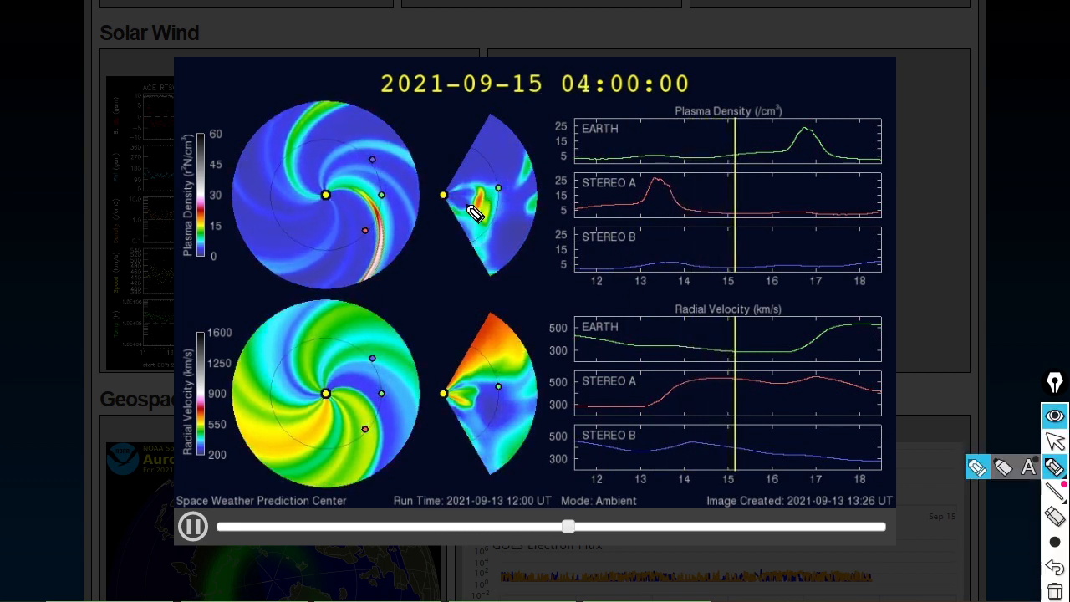
pyautogui.moveTo(568, 525); pyautogui.dragTo(639, 525)
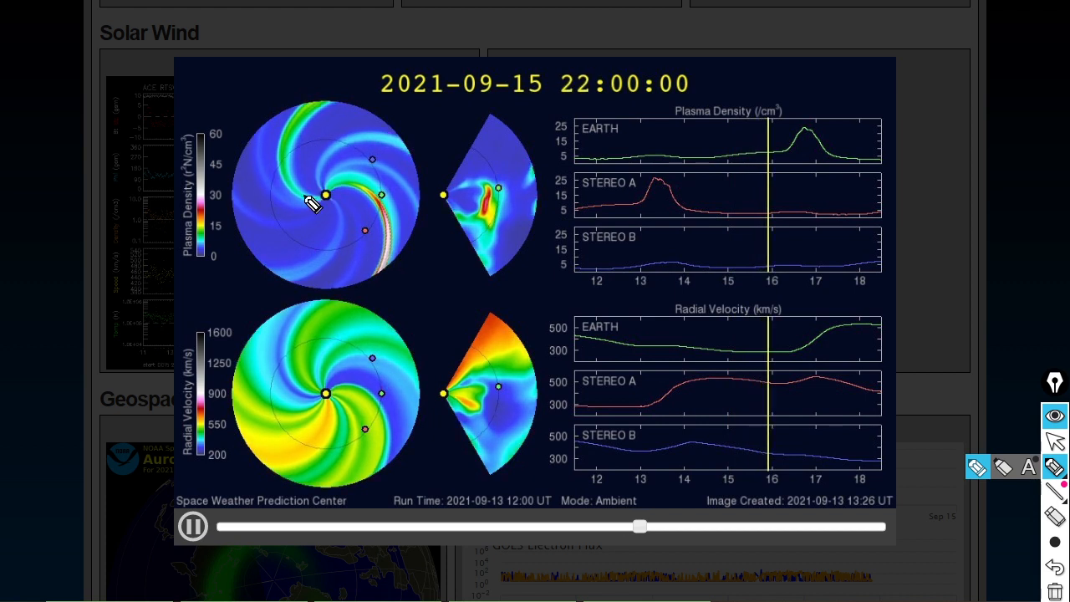
pyautogui.moveTo(639, 525); pyautogui.dragTo(710, 525)
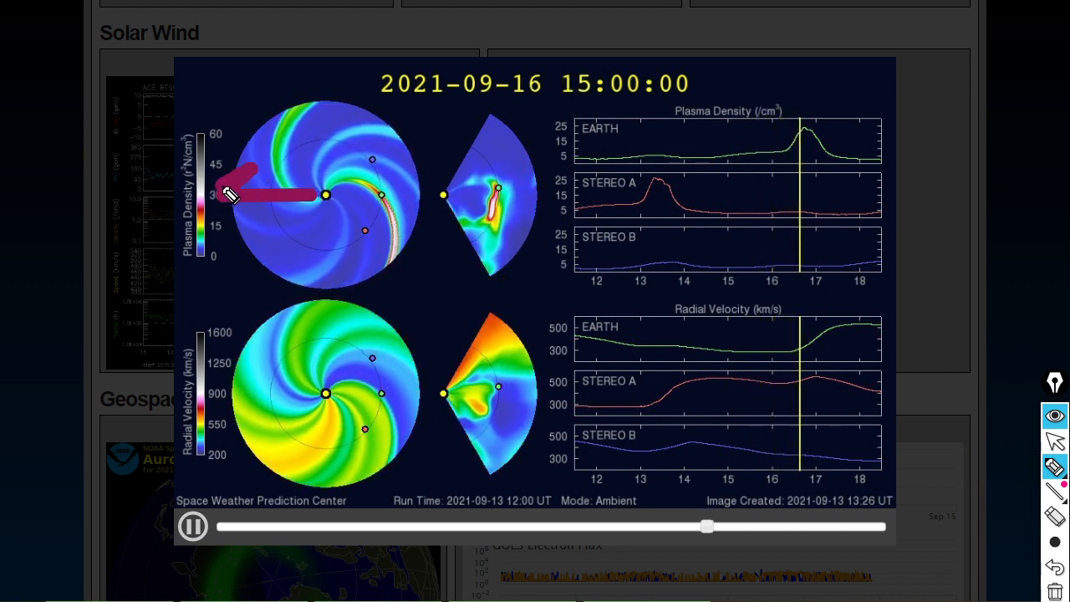
pyautogui.moveTo(707, 525); pyautogui.dragTo(779, 525)
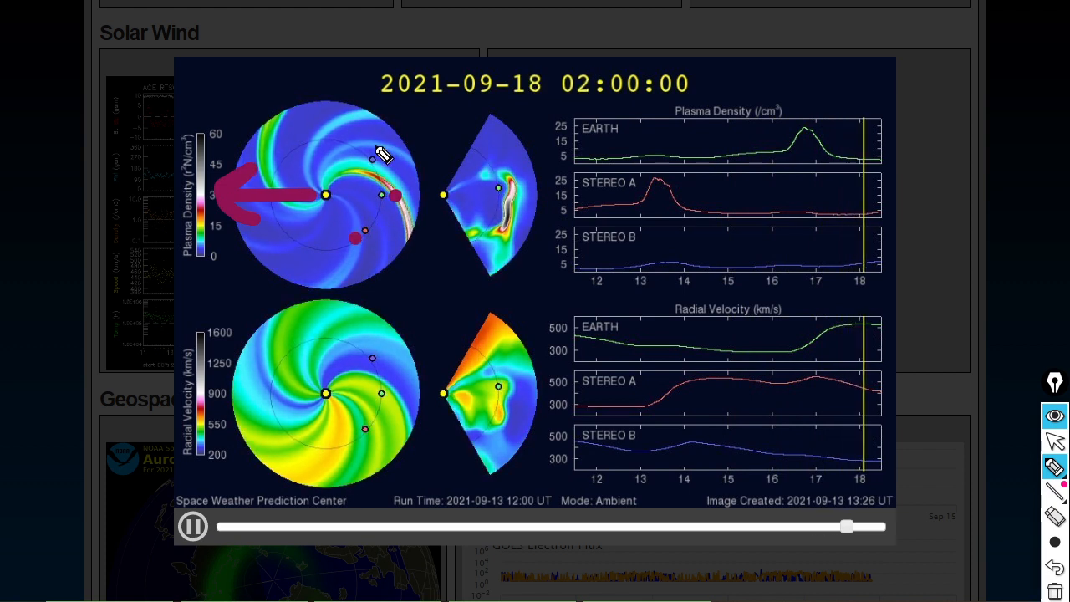
# - Replay the WSA-ENLIL animation from the start twice more before closing the enlarged view
pyautogui.moveTo(846, 527); pyautogui.dragTo(221, 527)
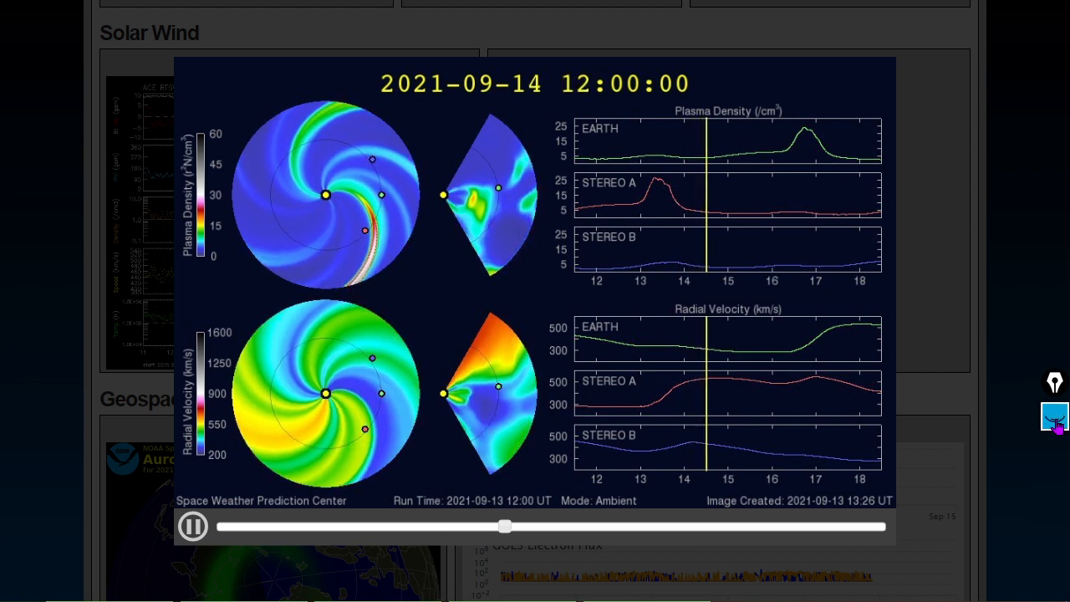
pyautogui.moveTo(505, 525); pyautogui.dragTo(572, 525)
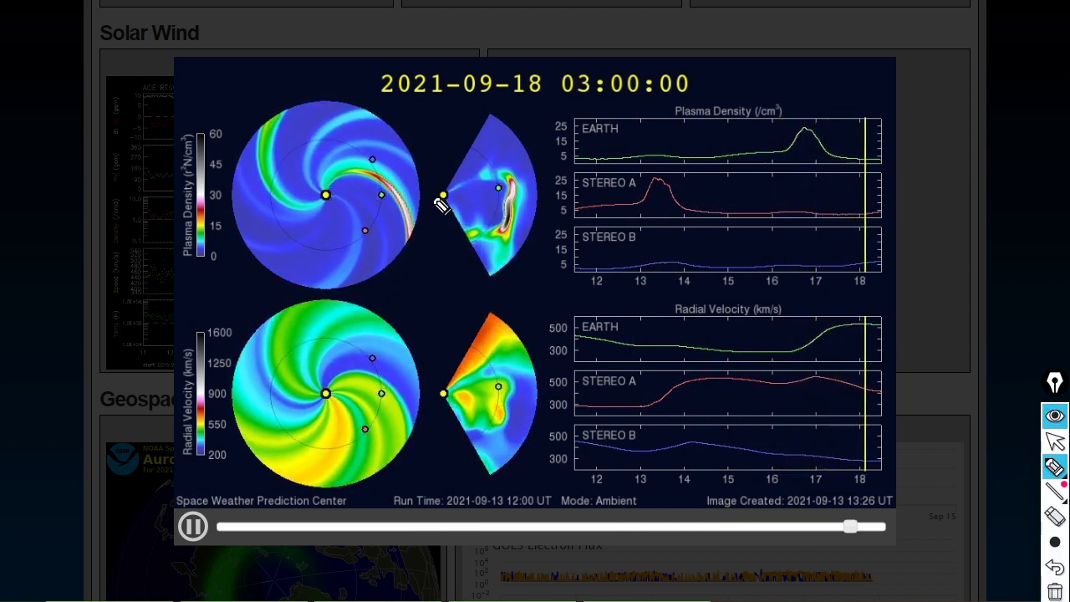
pyautogui.moveTo(849, 526); pyautogui.dragTo(231, 525)
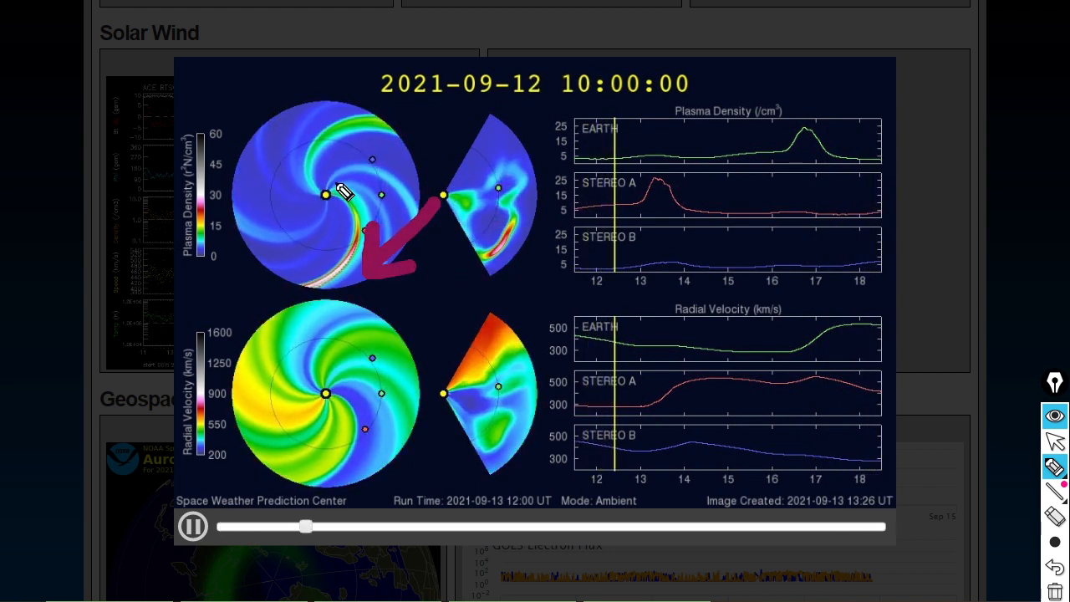
pyautogui.moveTo(306, 525); pyautogui.dragTo(374, 525)
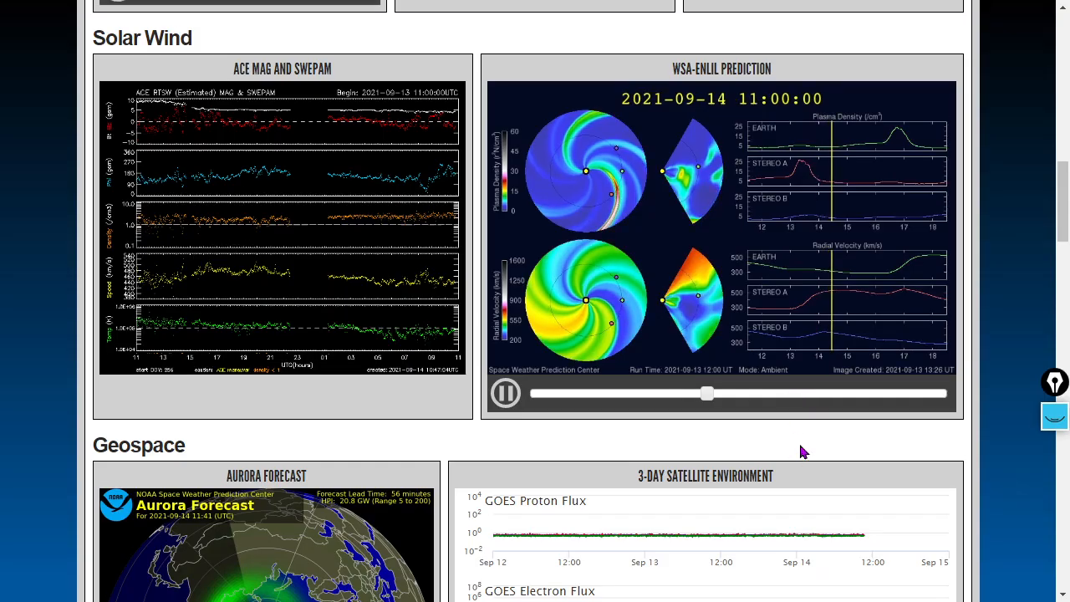
# - Scroll back to the dashboard top showing NOAA scale conditions, overview charts and 3-day forecast
pyautogui.scroll(3)
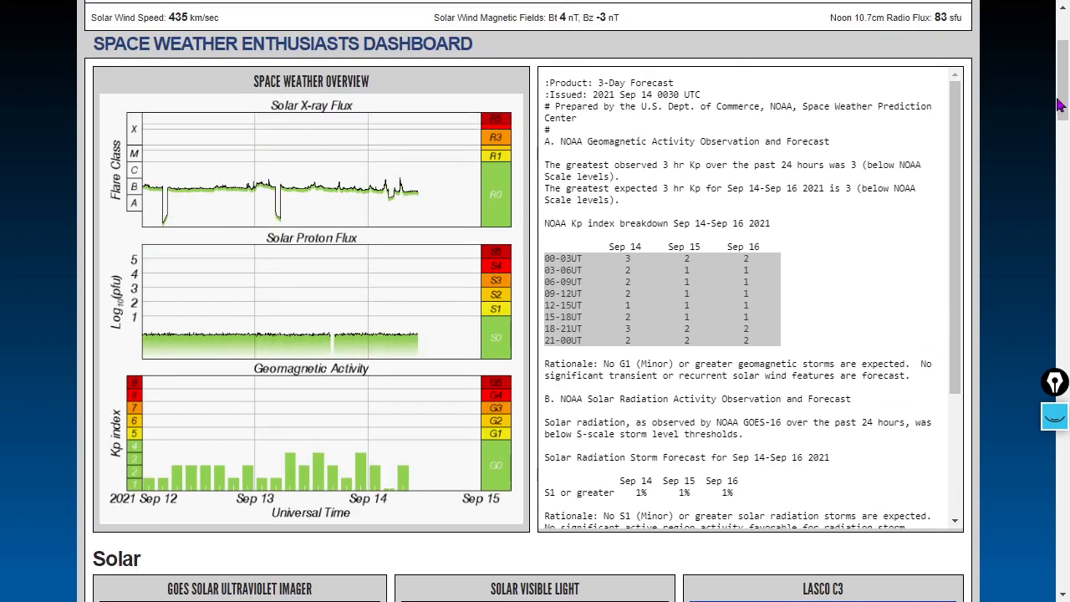
pyautogui.scroll(3)
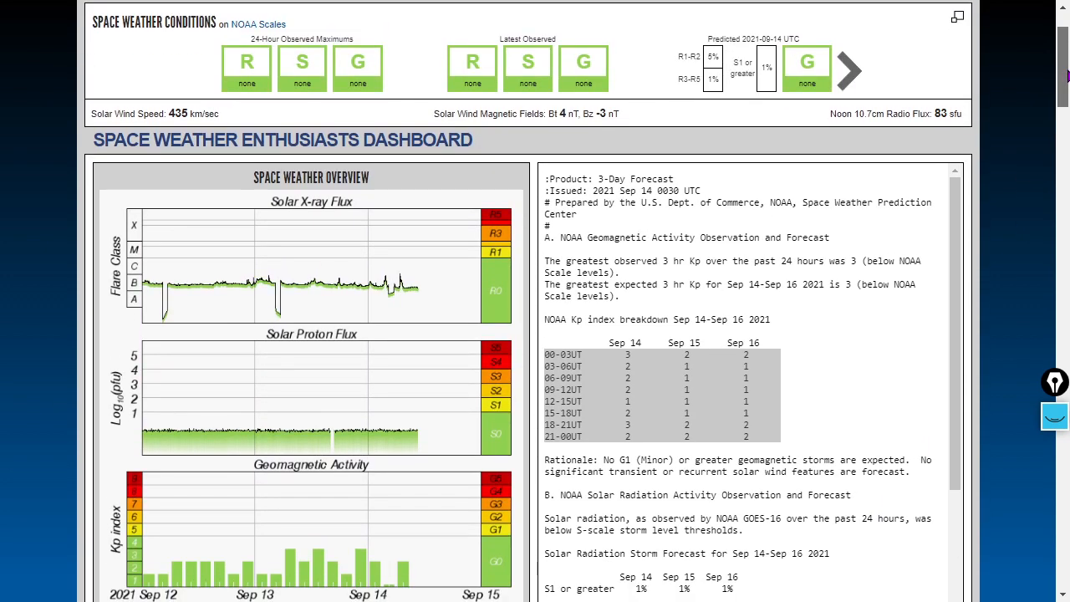
pyautogui.moveTo(1033, 111)
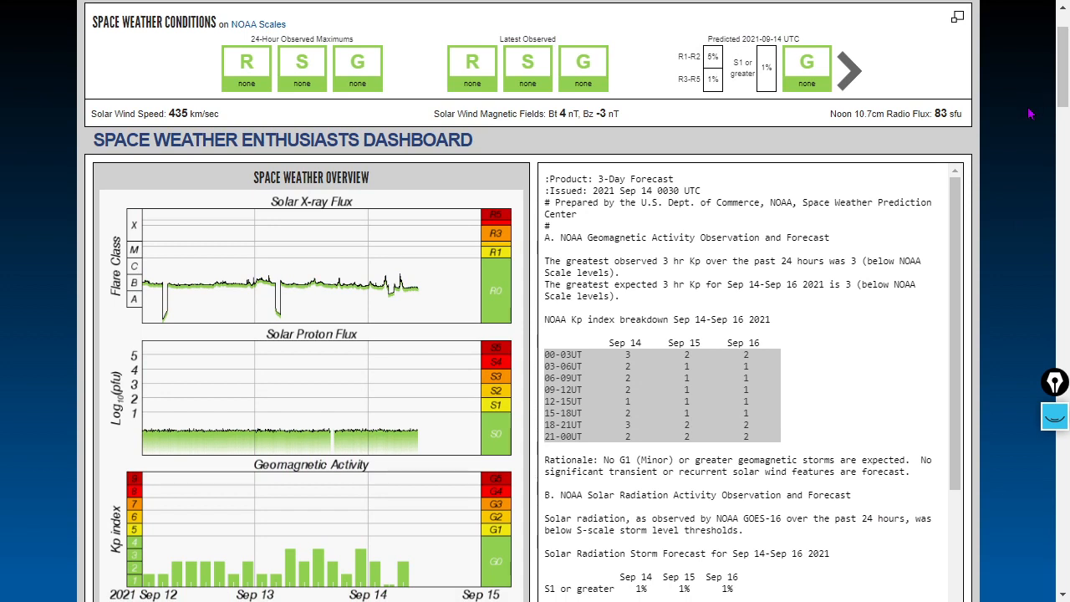
pyautogui.moveTo(1020, 144)
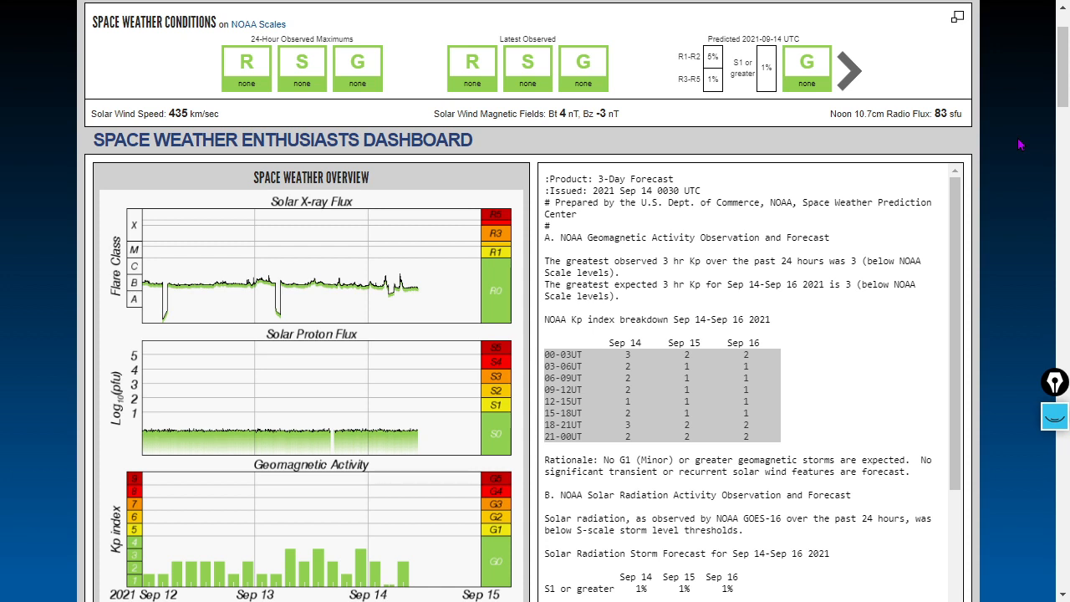
pyautogui.moveTo(1017, 159)
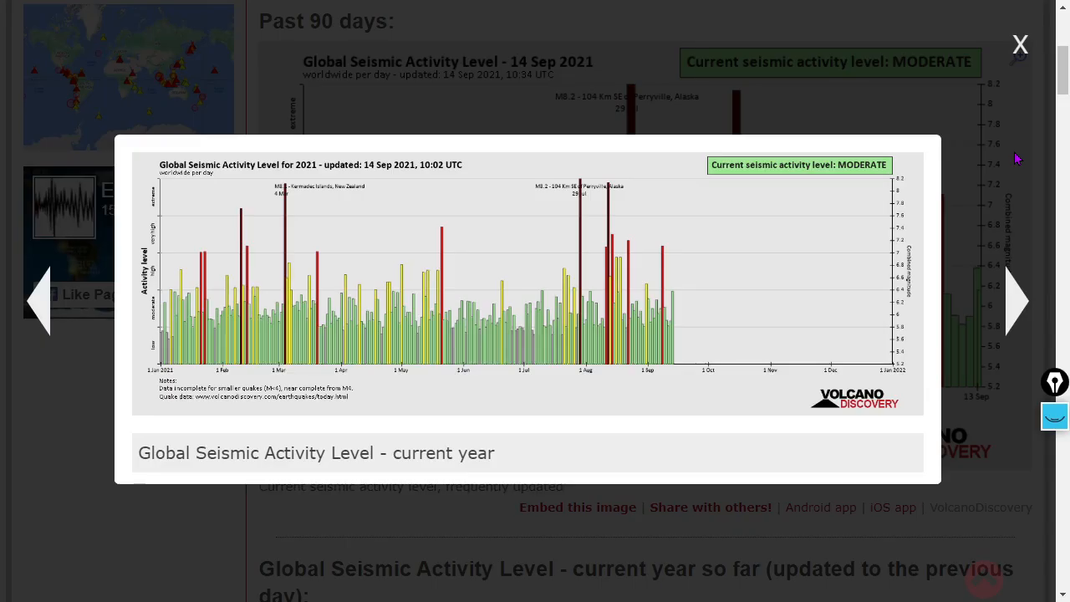
pyautogui.moveTo(1010, 181)
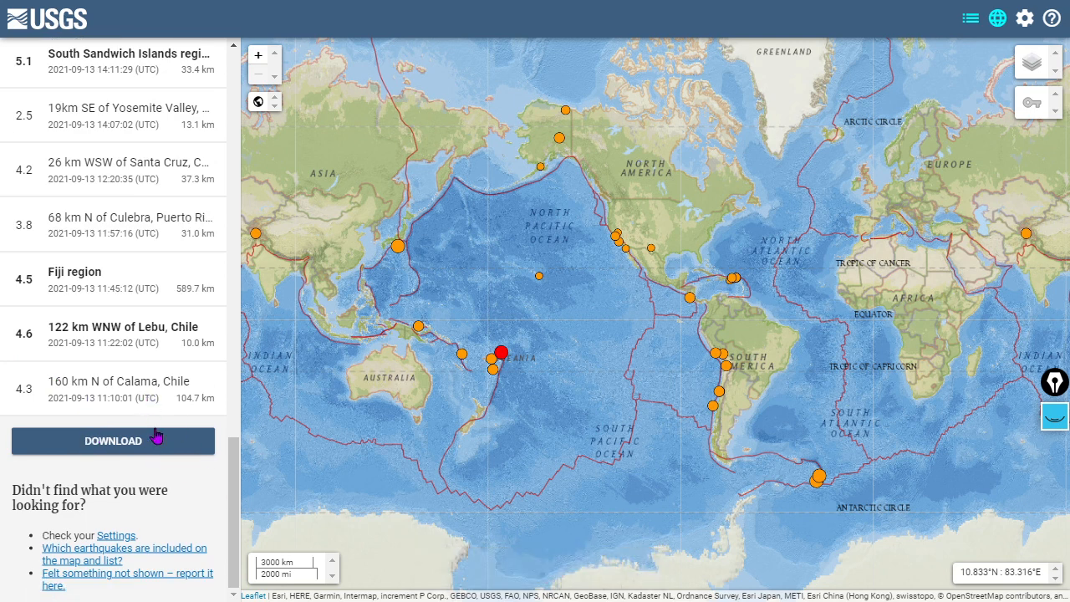
pyautogui.moveTo(167, 400)
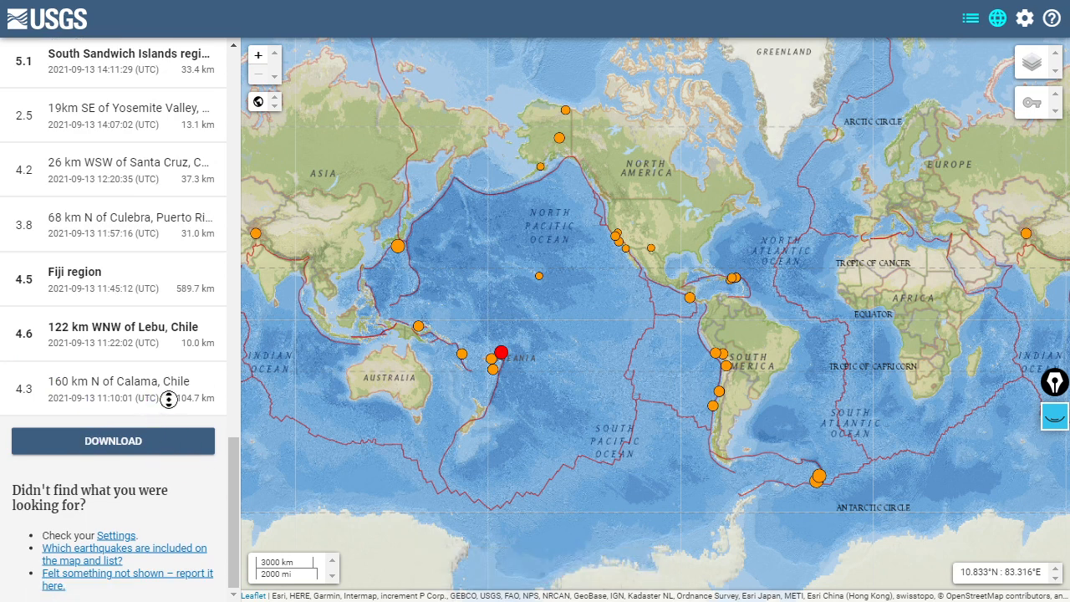
pyautogui.moveTo(117, 365)
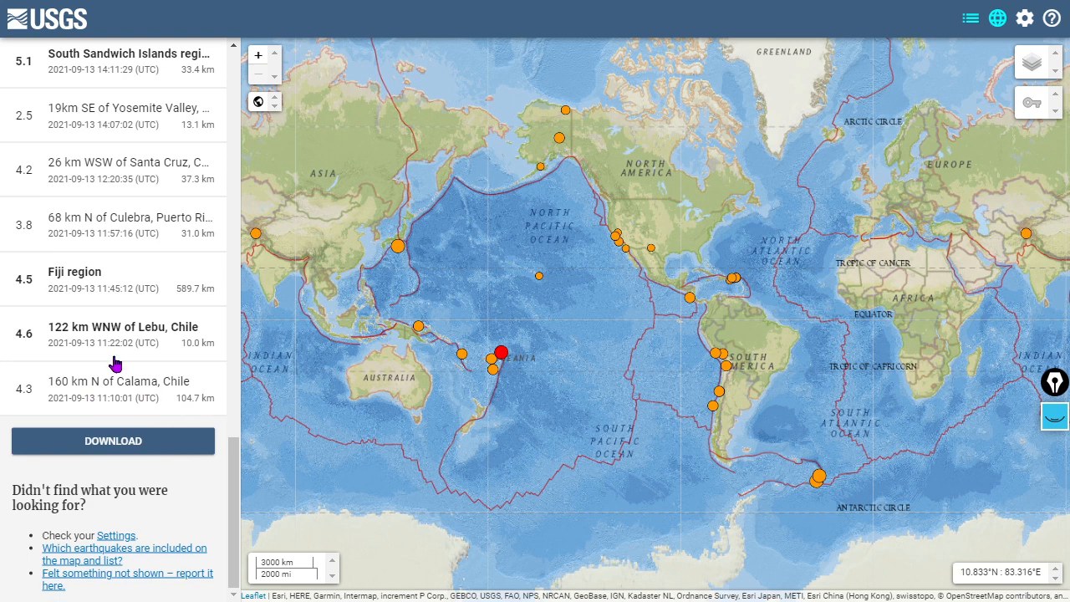
pyautogui.moveTo(124, 291)
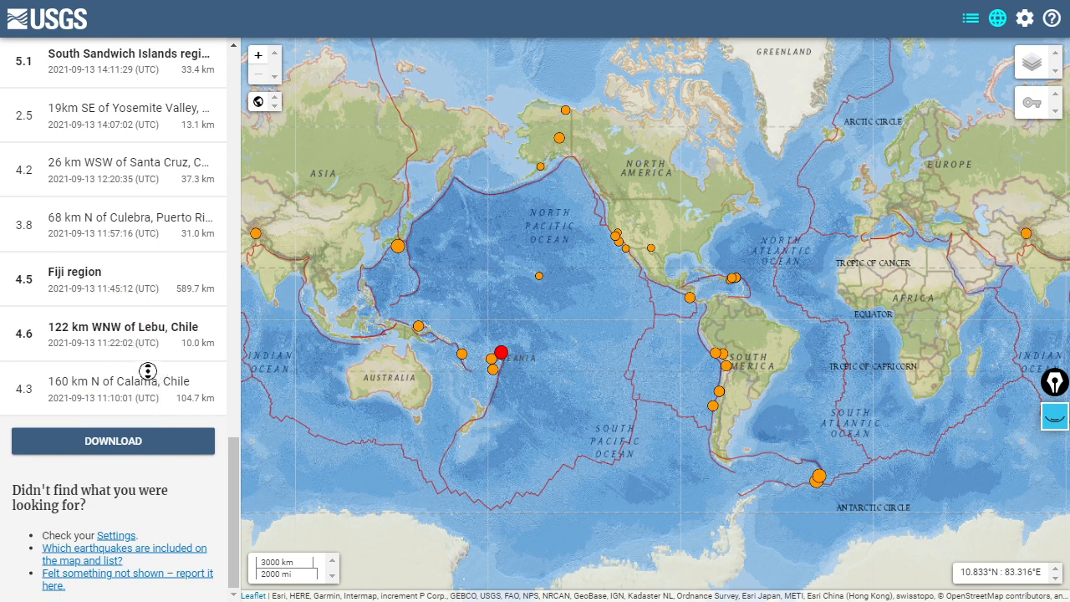
pyautogui.scroll(3)
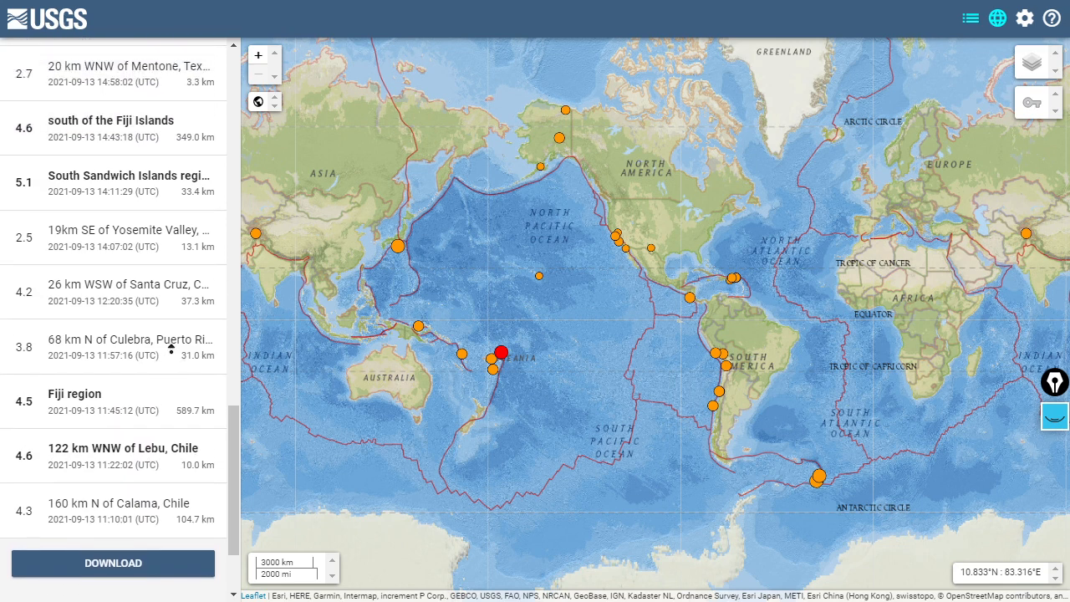
pyautogui.scroll(3)
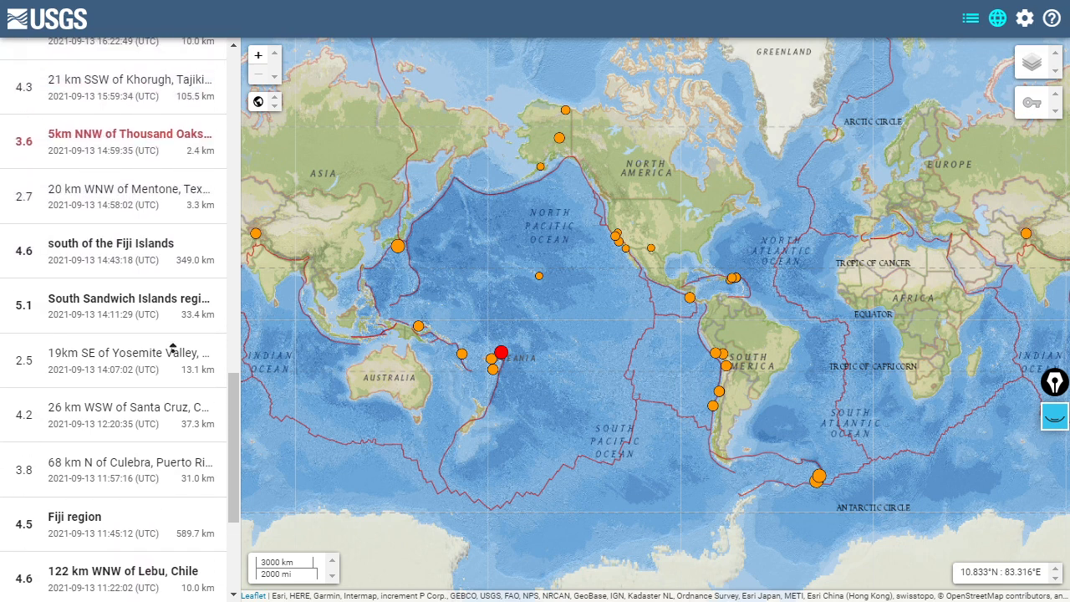
pyautogui.scroll(3)
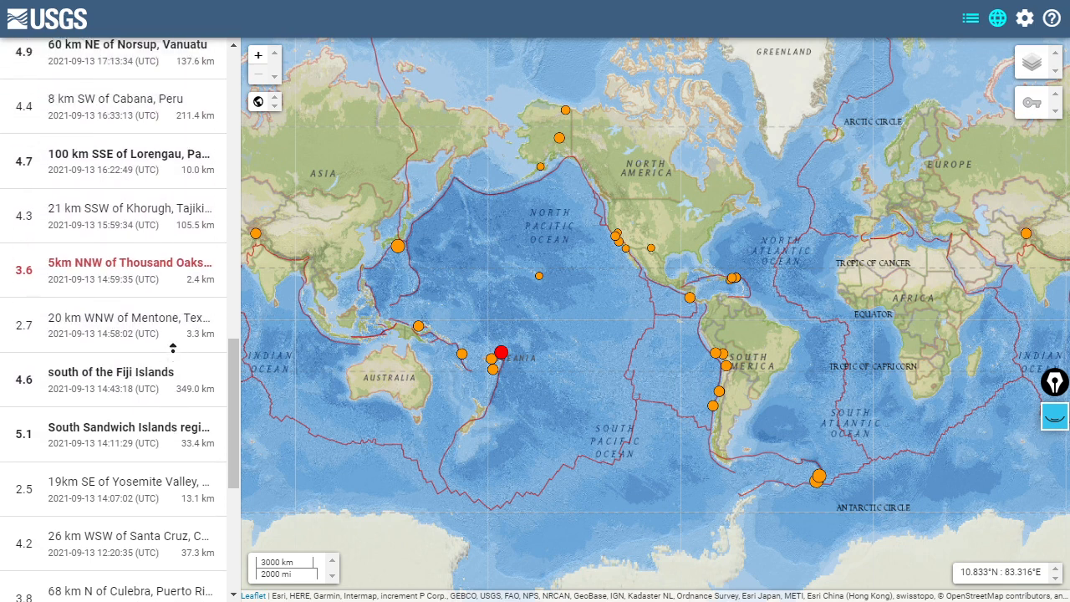
pyautogui.scroll(3)
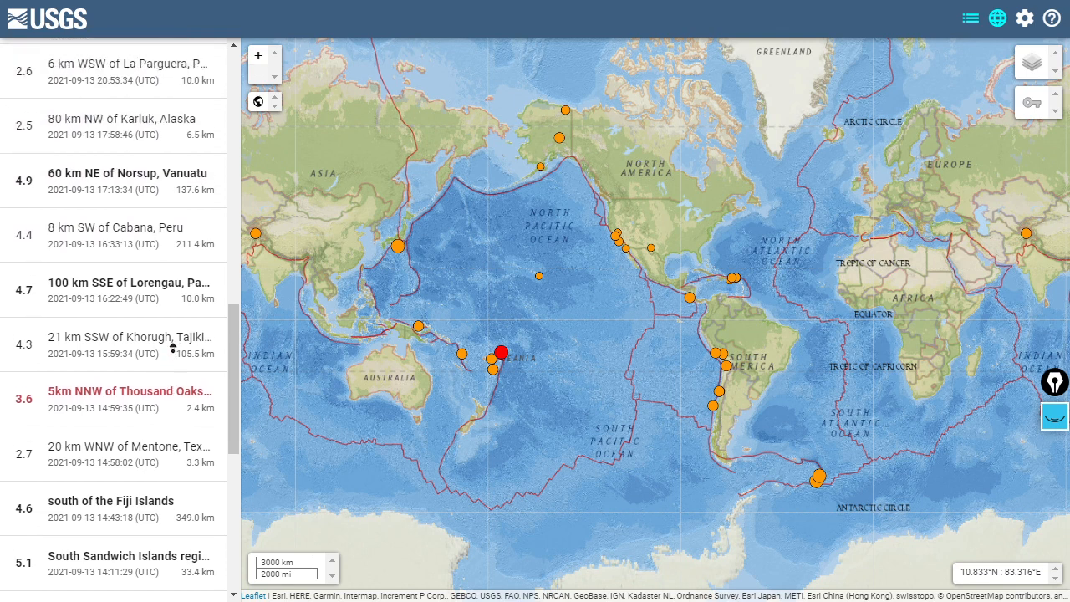
pyautogui.scroll(3)
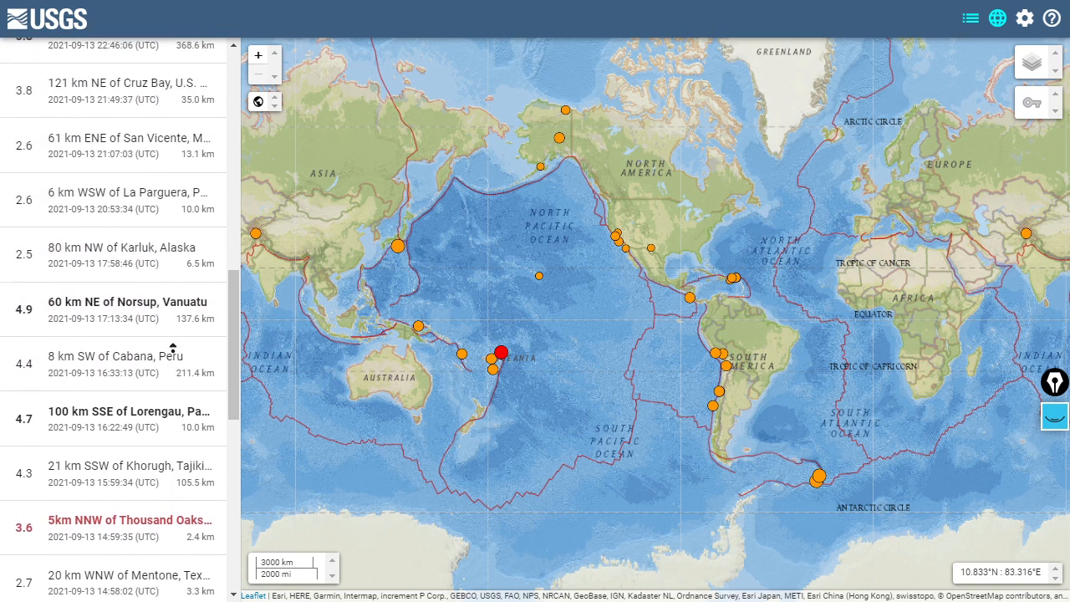
pyautogui.scroll(3)
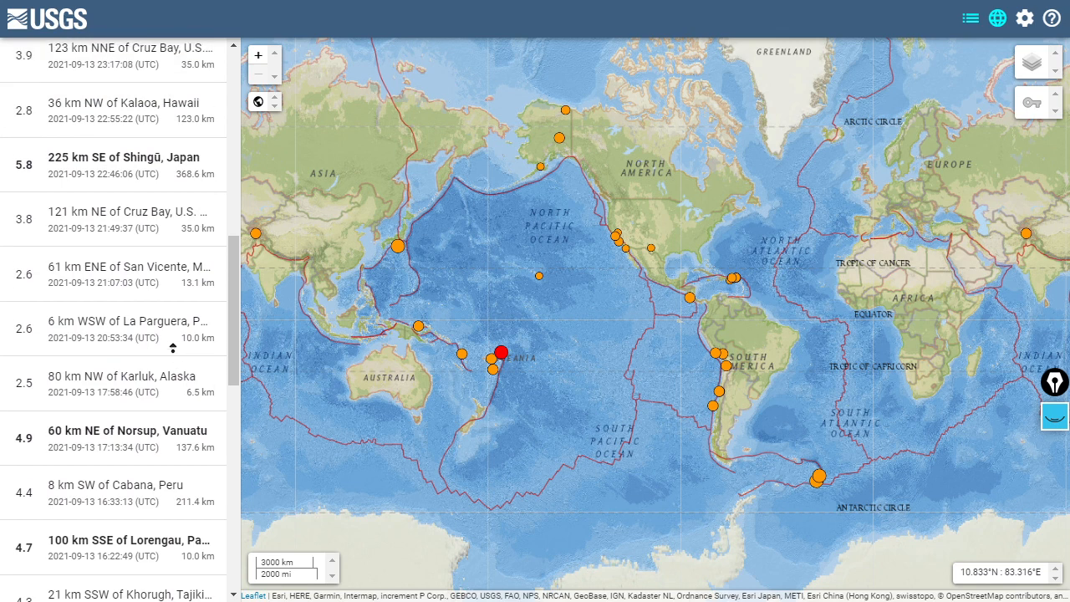
pyautogui.scroll(3)
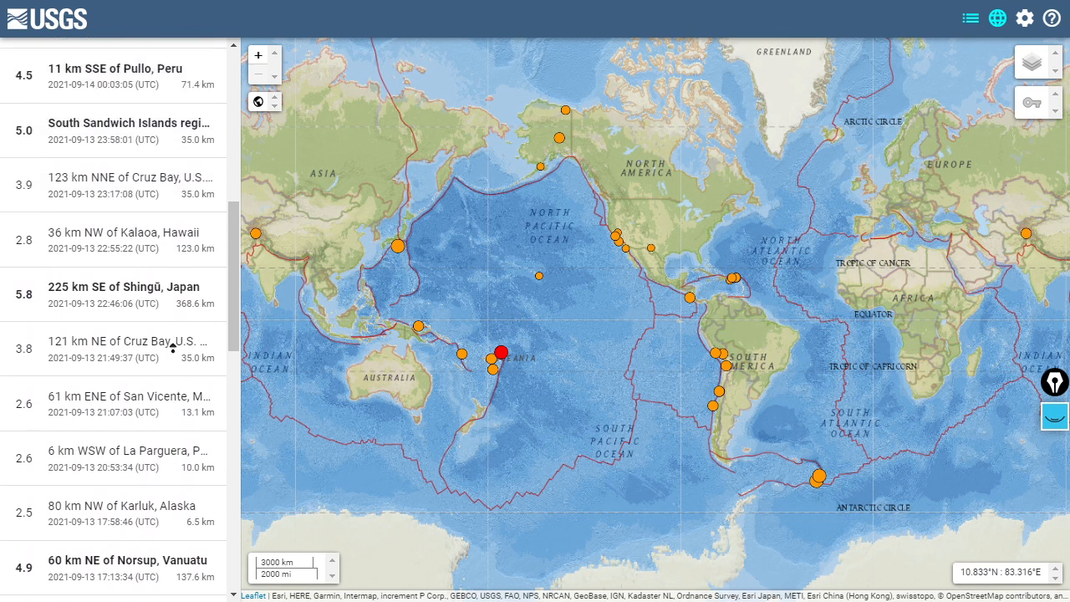
pyautogui.scroll(3)
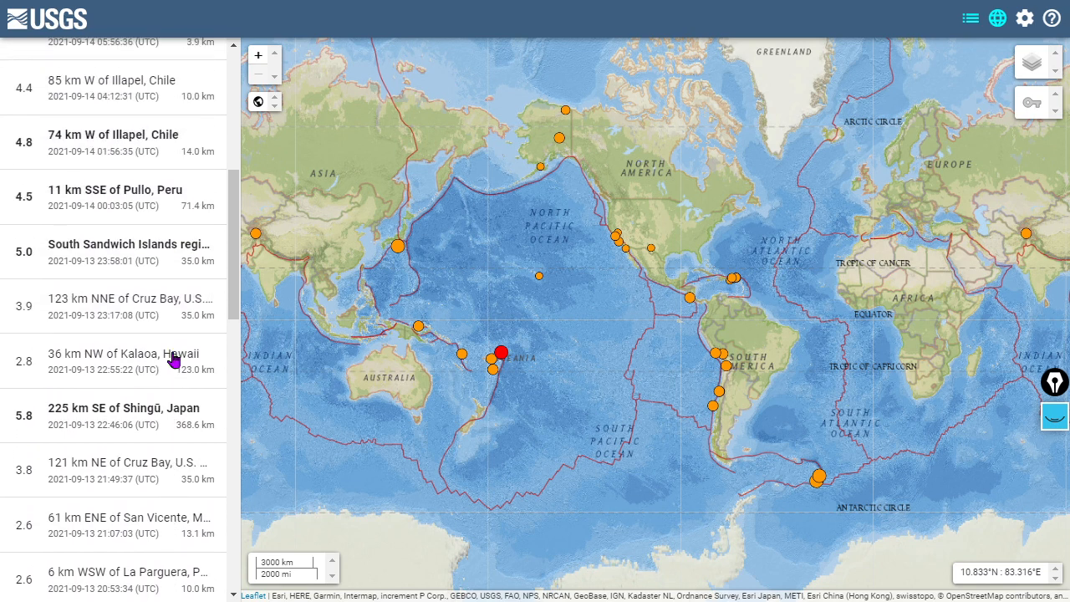
pyautogui.click(111, 415)
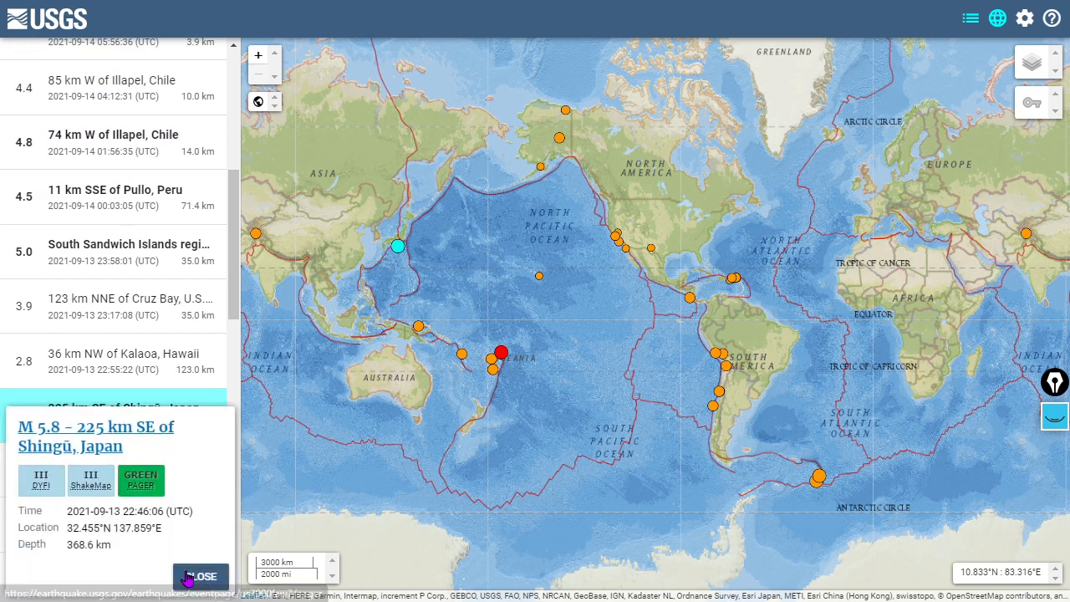
pyautogui.moveTo(201, 577)
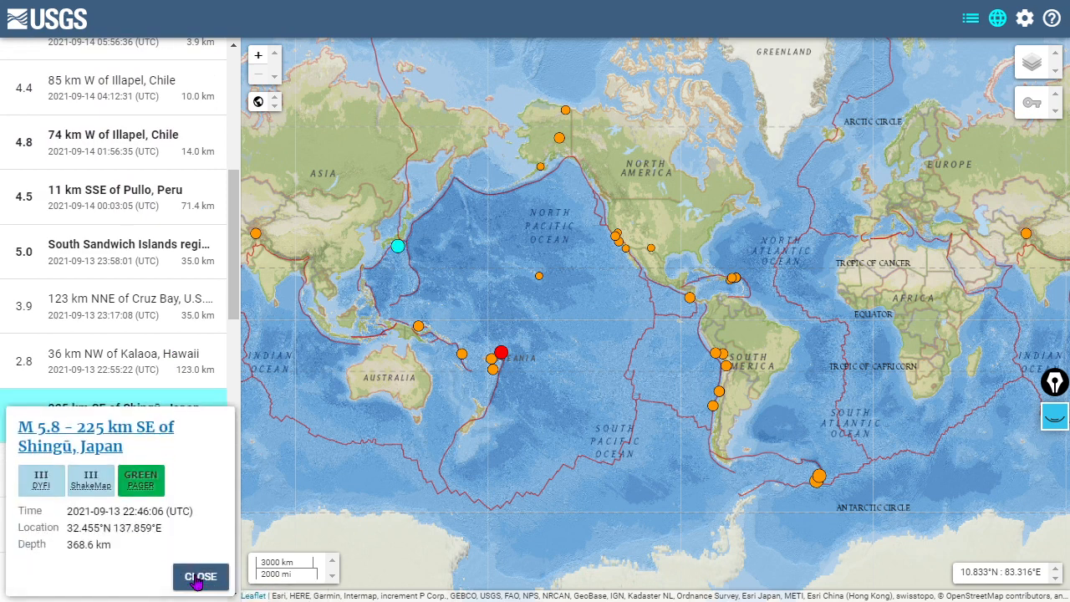
pyautogui.click(201, 576)
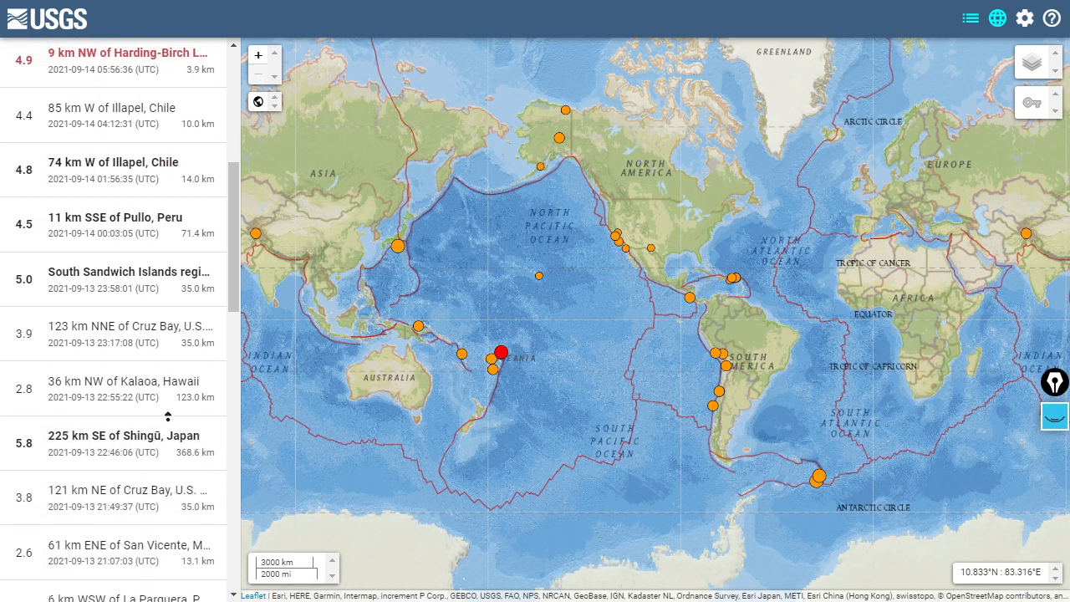
pyautogui.scroll(3)
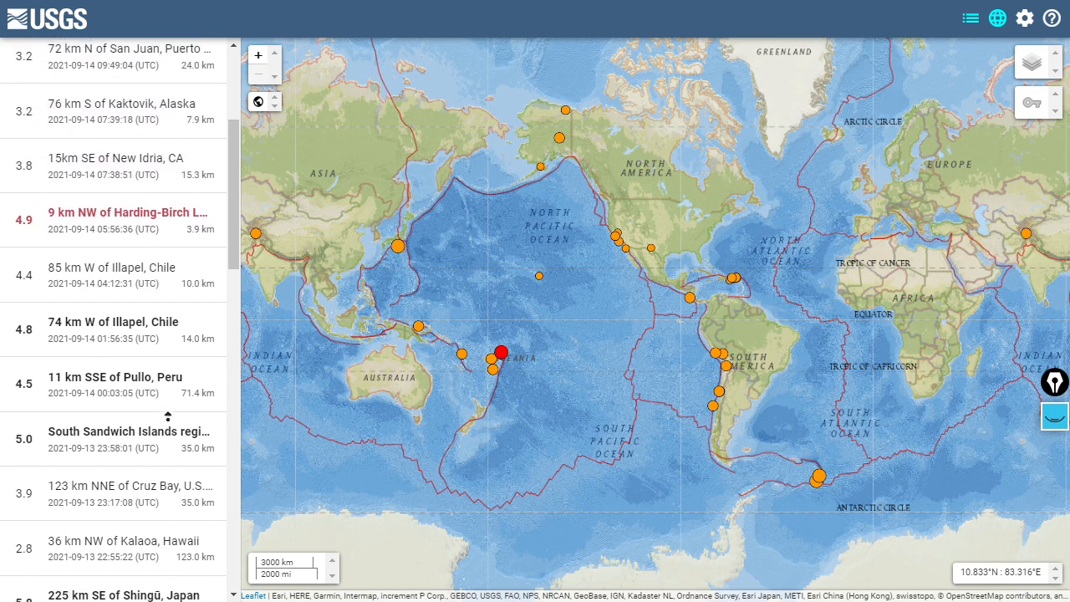
pyautogui.scroll(3)
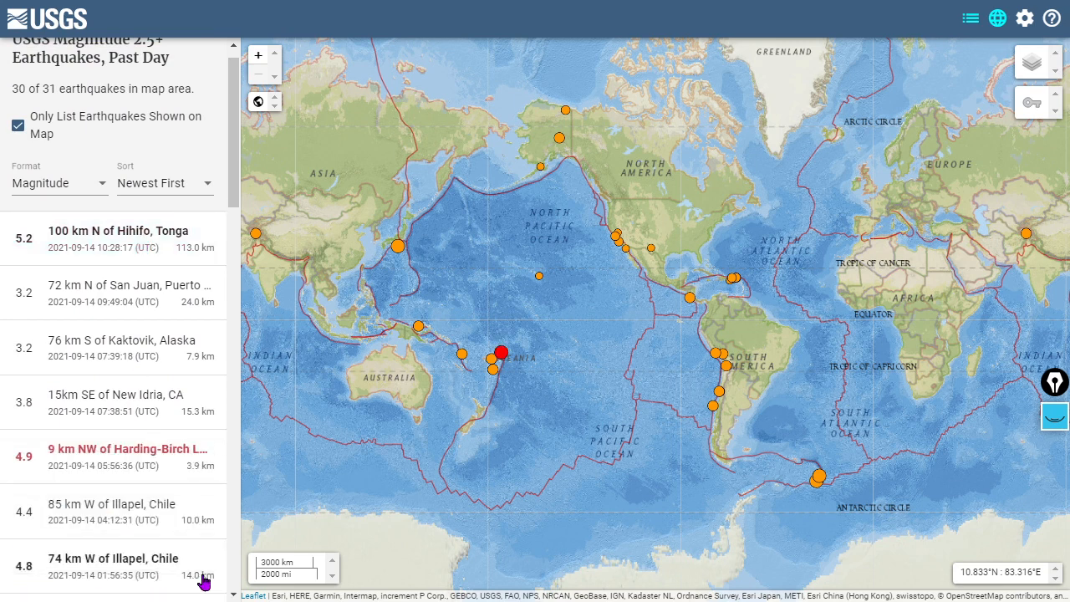
pyautogui.click(113, 238)
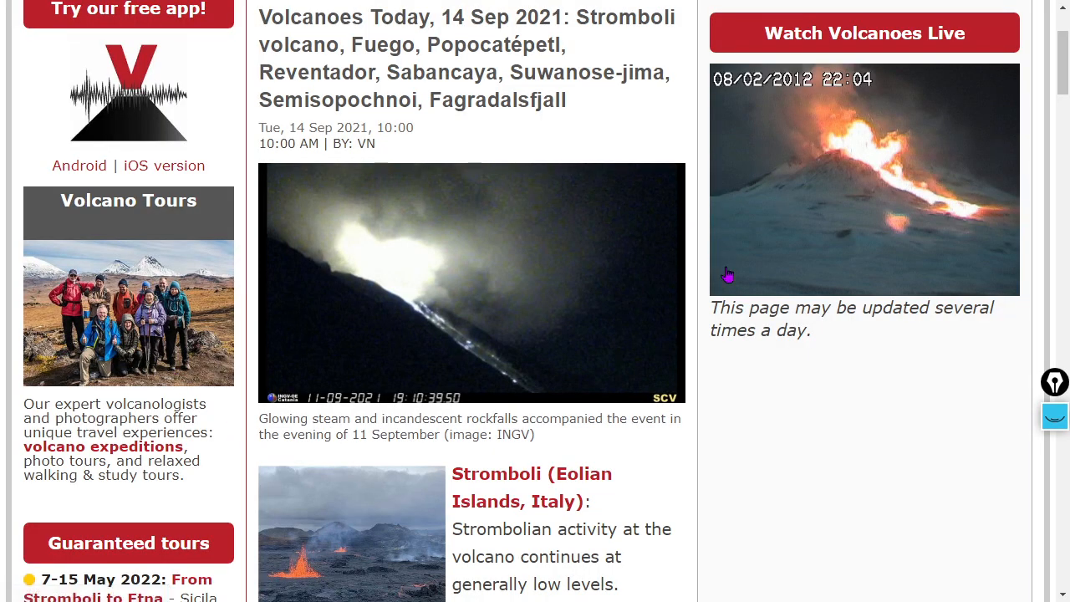
# - Scroll down the VolcanoDiscovery news page through the first current eruption reports
pyautogui.scroll(-3)
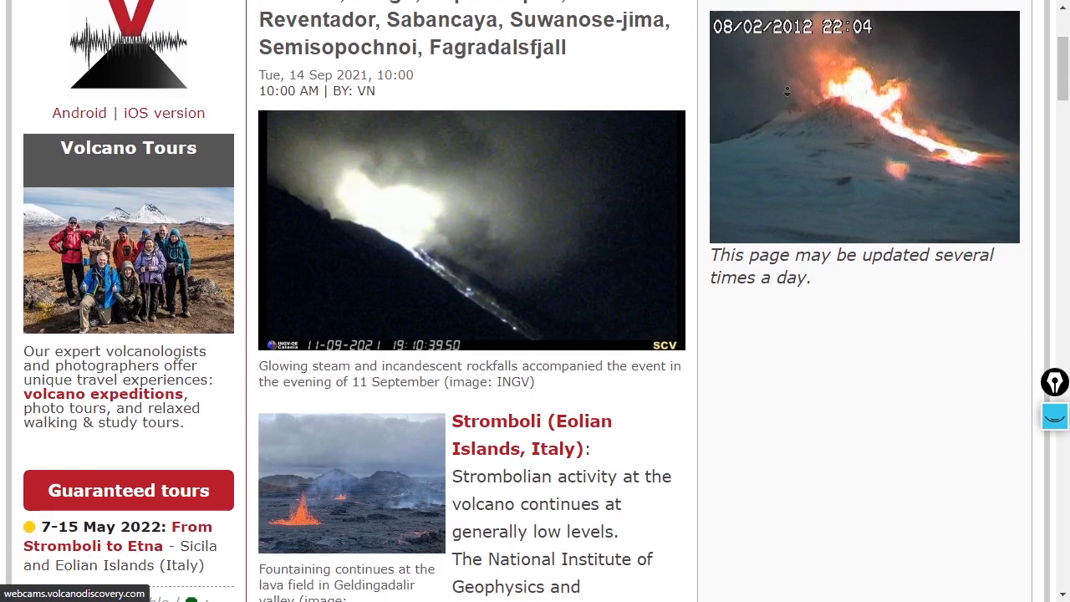
pyautogui.scroll(-3)
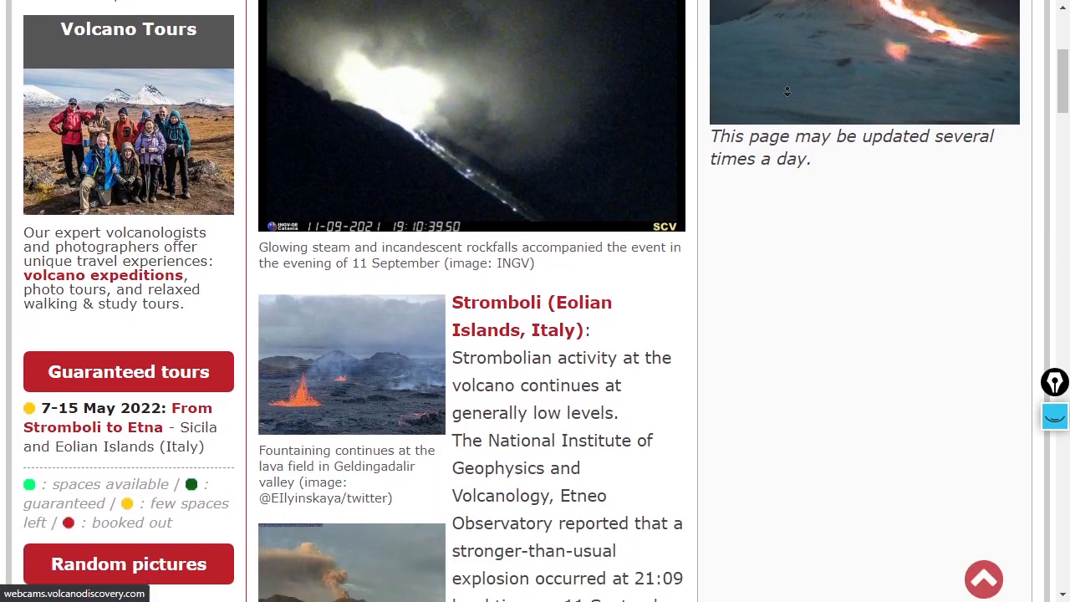
pyautogui.scroll(-3)
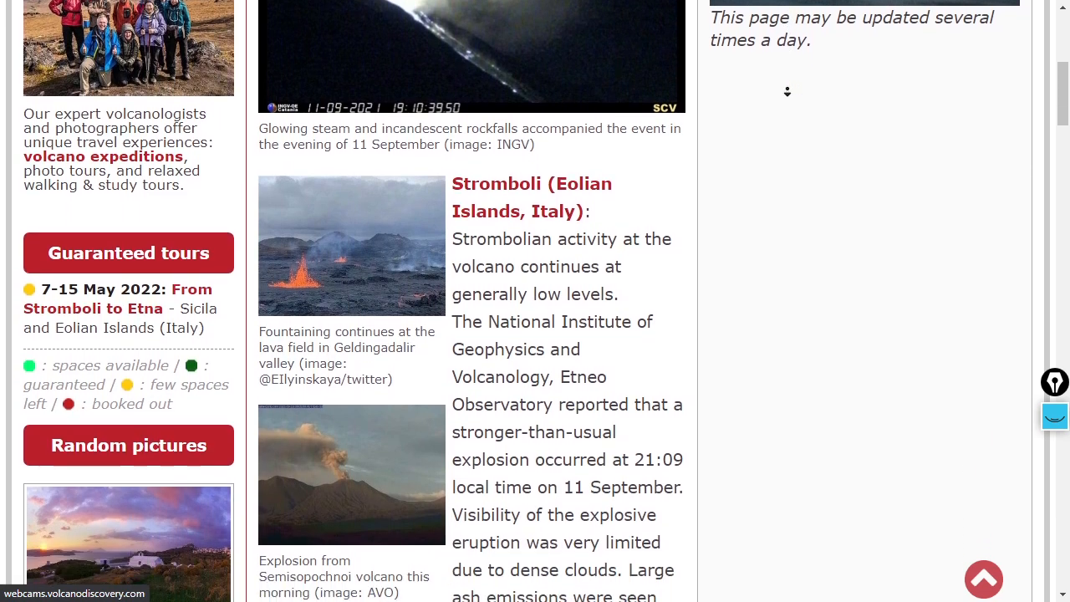
pyautogui.scroll(-3)
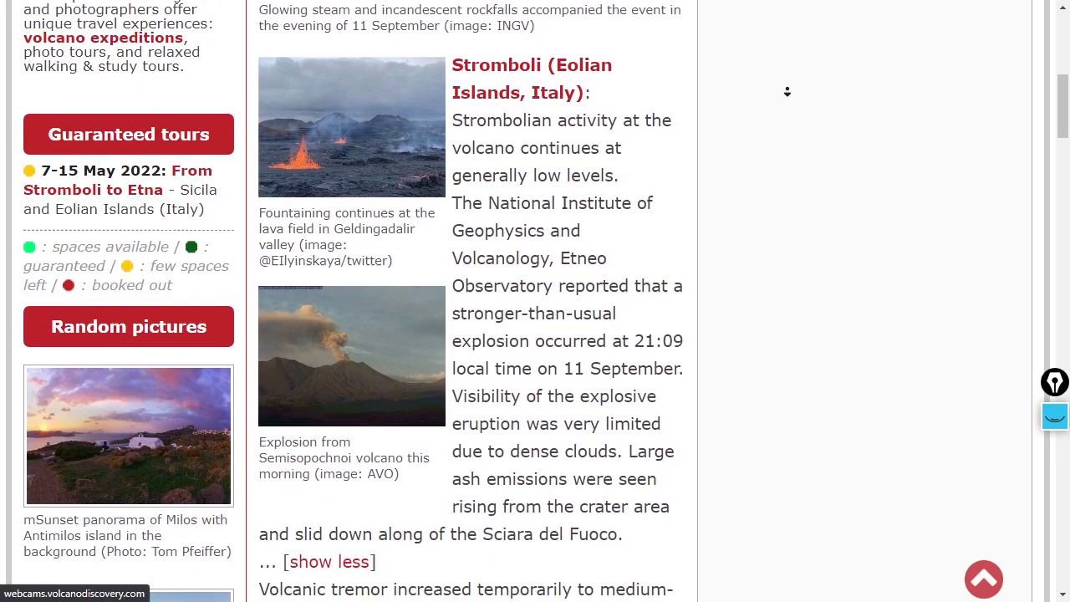
pyautogui.scroll(-3)
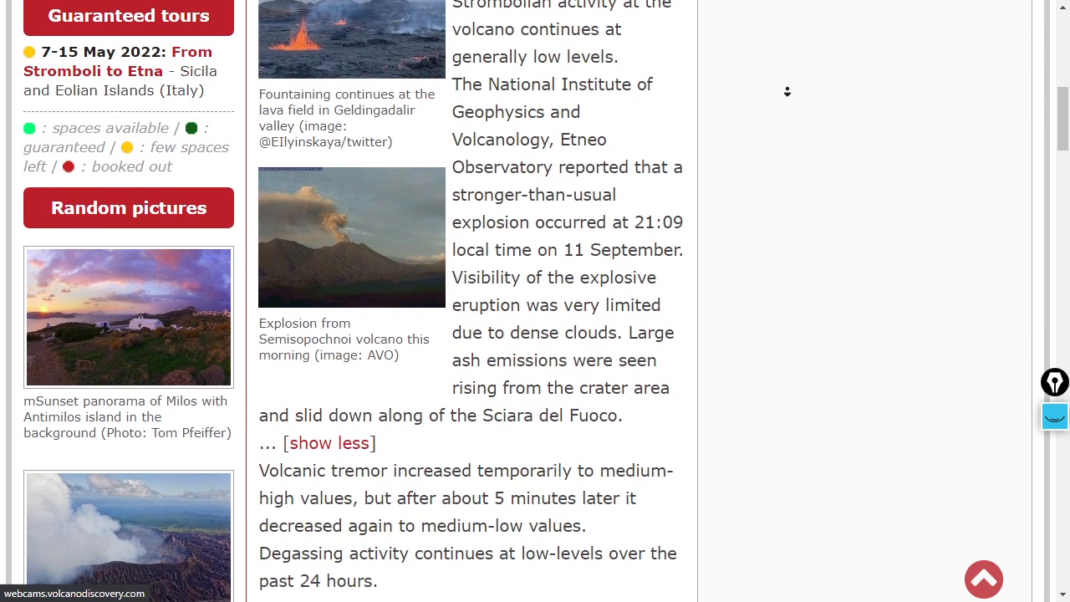
pyautogui.scroll(-3)
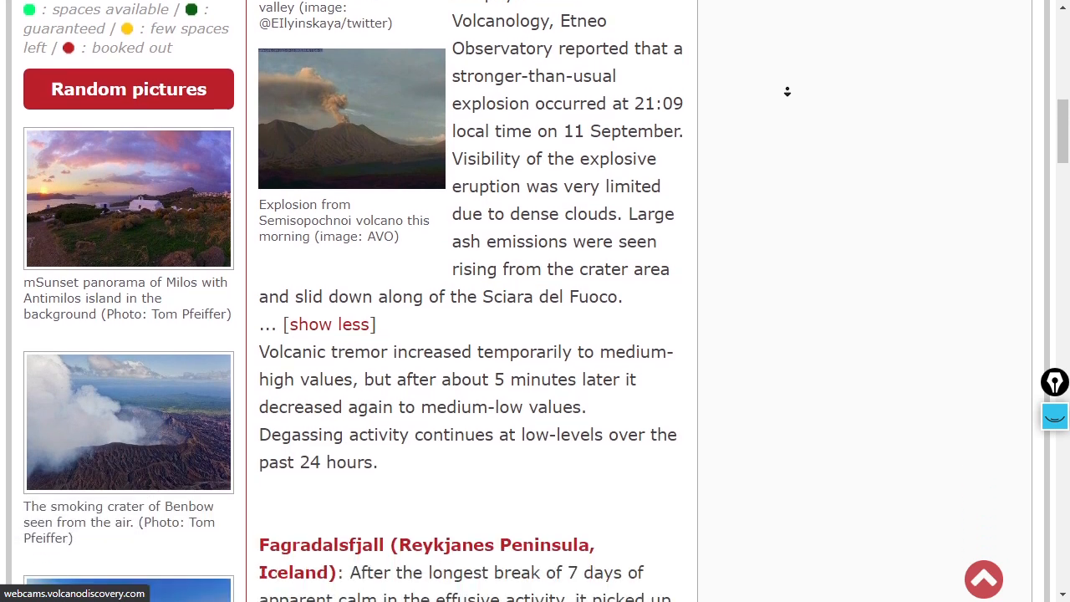
pyautogui.scroll(-3)
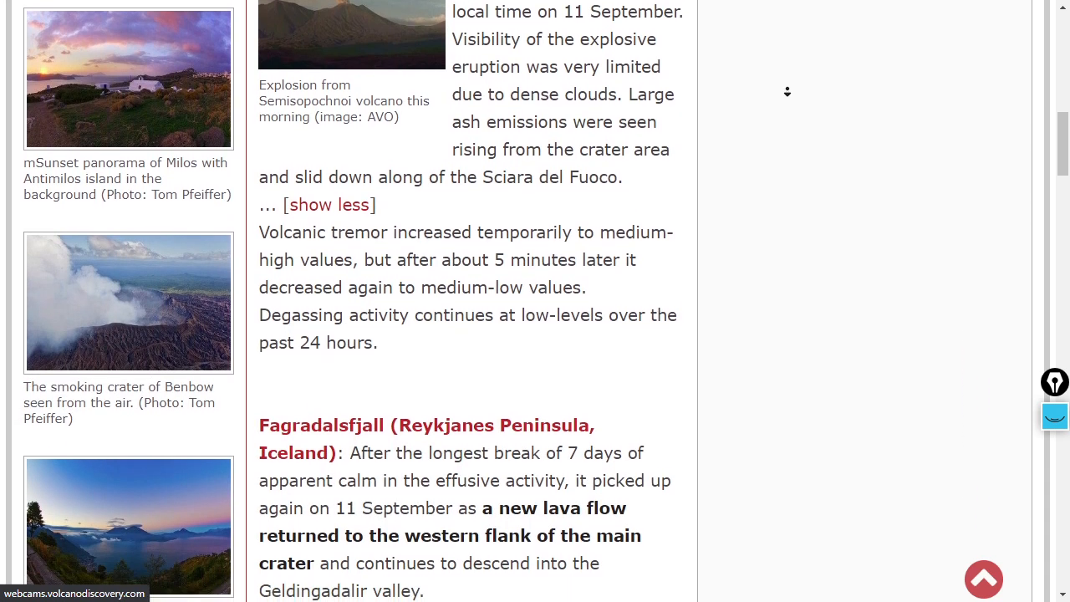
pyautogui.scroll(-3)
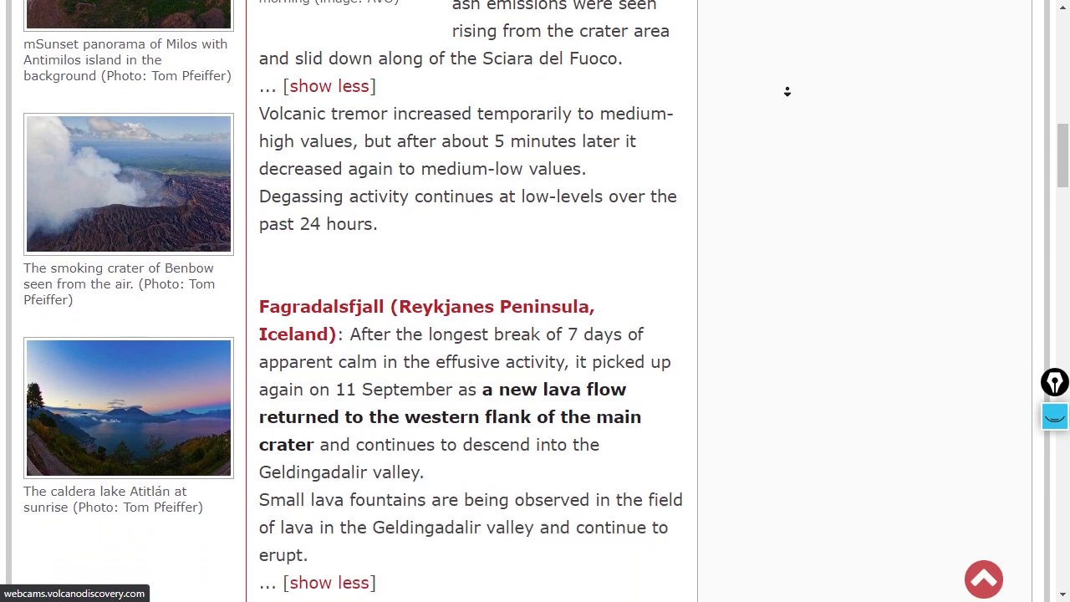
pyautogui.scroll(-3)
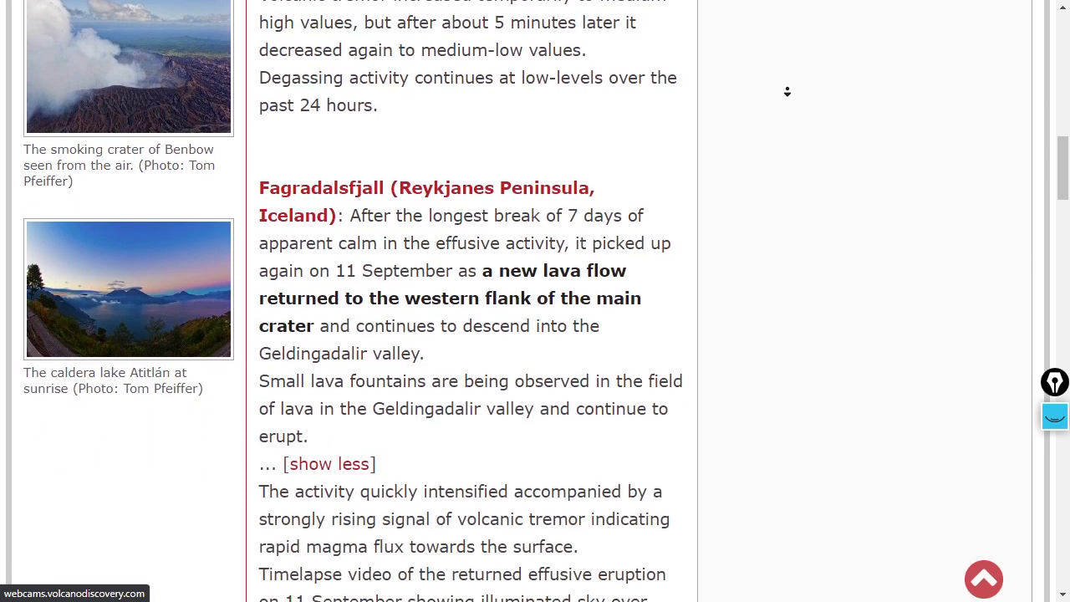
pyautogui.scroll(-3)
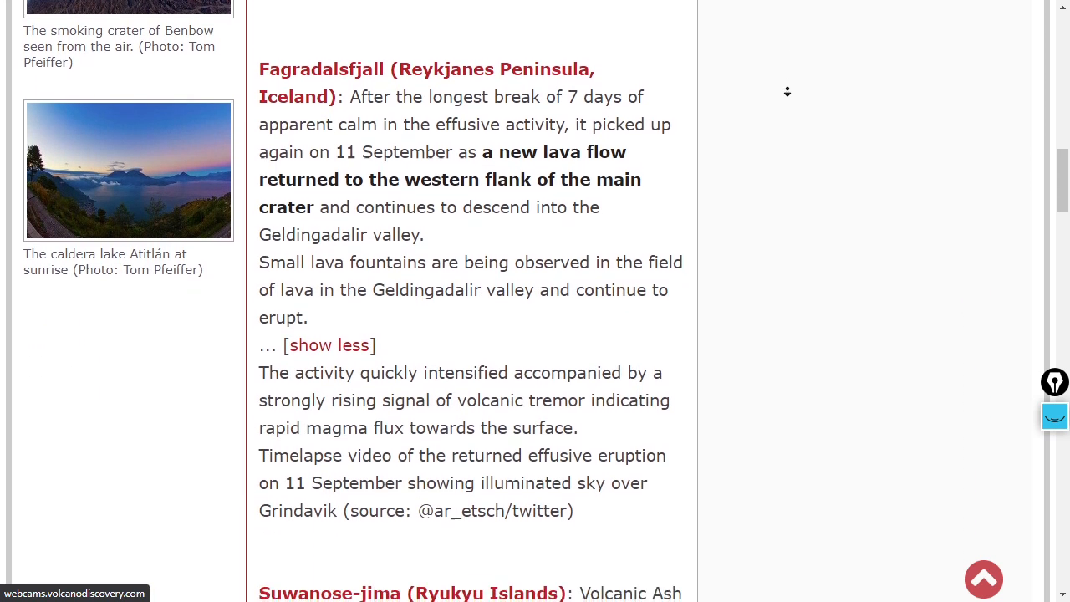
pyautogui.scroll(-3)
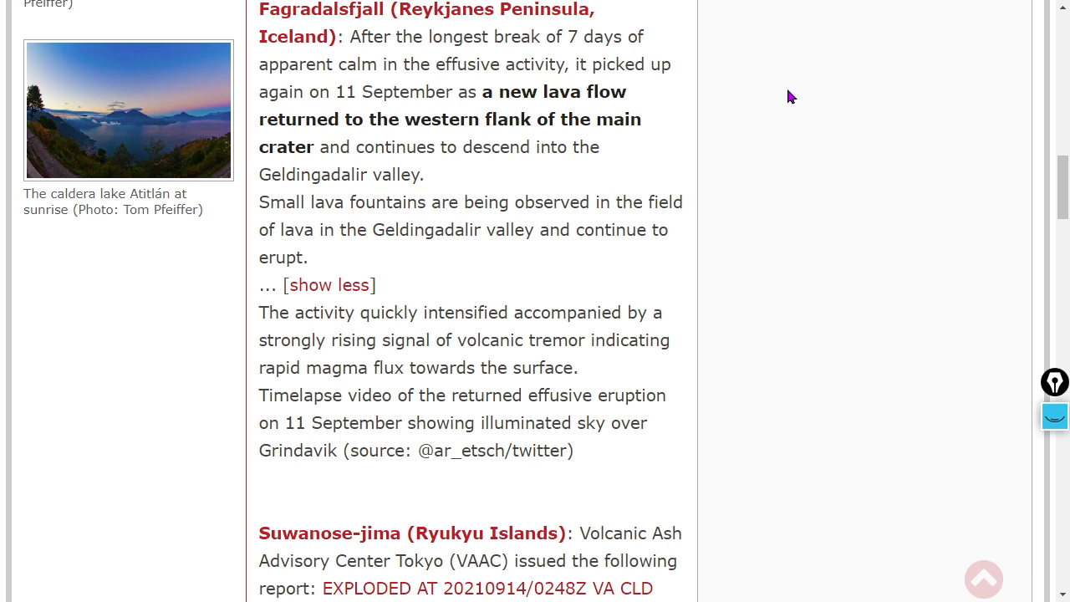
# - Continue down to the Semisopochnoi report and expand its full eruption text
pyautogui.scroll(-3)
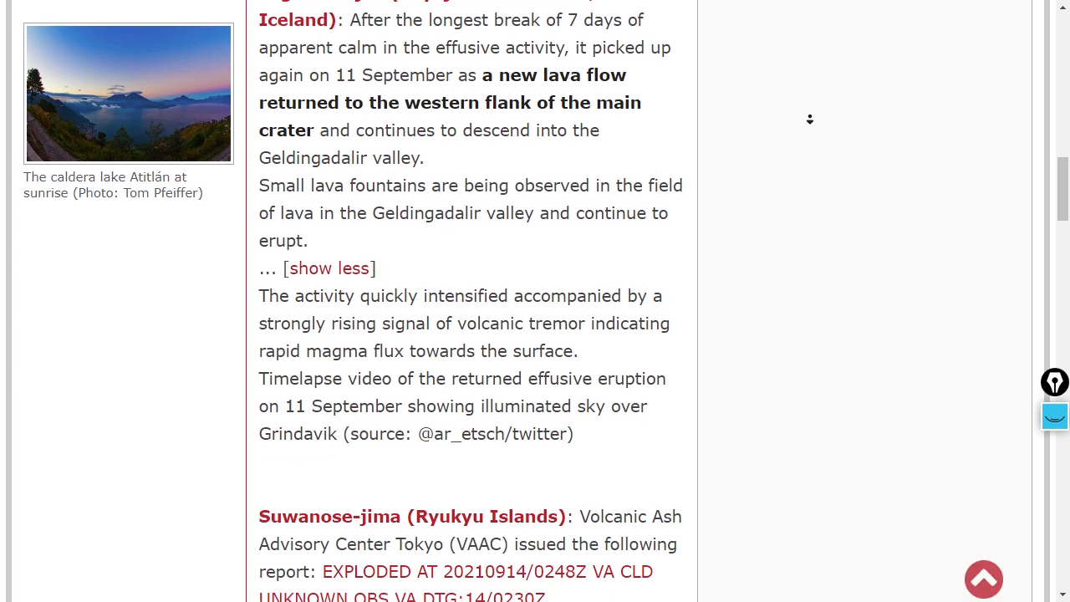
pyautogui.scroll(-3)
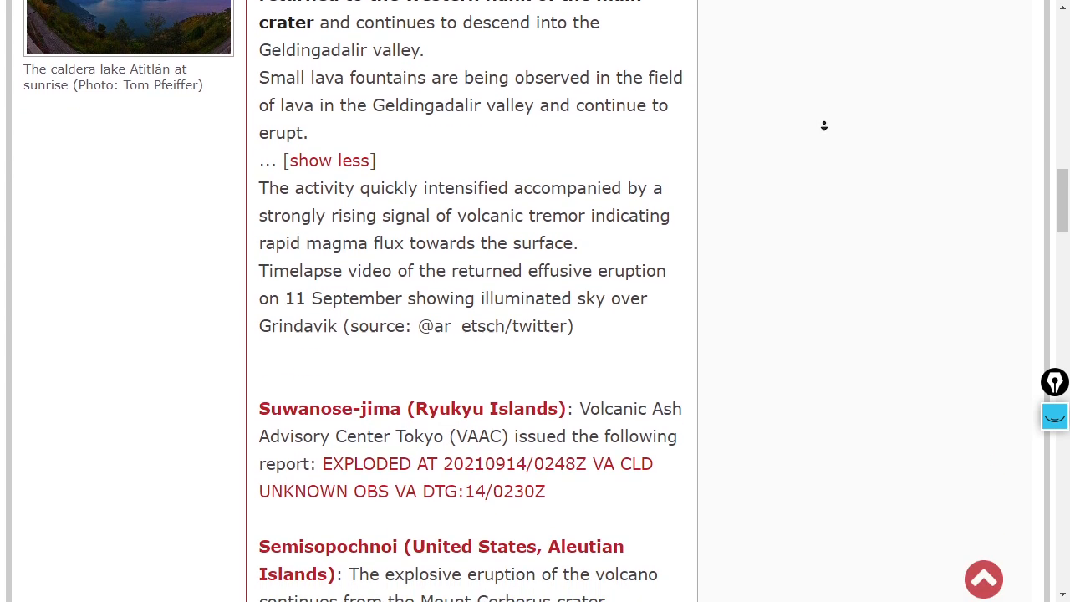
pyautogui.scroll(-3)
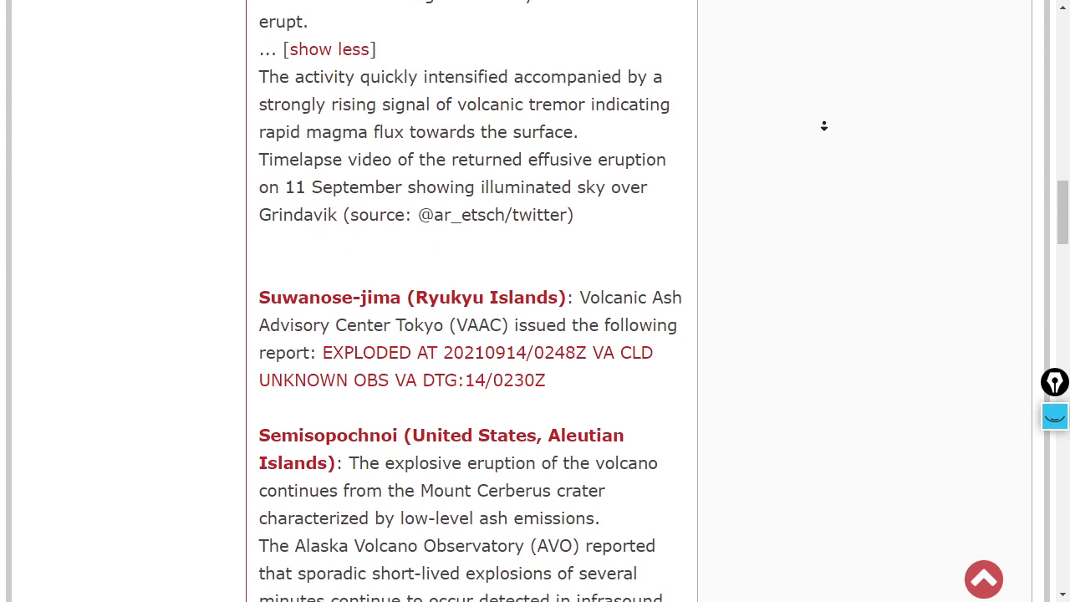
pyautogui.scroll(-3)
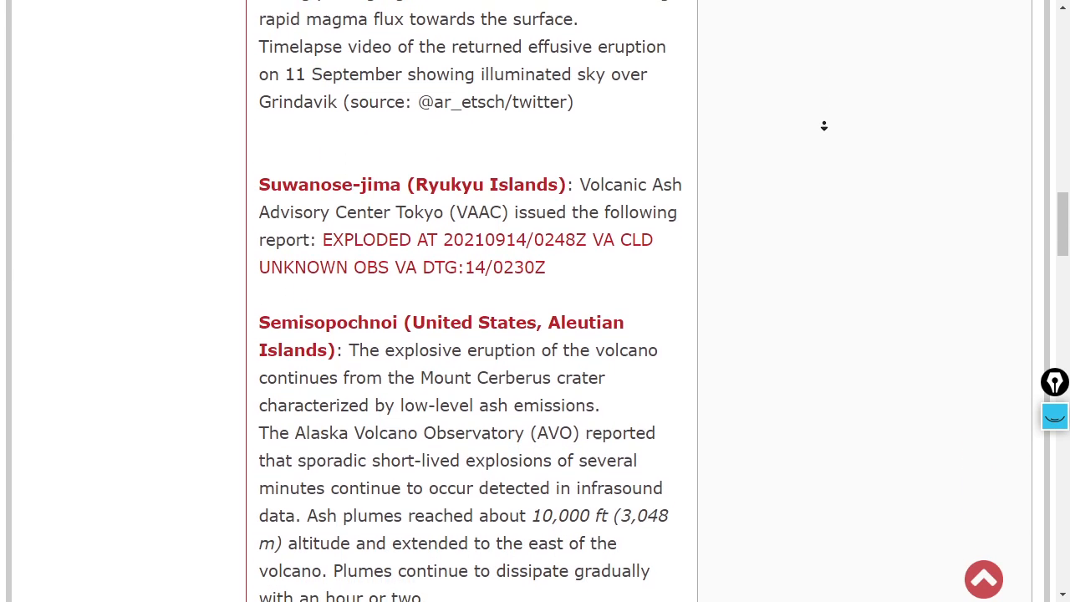
pyautogui.scroll(-3)
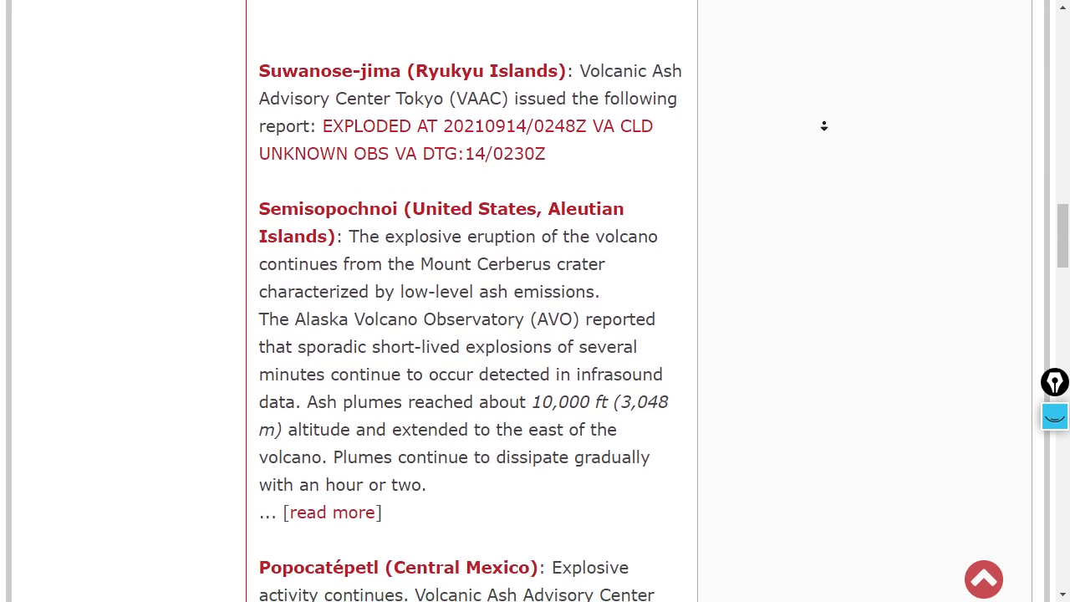
pyautogui.scroll(-3)
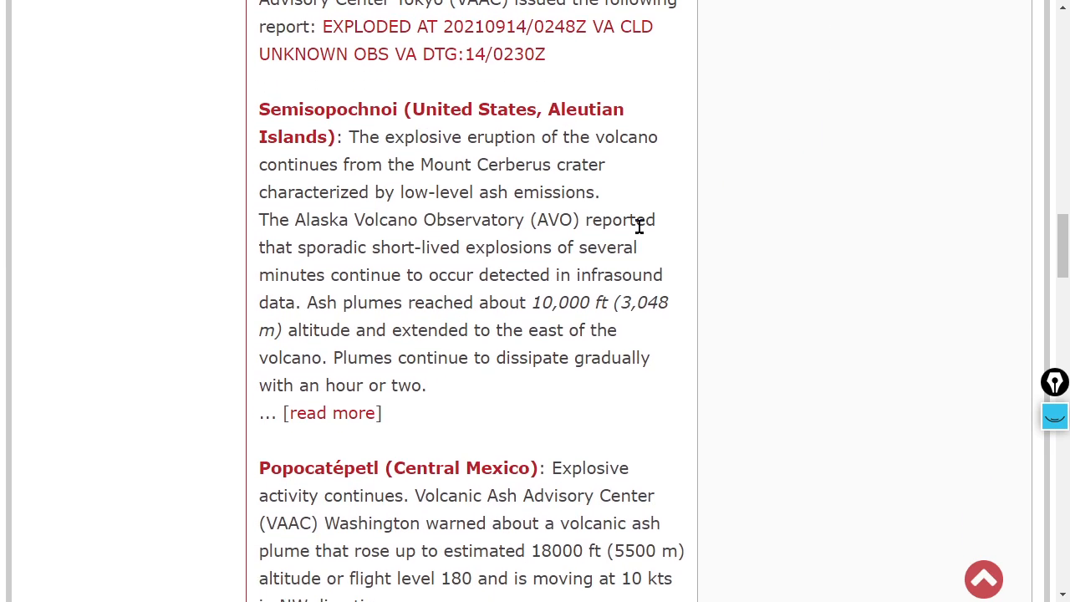
pyautogui.click(331, 412)
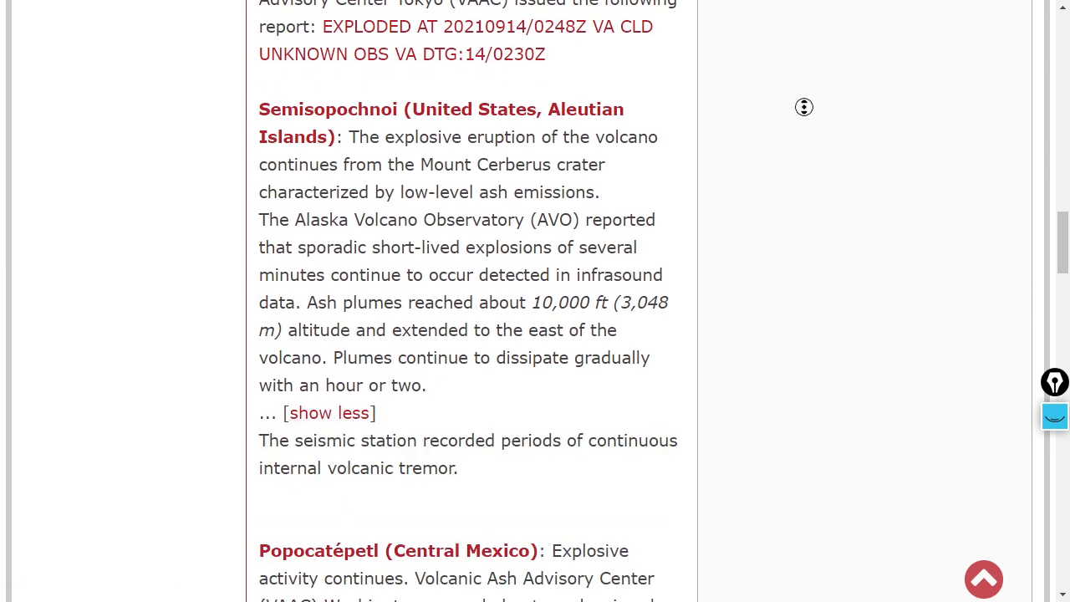
pyautogui.scroll(-3)
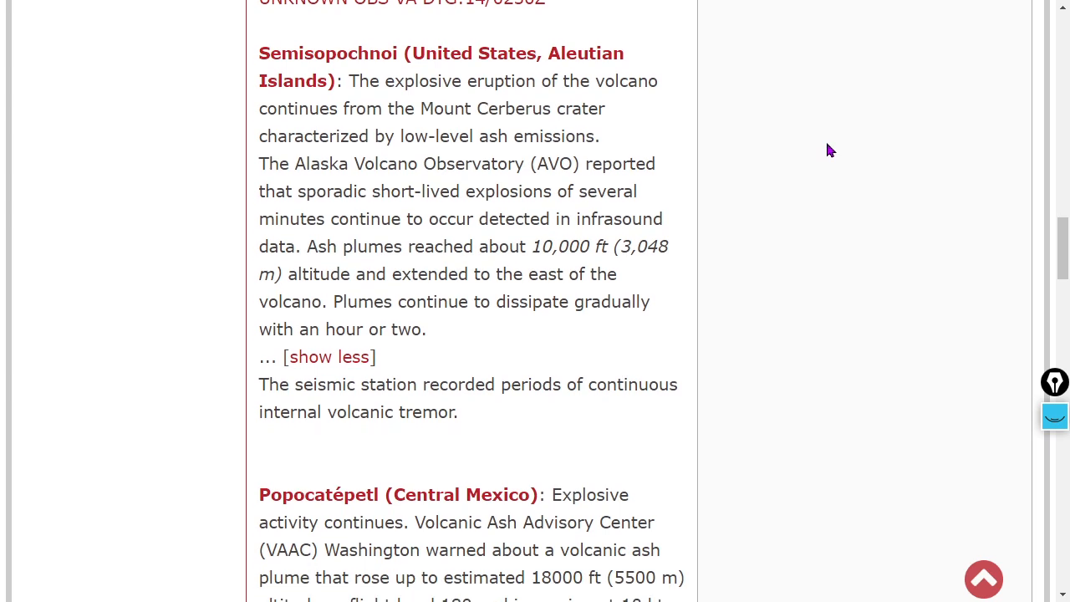
pyautogui.moveTo(836, 118)
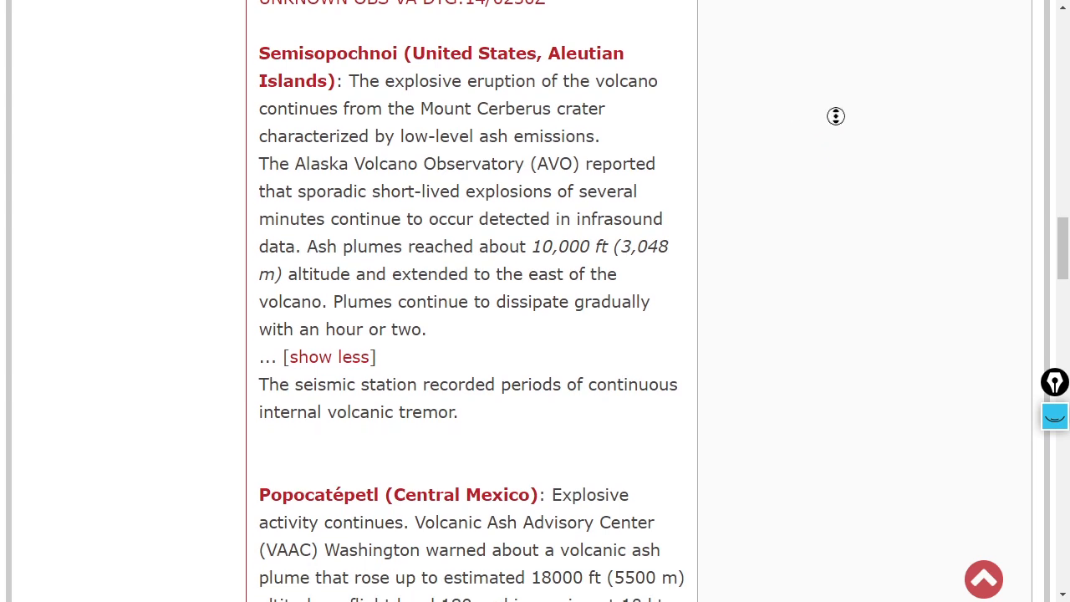
# - Read on through the Popocatépetl, Fuego, Reventador and Sabancaya ash reports
pyautogui.scroll(-3)
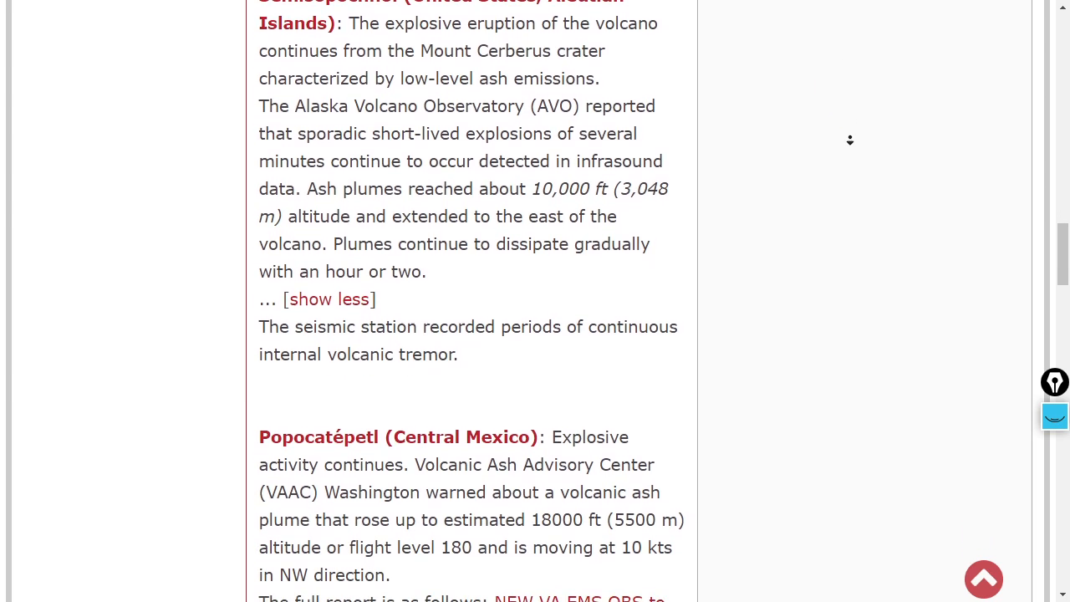
pyautogui.scroll(-3)
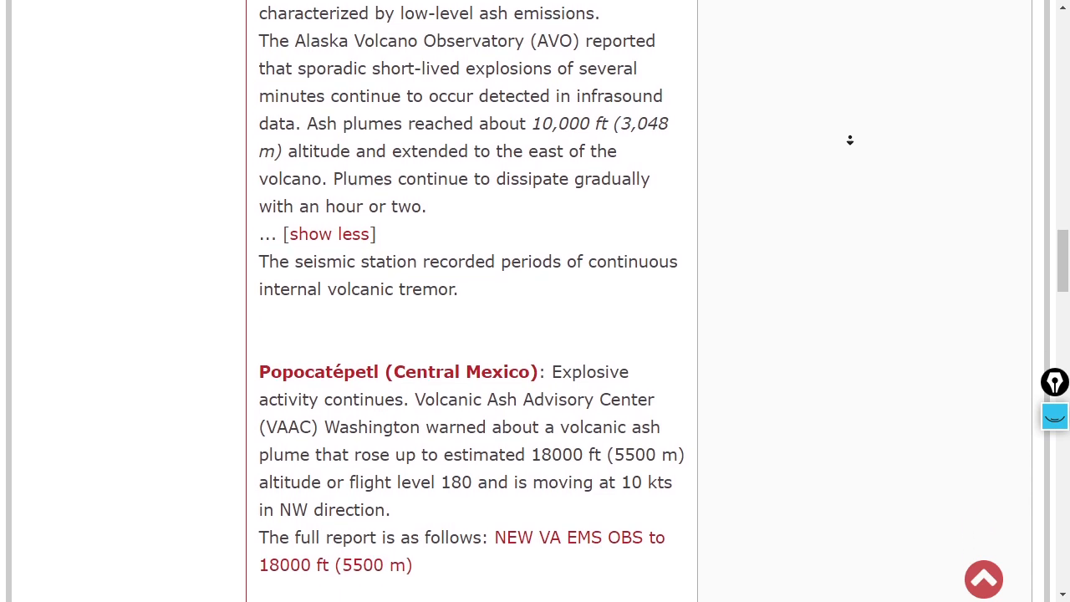
pyautogui.scroll(-3)
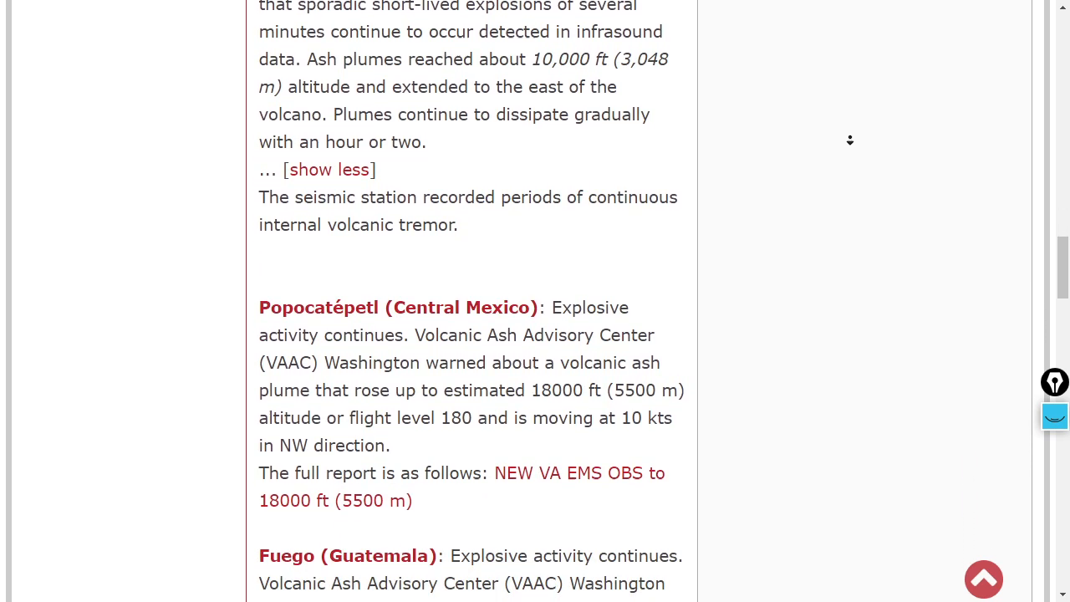
pyautogui.scroll(-3)
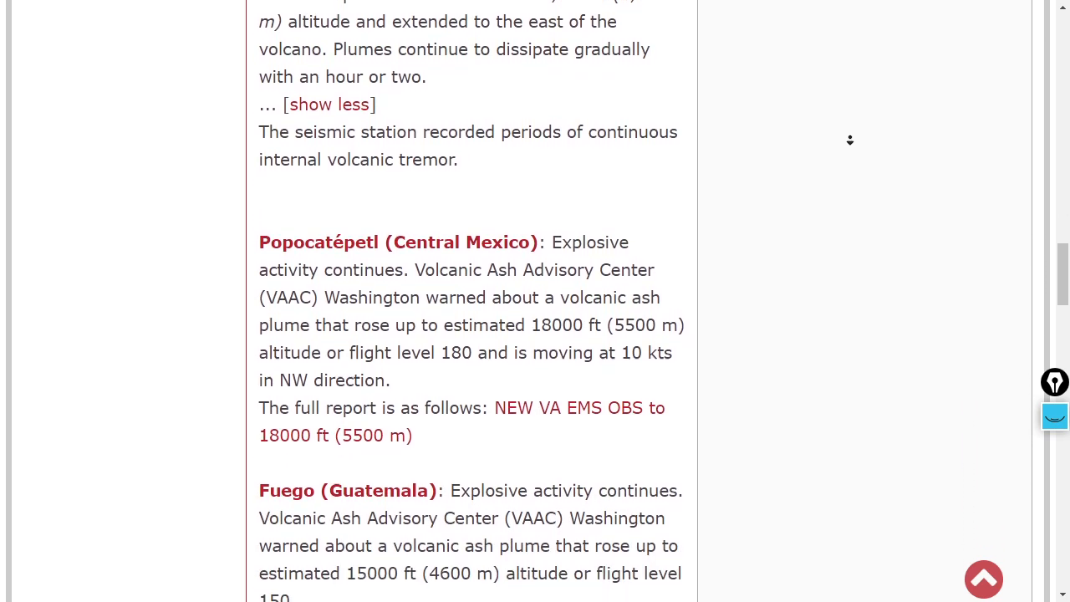
pyautogui.scroll(-3)
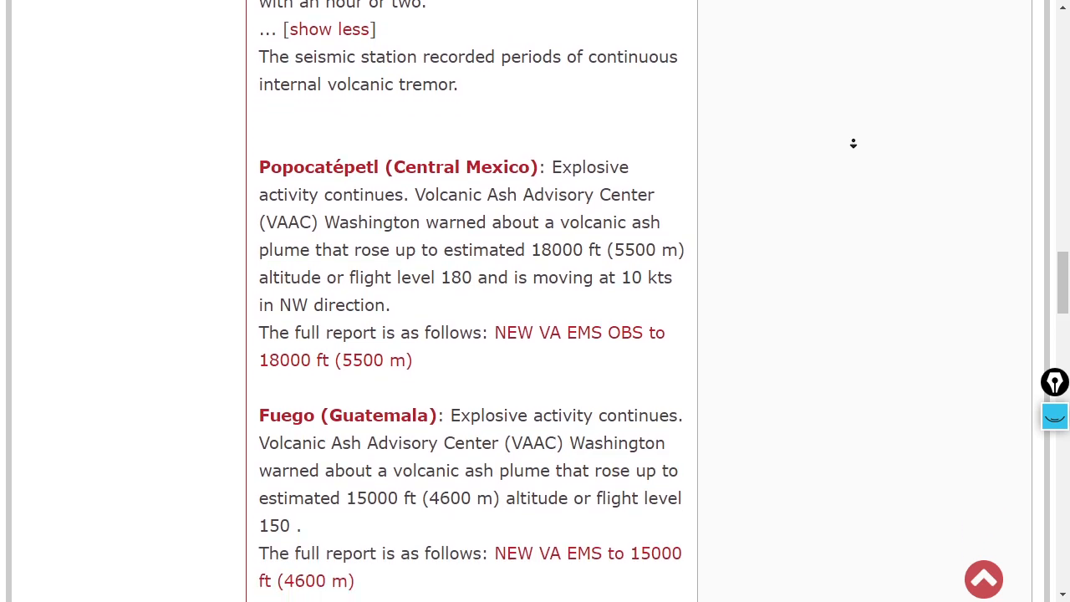
pyautogui.scroll(-3)
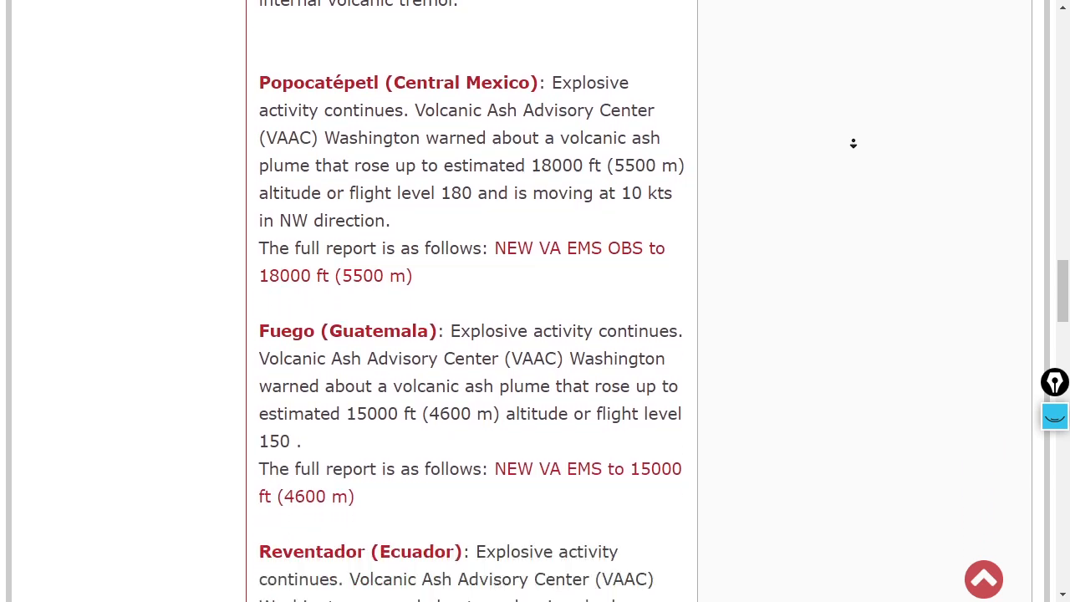
pyautogui.scroll(-3)
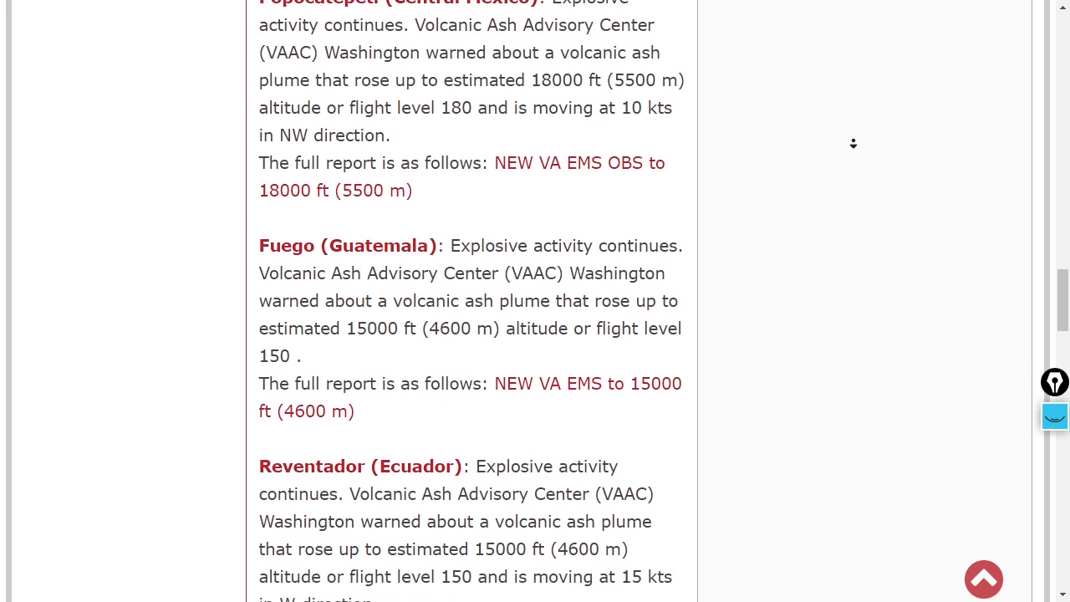
pyautogui.scroll(-3)
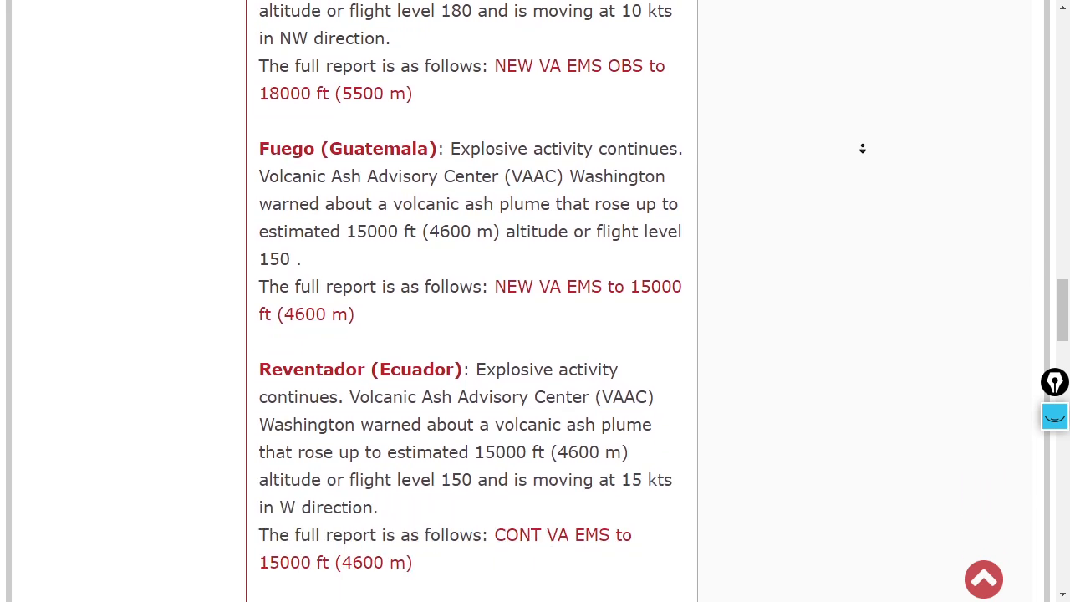
pyautogui.scroll(-3)
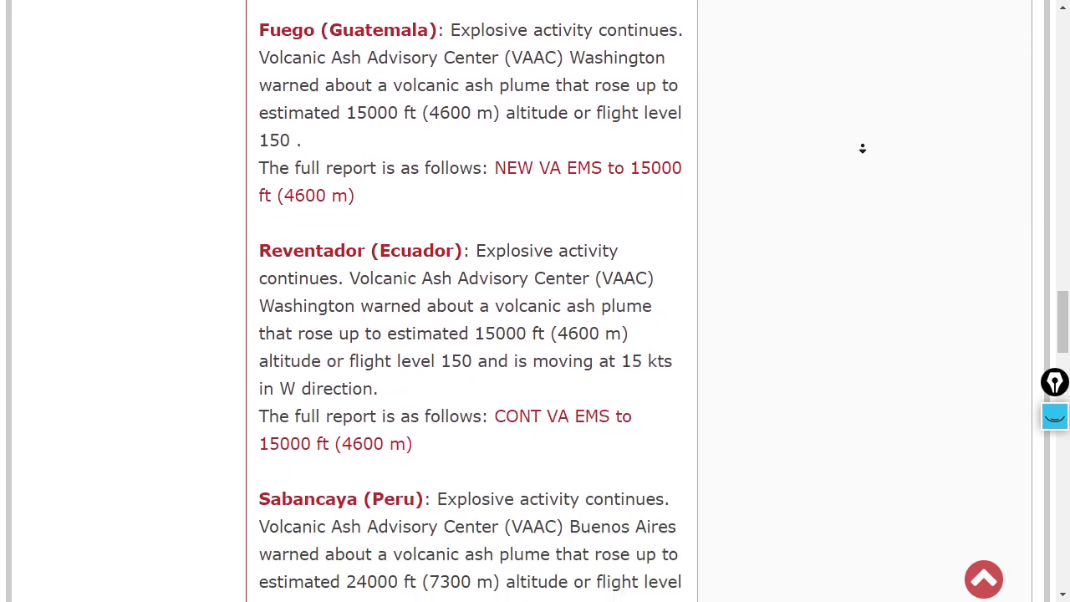
pyautogui.scroll(-3)
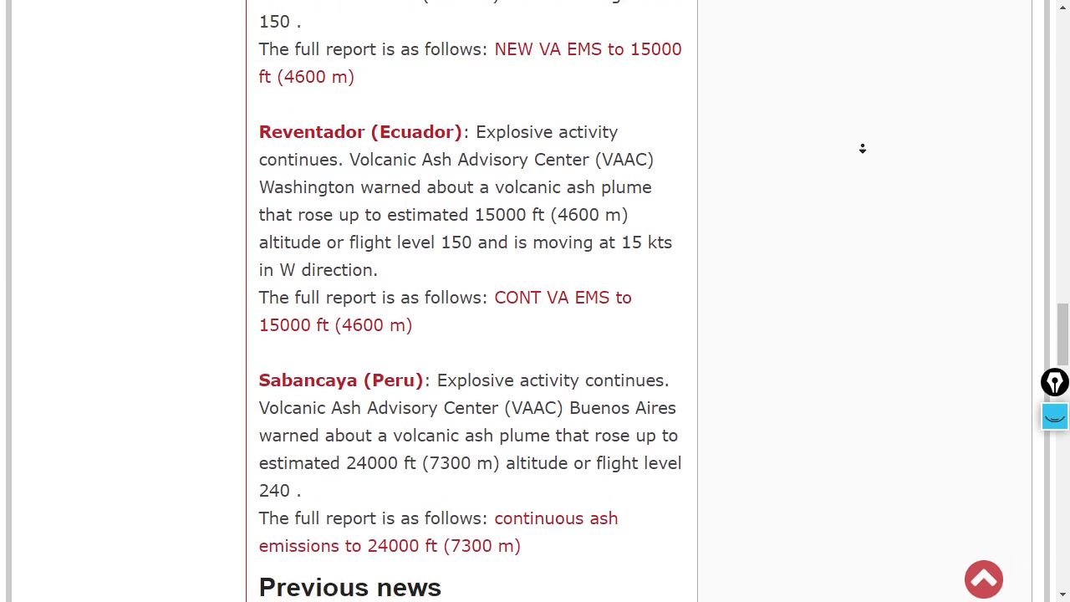
pyautogui.scroll(-3)
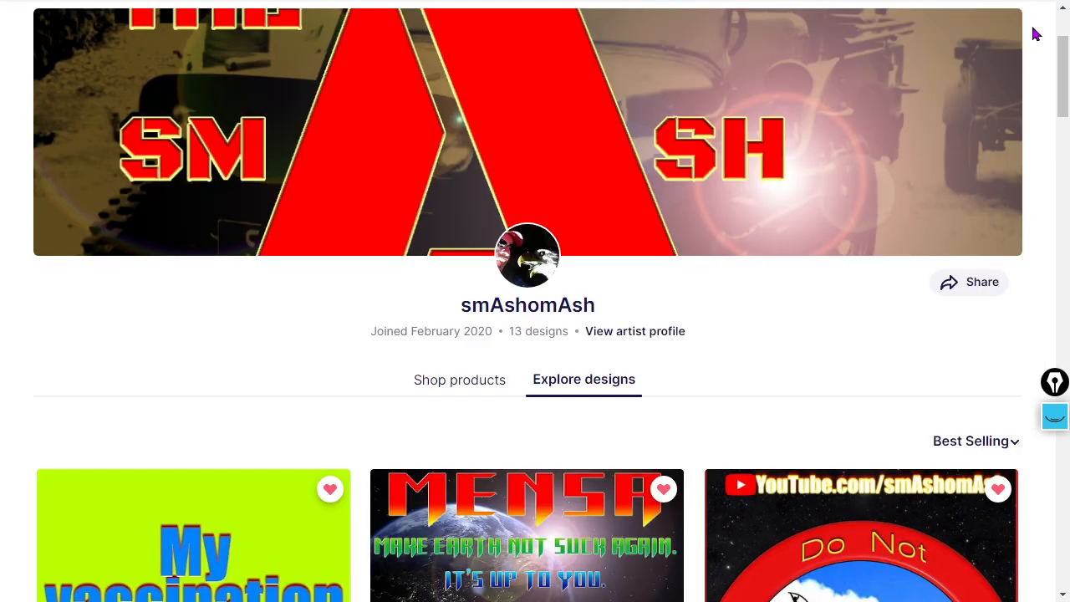
# - Scroll through the smAshomAsh design thumbnails, including the HIPAA and Forgive. Remember. Hold accountable. prints
pyautogui.scroll(-3)
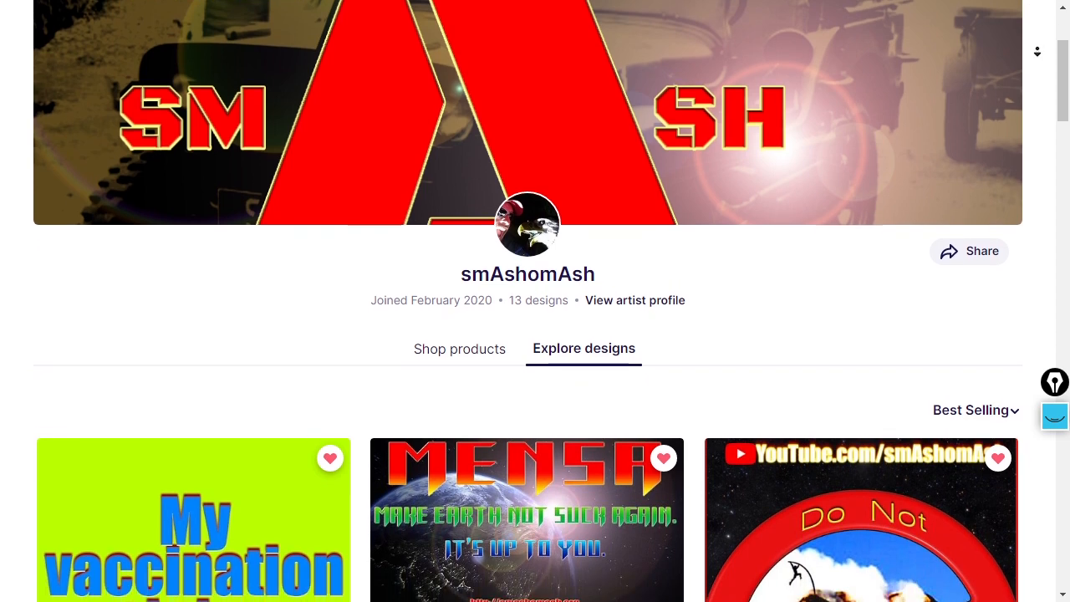
pyautogui.scroll(-3)
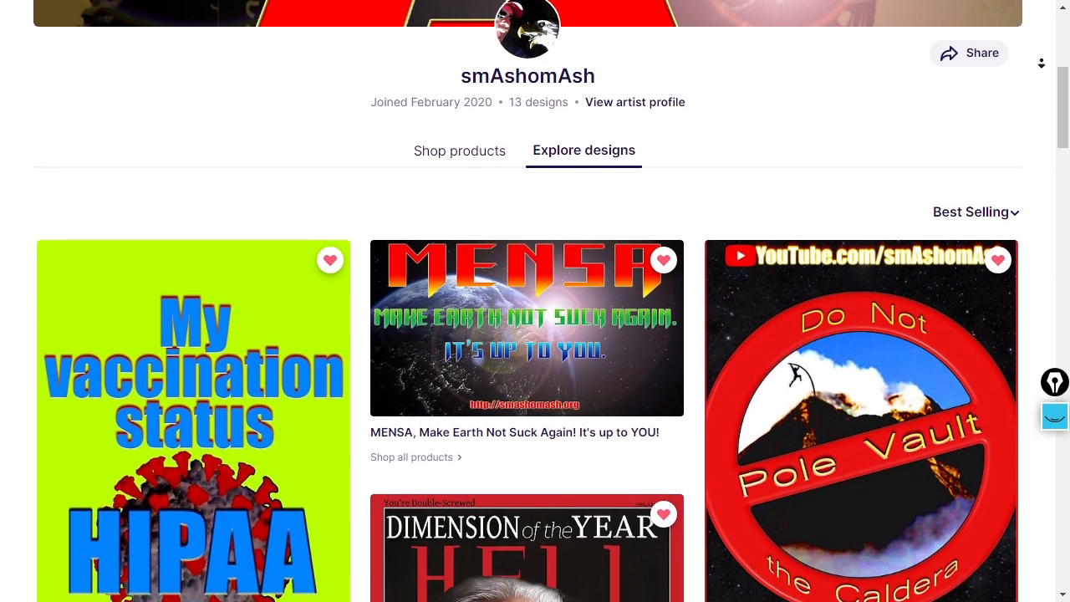
pyautogui.scroll(-3)
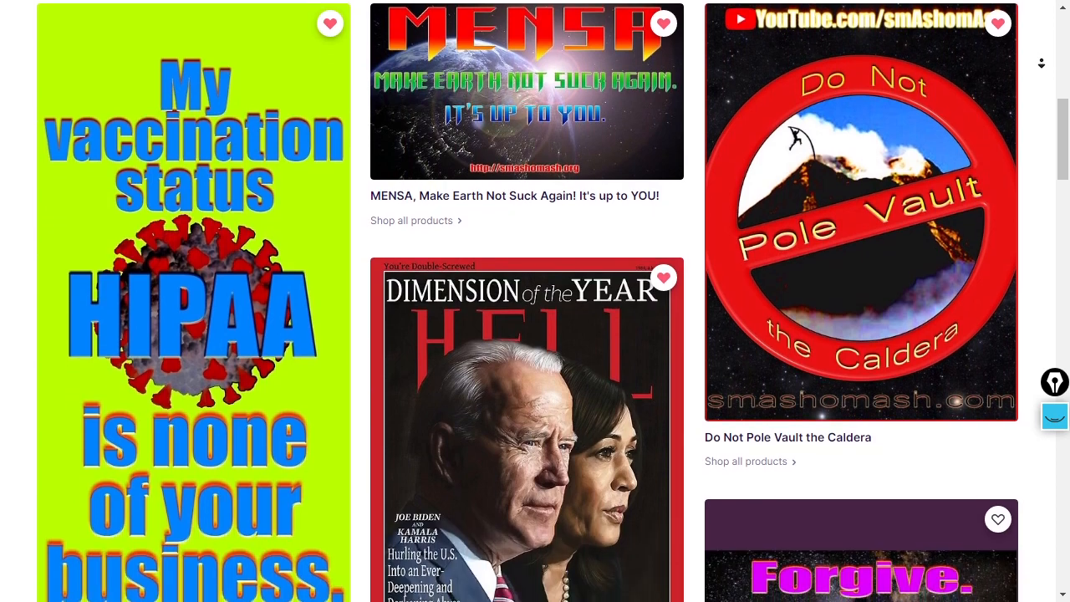
pyautogui.scroll(-3)
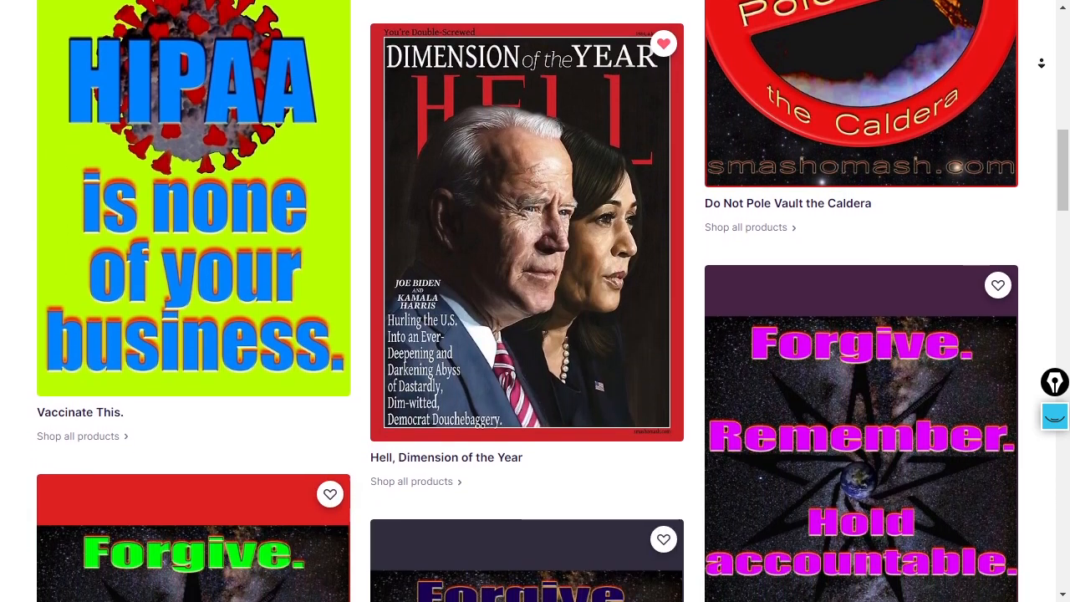
pyautogui.scroll(-3)
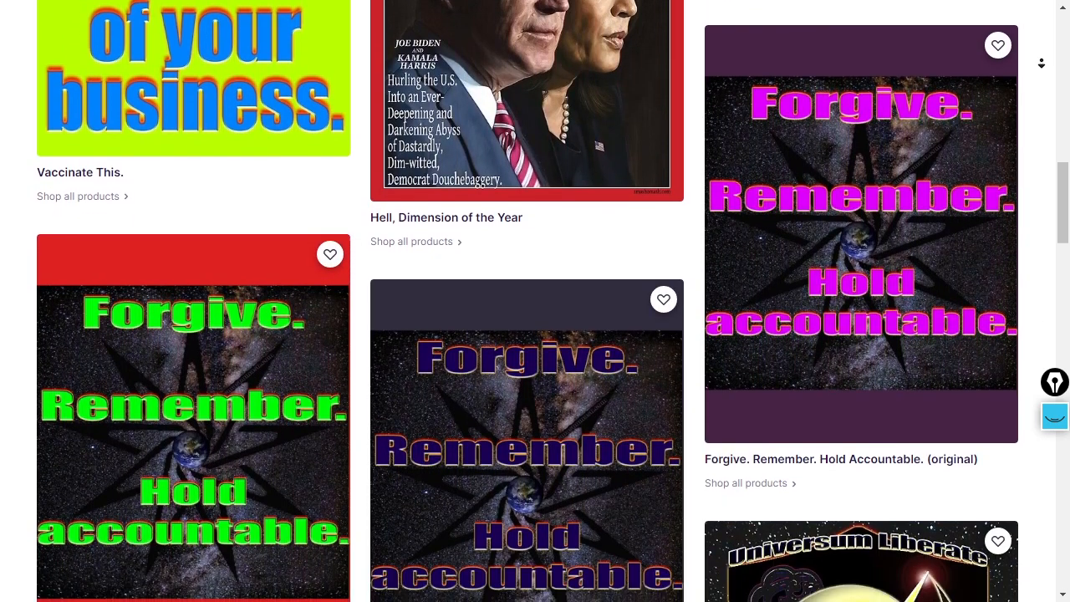
pyautogui.scroll(-3)
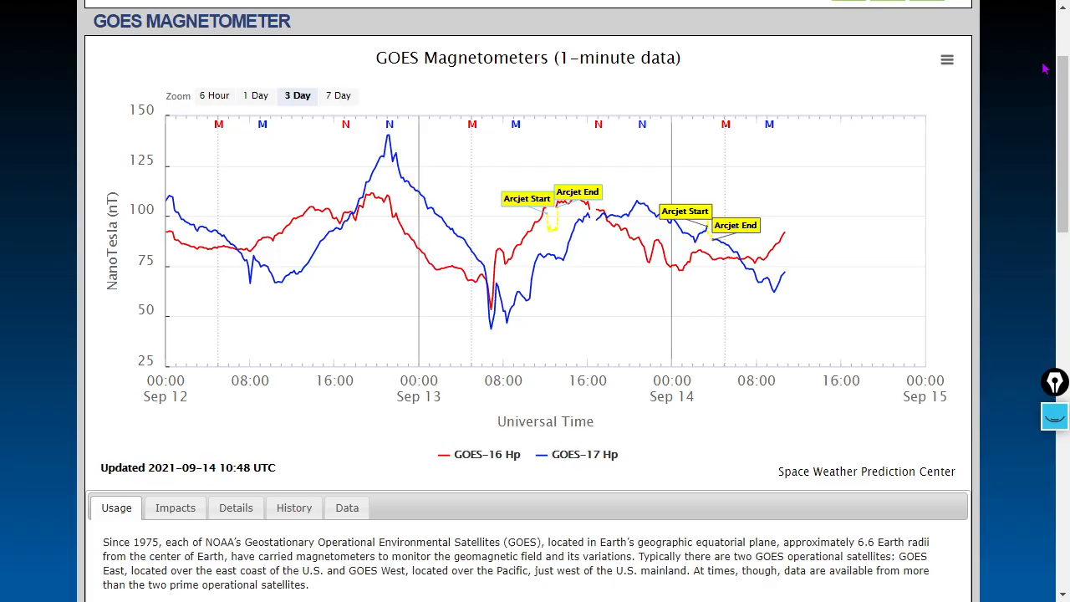
pyautogui.moveTo(1027, 70)
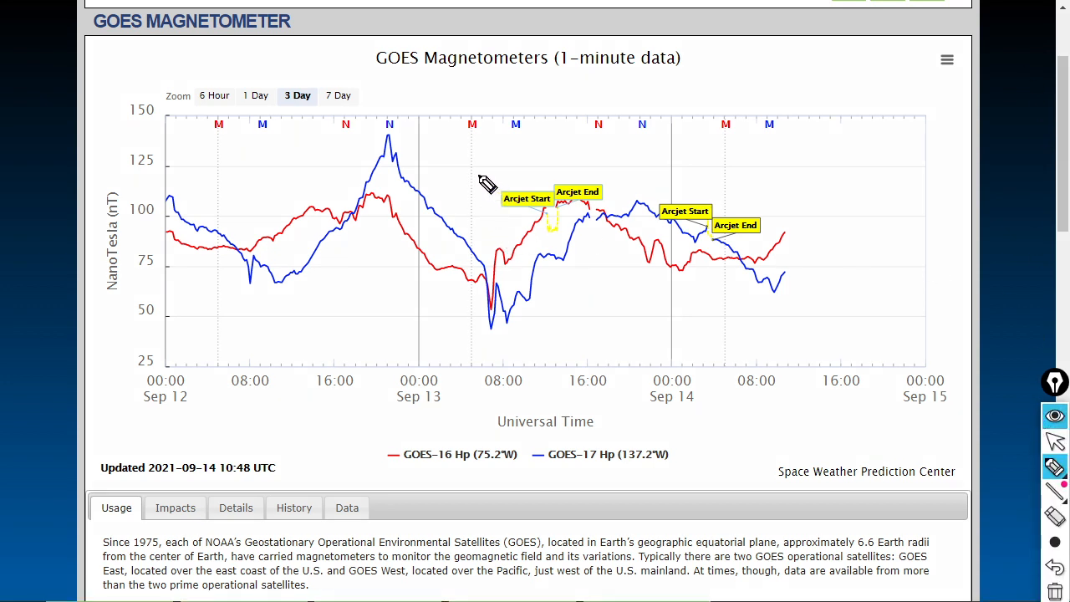
# - Highlight the GOES-16 and GOES-17 legend region on the 3-day magnetometer chart
pyautogui.moveTo(478, 167); pyautogui.dragTo(673, 276)
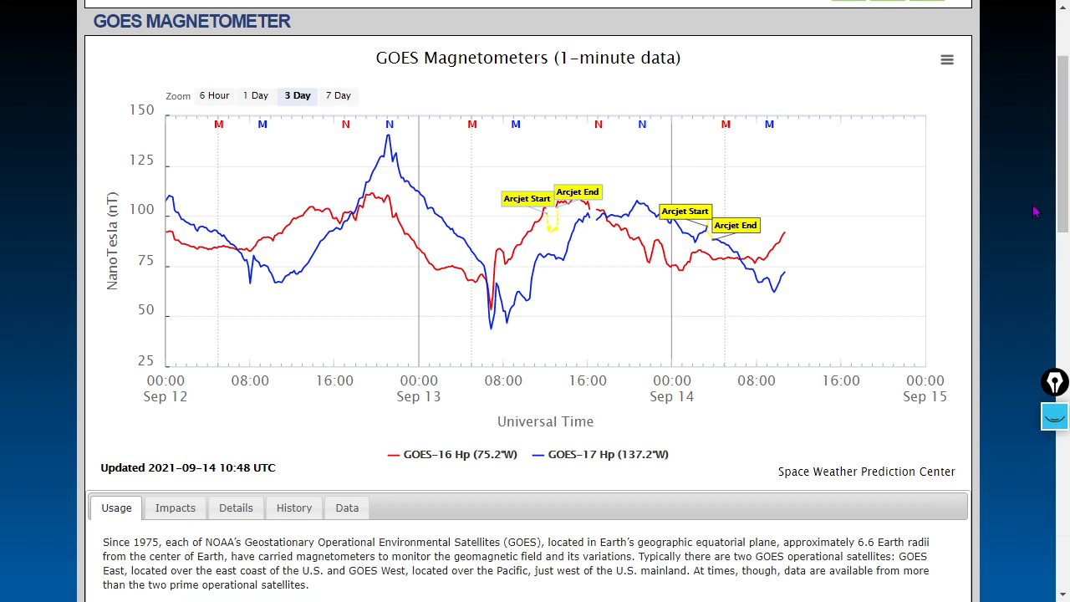
pyautogui.moveTo(1063, 176)
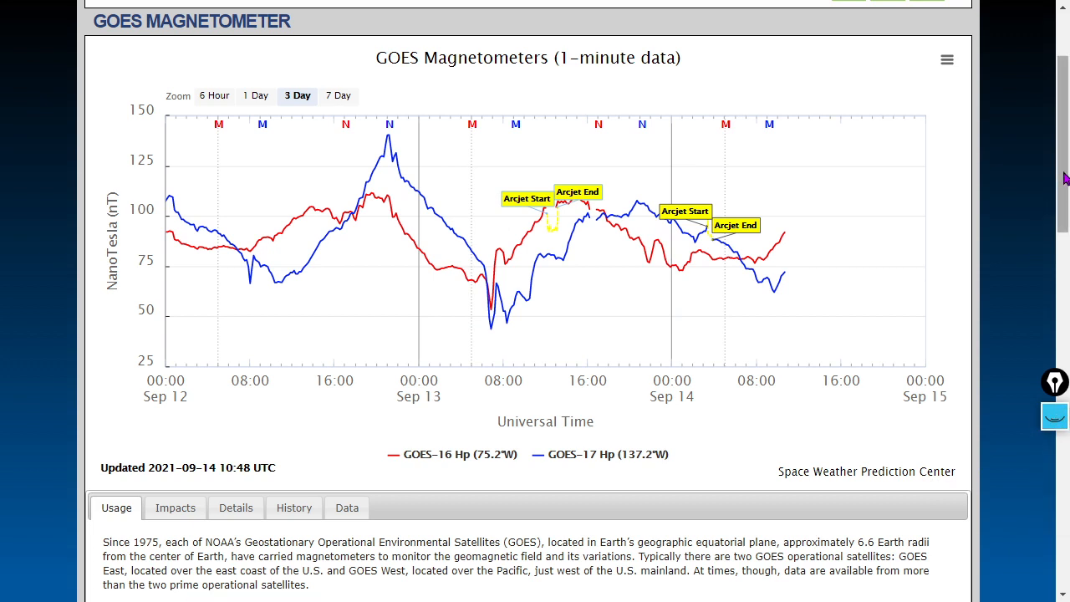
pyautogui.moveTo(1012, 200)
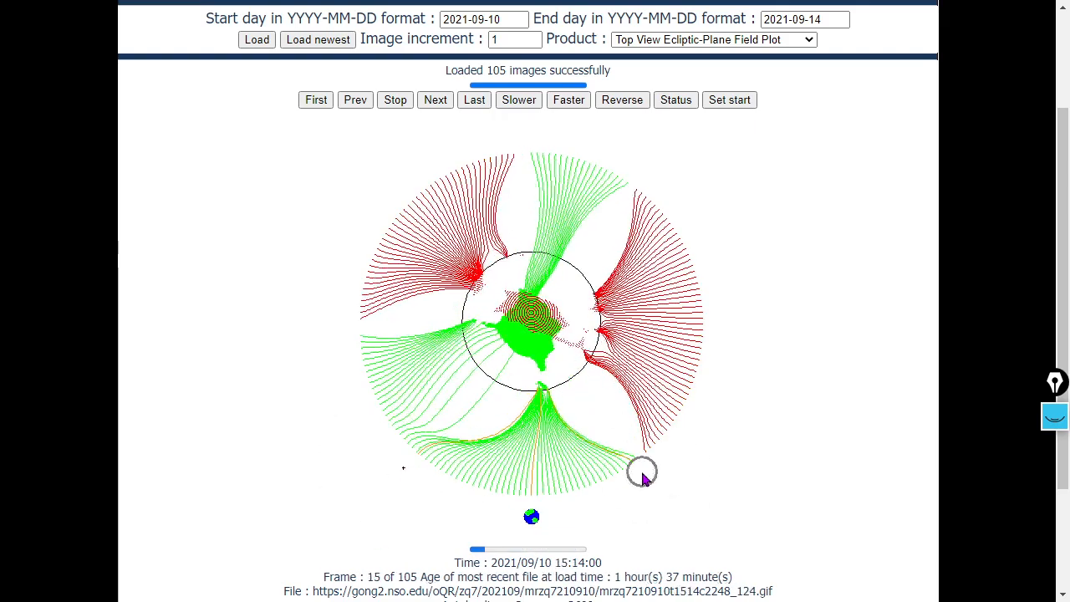
# - Play the top-view ecliptic-plane plot for 2021-09-10 to 09-14, then choose the line-of-sight ecliptic-plane field plot
pyautogui.click(395, 100)
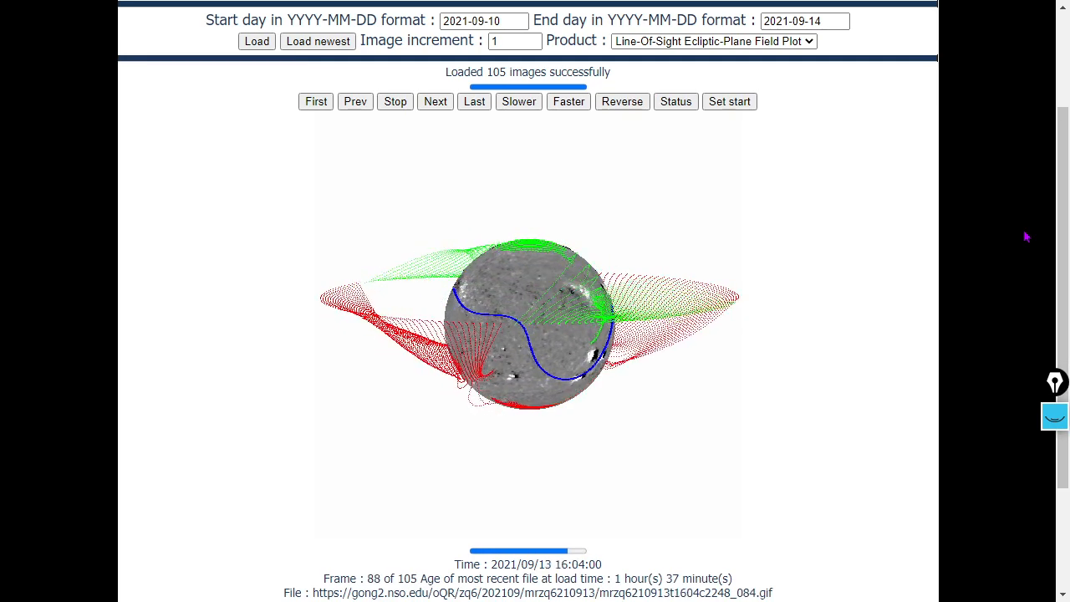
pyautogui.click(713, 41)
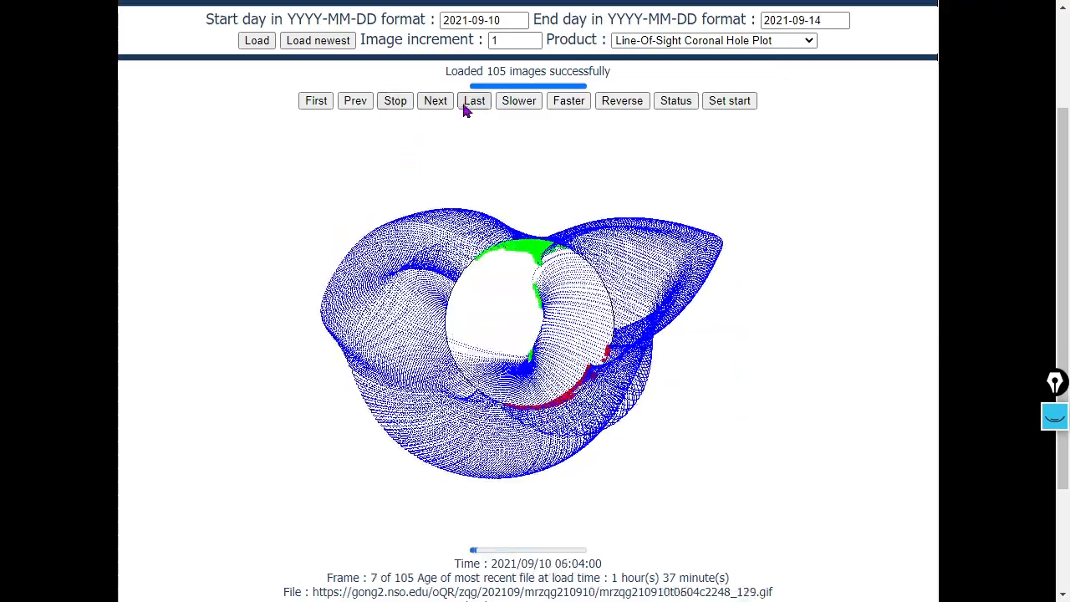
# - Select the Line-Of-Sight Coronal Hole Plot product and let the 105 frames animate
pyautogui.click(475, 100)
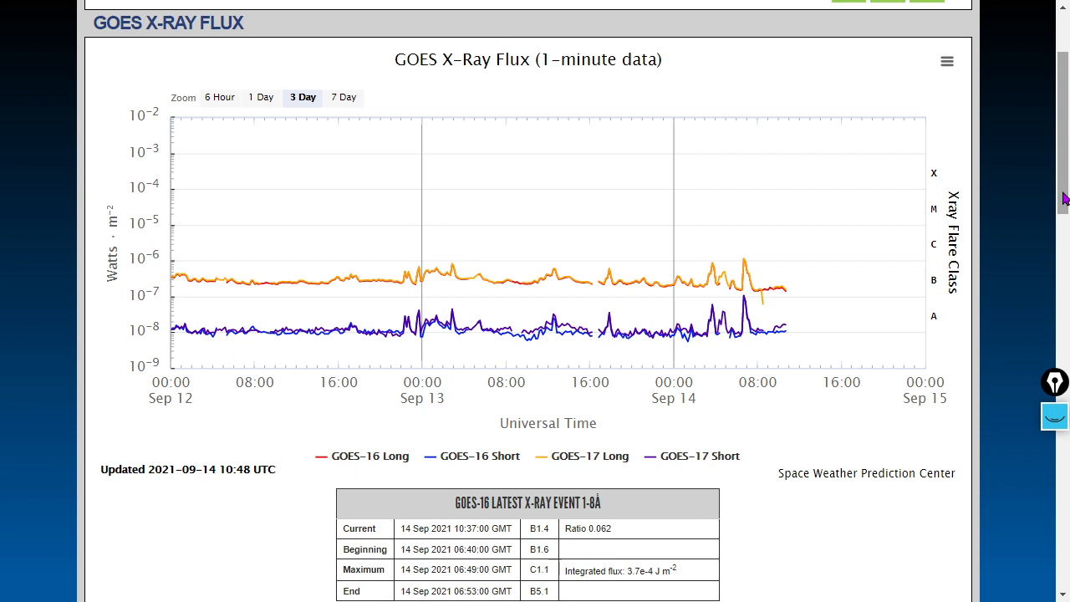
pyautogui.moveTo(933, 234)
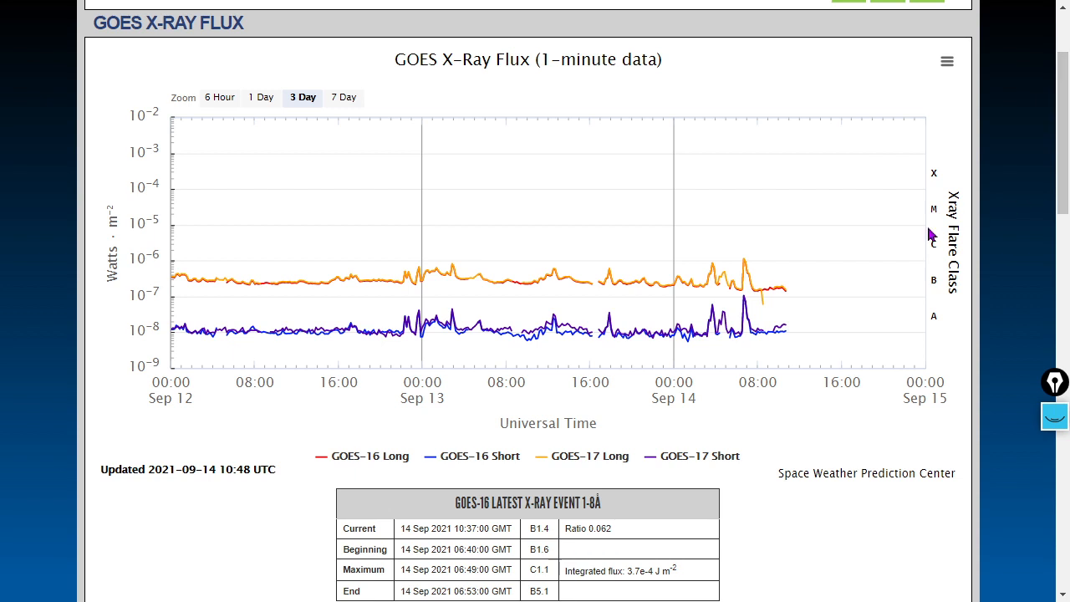
pyautogui.moveTo(743, 267)
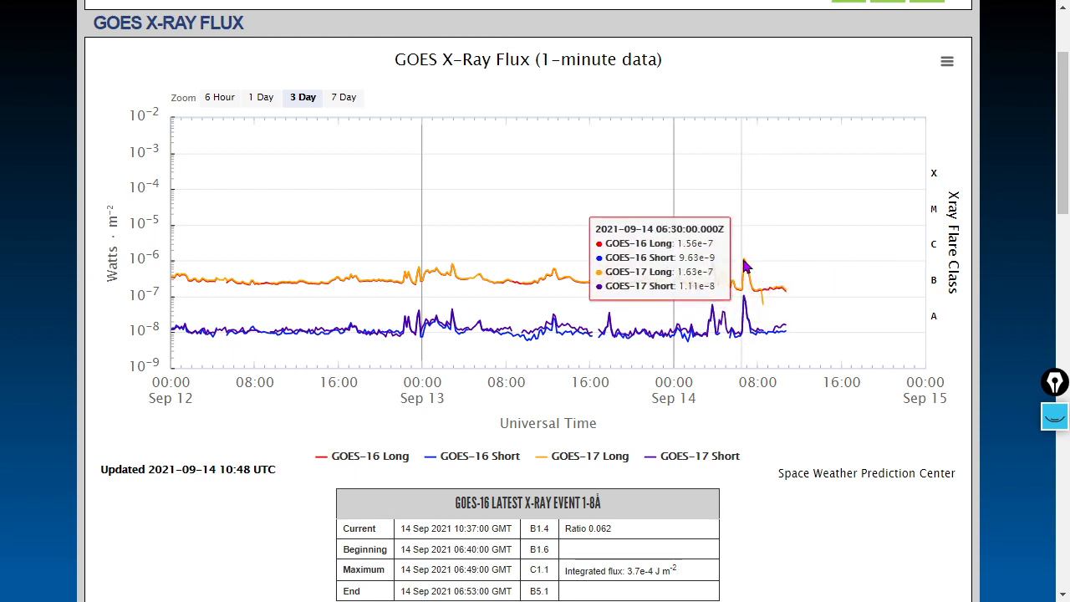
pyautogui.moveTo(1030, 154)
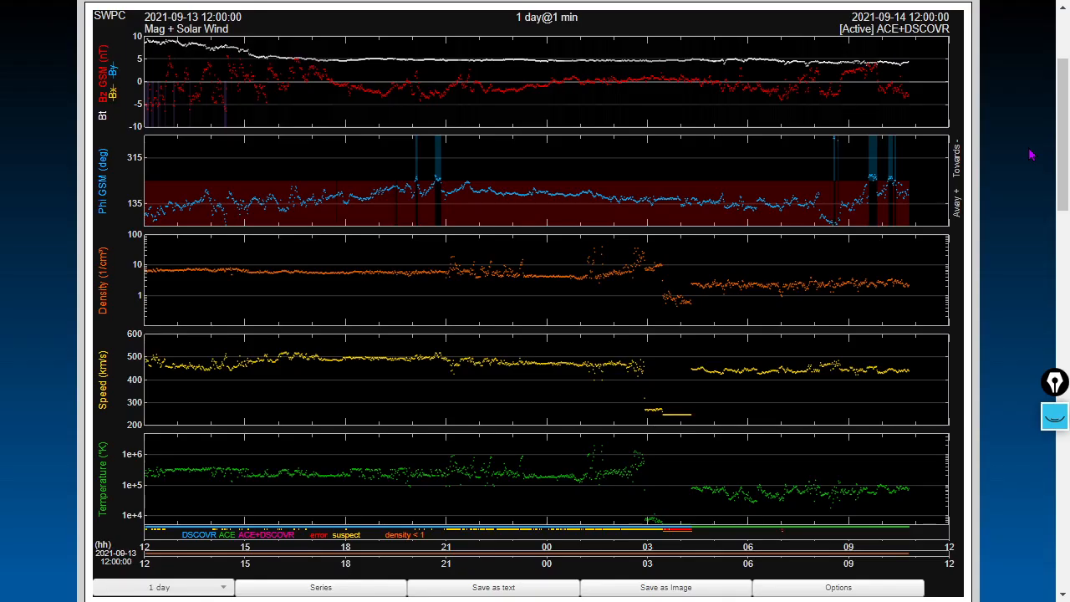
pyautogui.moveTo(666, 445)
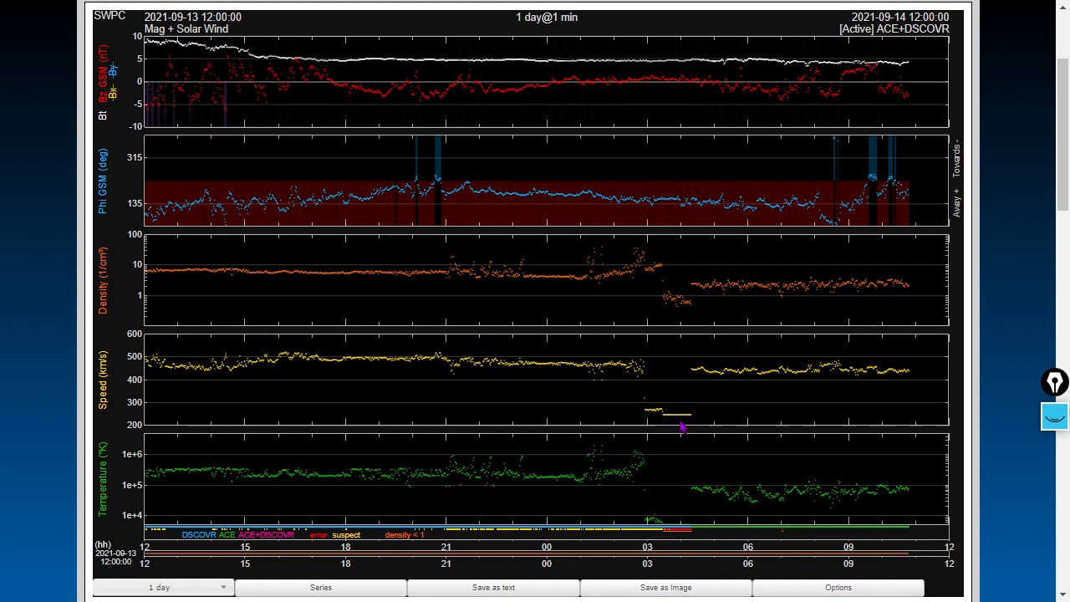
pyautogui.moveTo(674, 415)
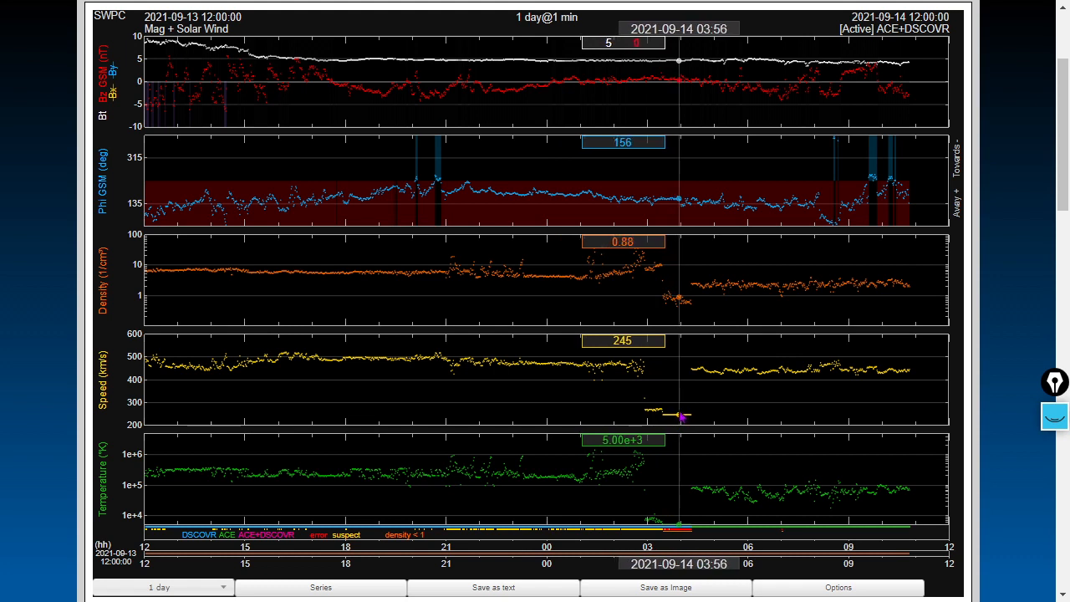
pyautogui.moveTo(669, 417)
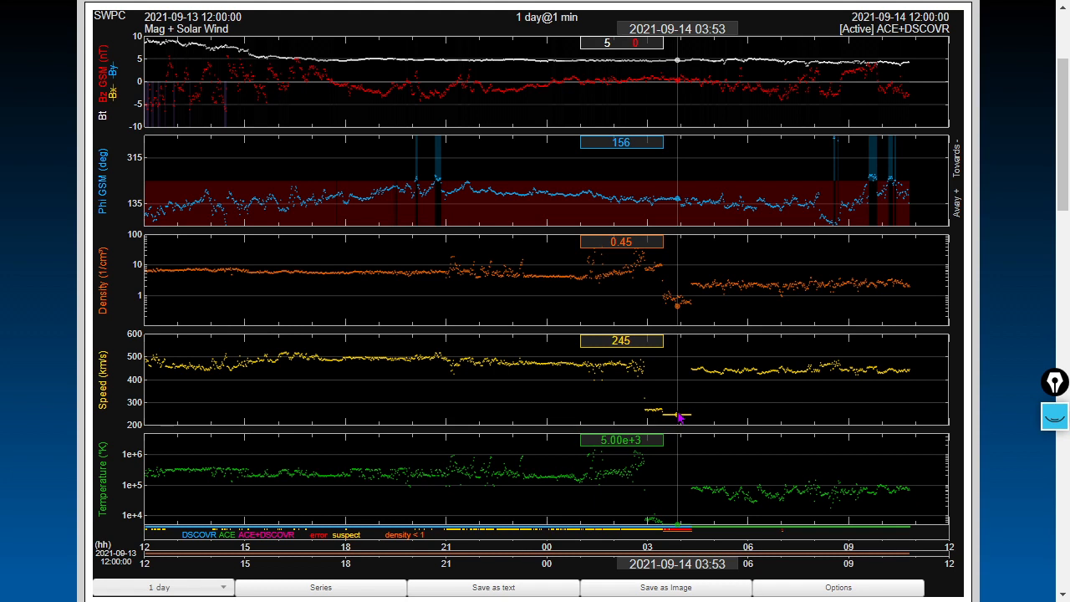
pyautogui.moveTo(962, 418)
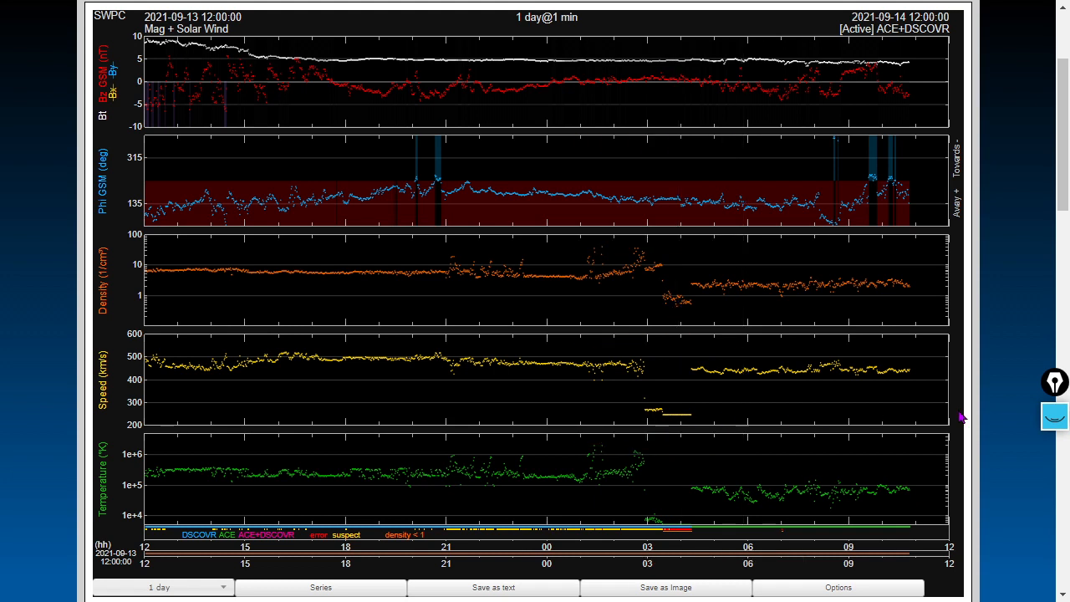
pyautogui.moveTo(907, 349)
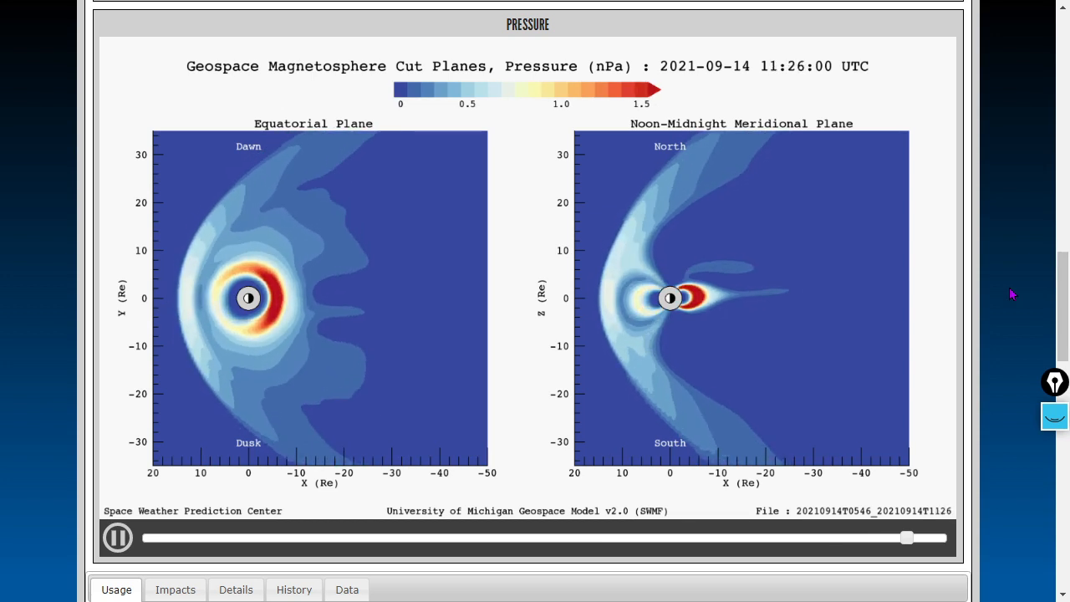
# - Scroll down the Geospace page to the magnetosphere pressure cut-plane animation for 2021-09-14
pyautogui.scroll(-3)
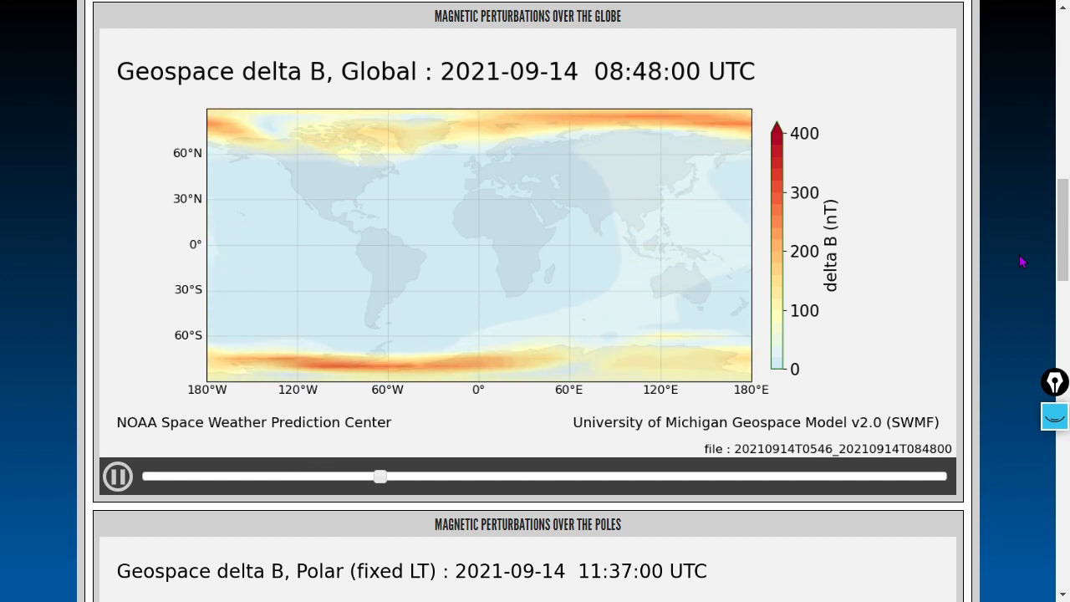
# - Scrub the global delta B magnetic perturbation animation back and forward to about 09:46 UTC
pyautogui.moveTo(382, 476); pyautogui.dragTo(170, 477)
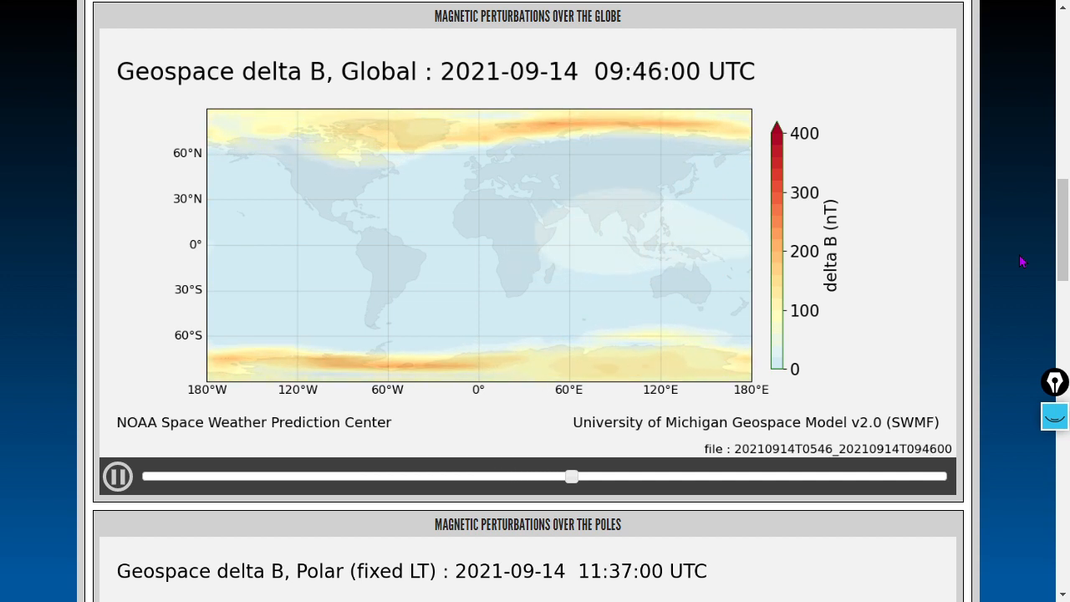
pyautogui.moveTo(572, 476); pyautogui.dragTo(632, 476)
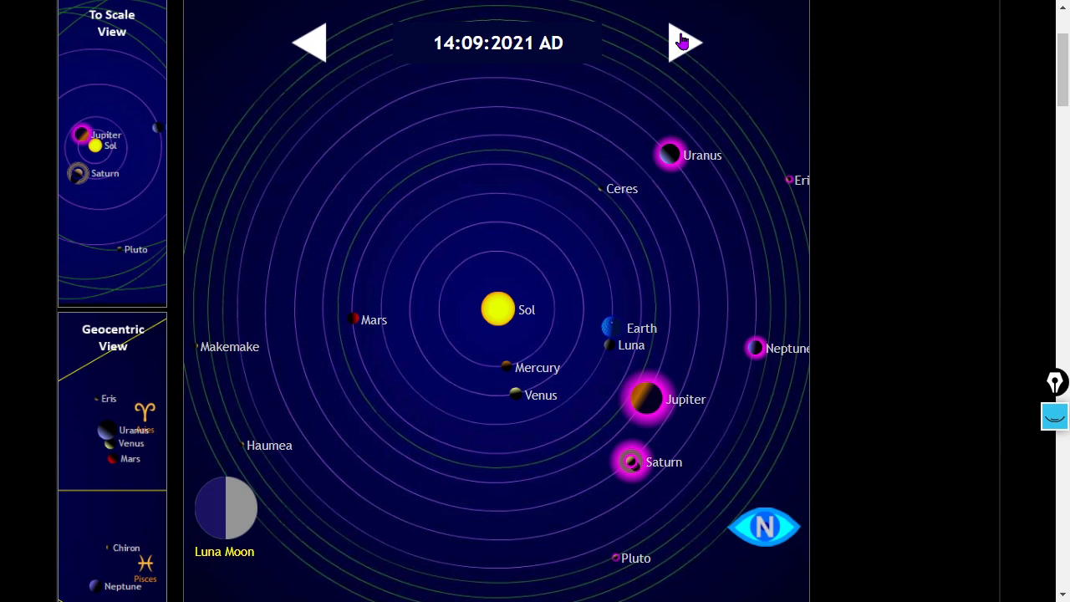
# - Step the orrery date forward to 19 September 2021 with the forward arrow
pyautogui.click(686, 44)
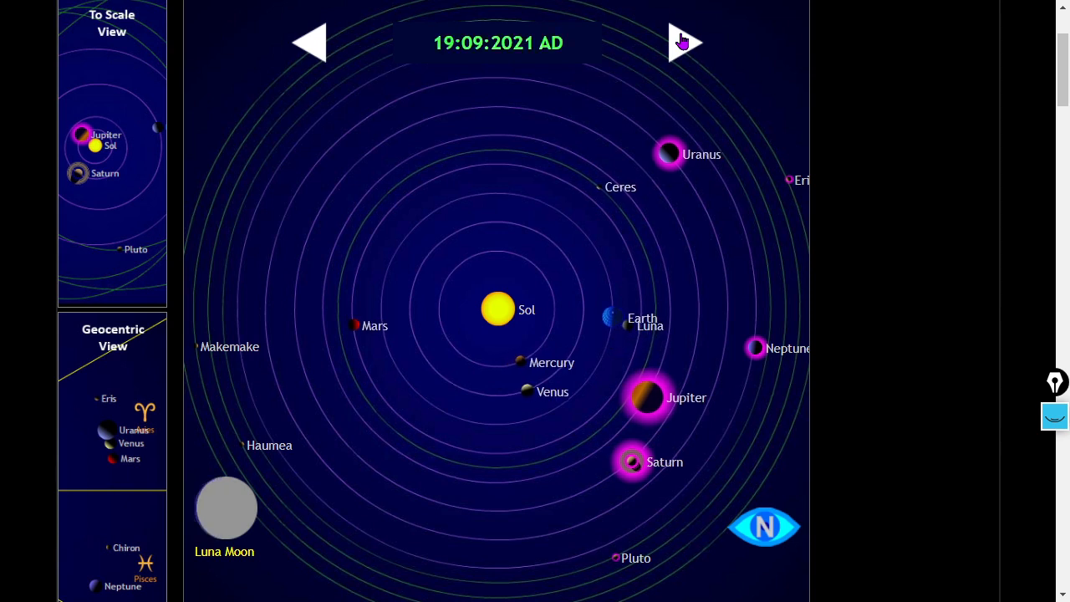
pyautogui.click(686, 44)
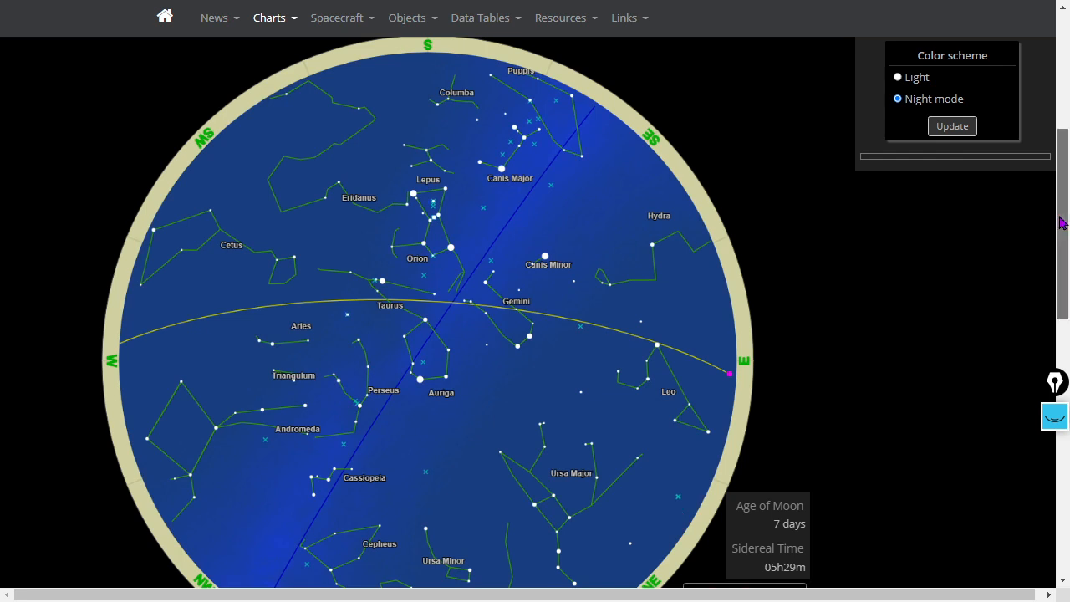
pyautogui.moveTo(968, 245)
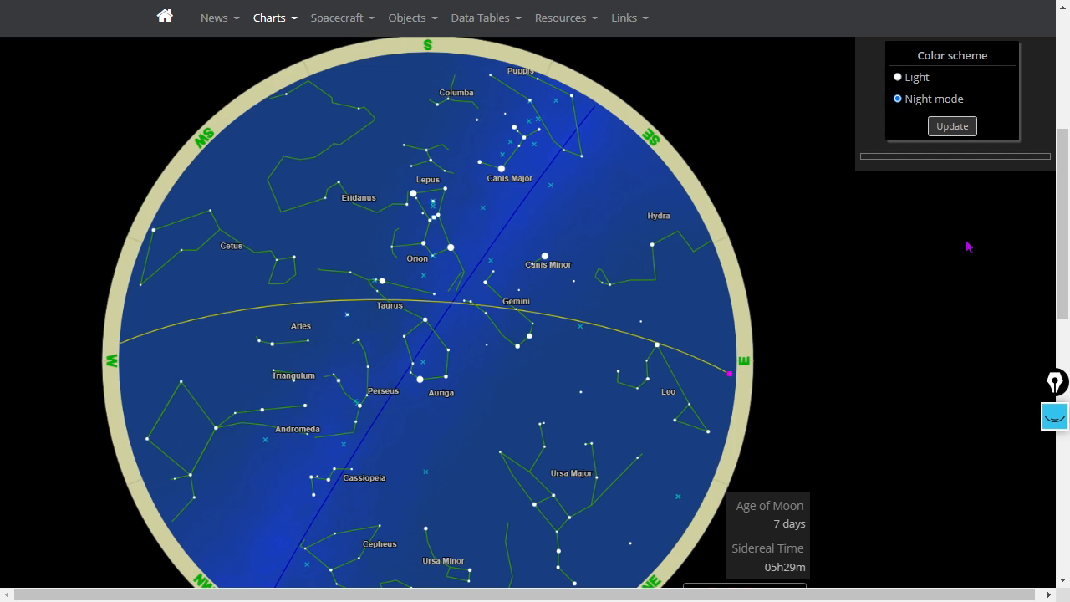
pyautogui.moveTo(617, 281)
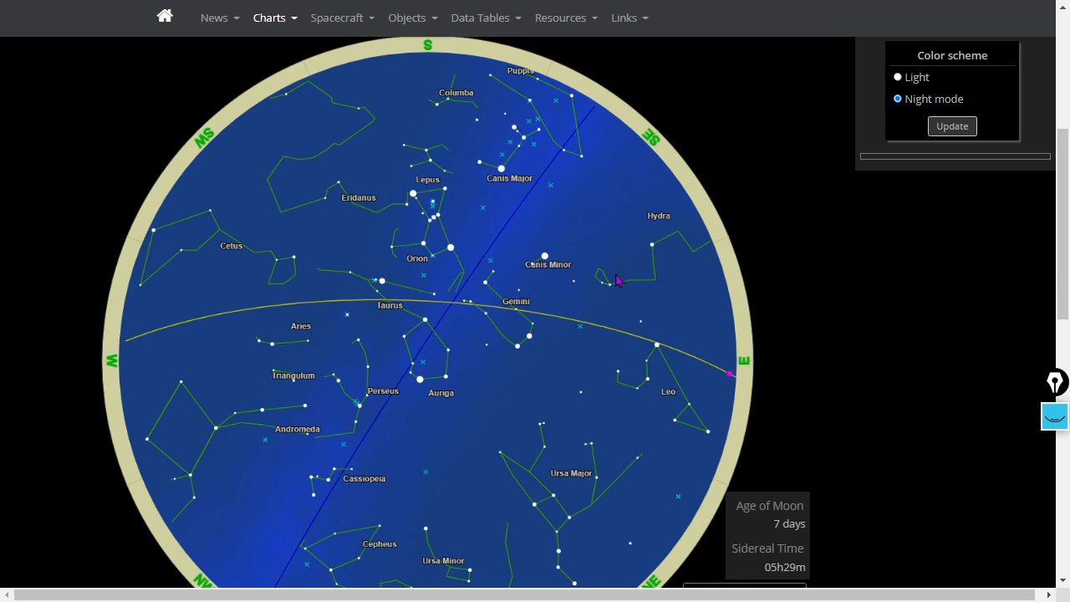
pyautogui.moveTo(452, 254)
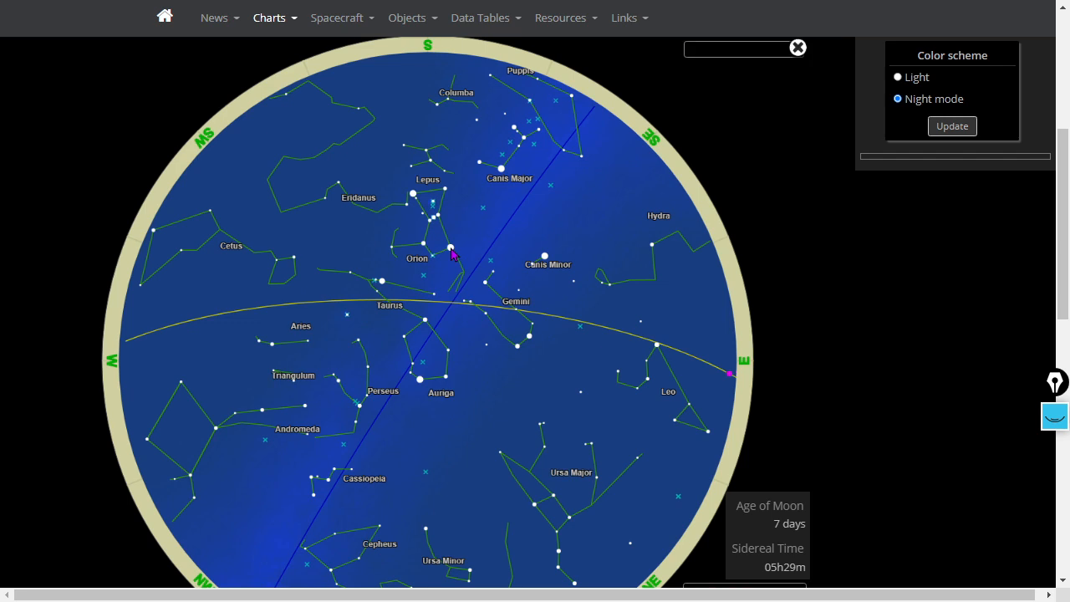
pyautogui.click(450, 247)
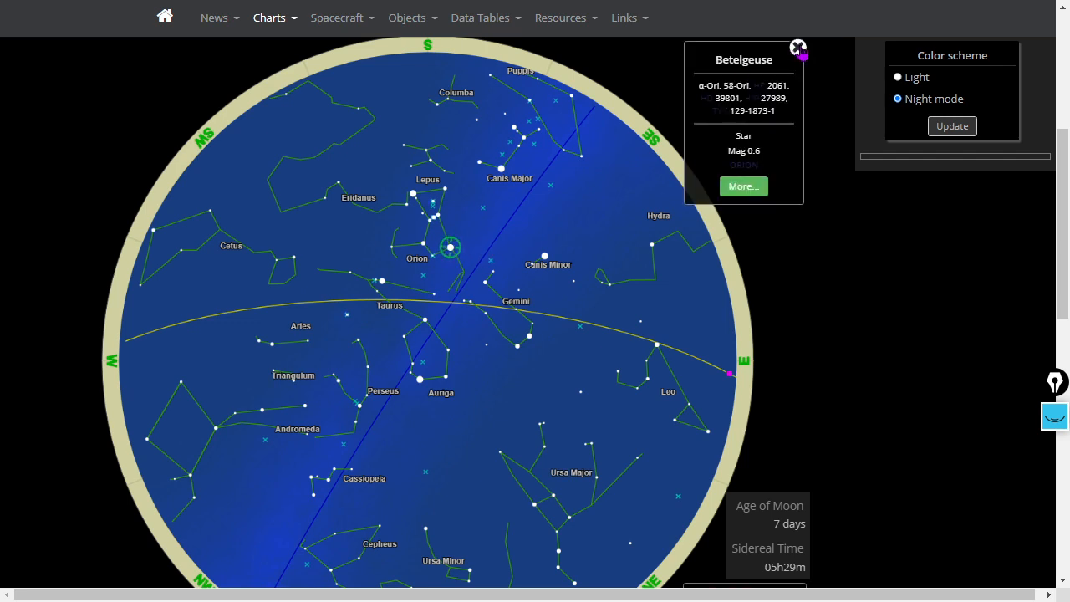
pyautogui.moveTo(797, 47)
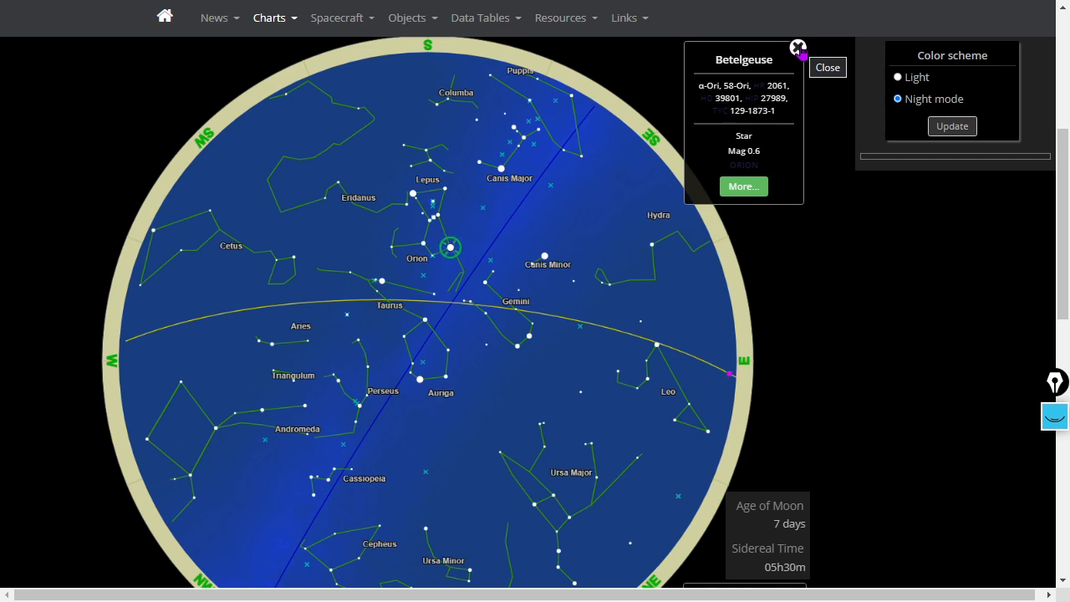
pyautogui.click(826, 67)
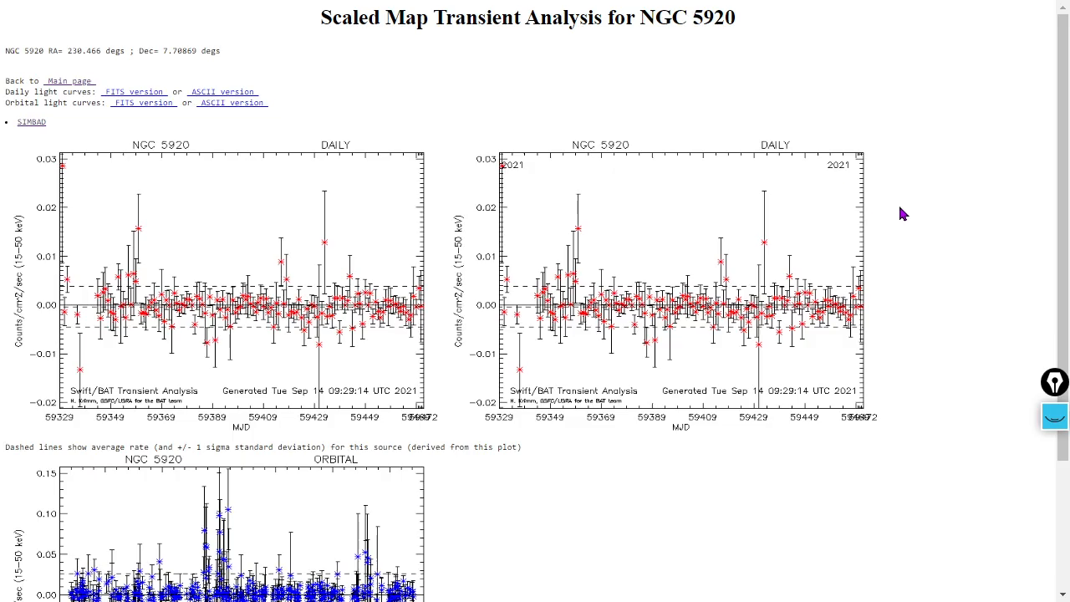
pyautogui.moveTo(957, 231)
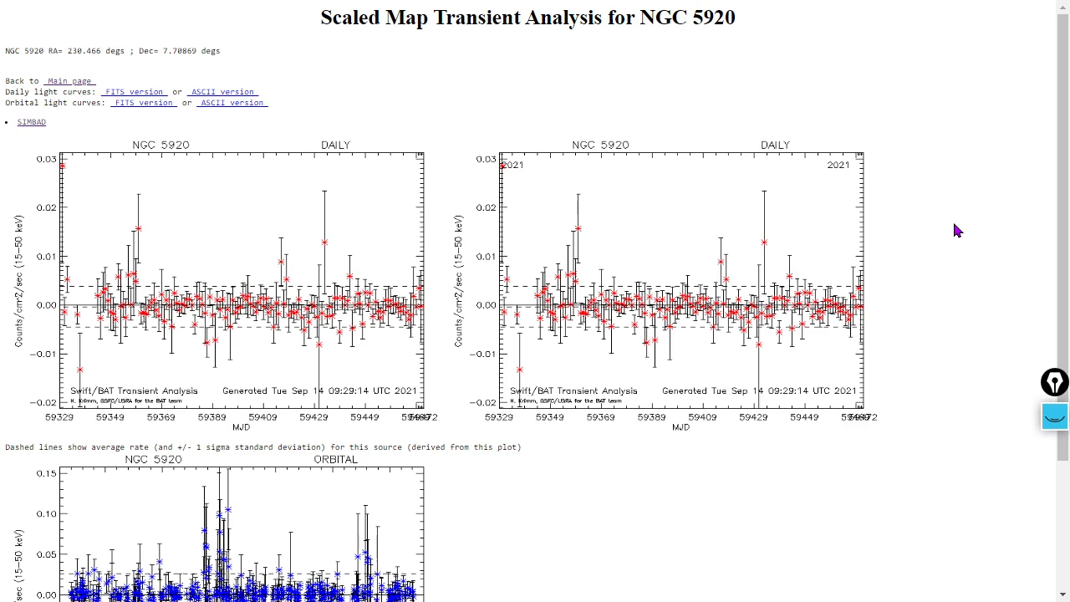
# - Scroll through the daily and orbital Swift/BAT hard X-ray light curves for NGC 5920, then leave the page
pyautogui.scroll(-3)
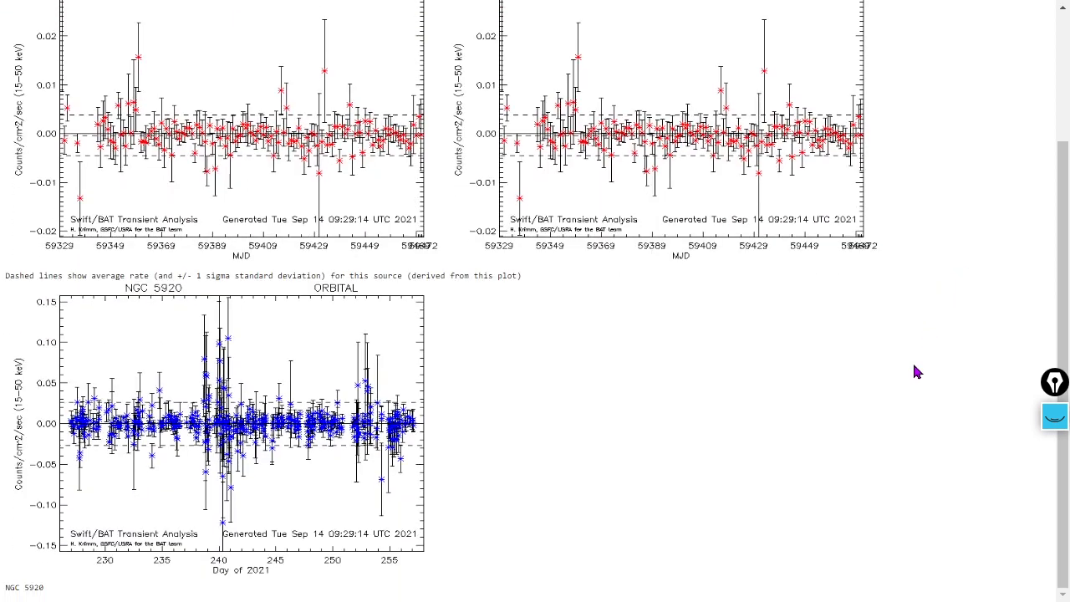
pyautogui.scroll(3)
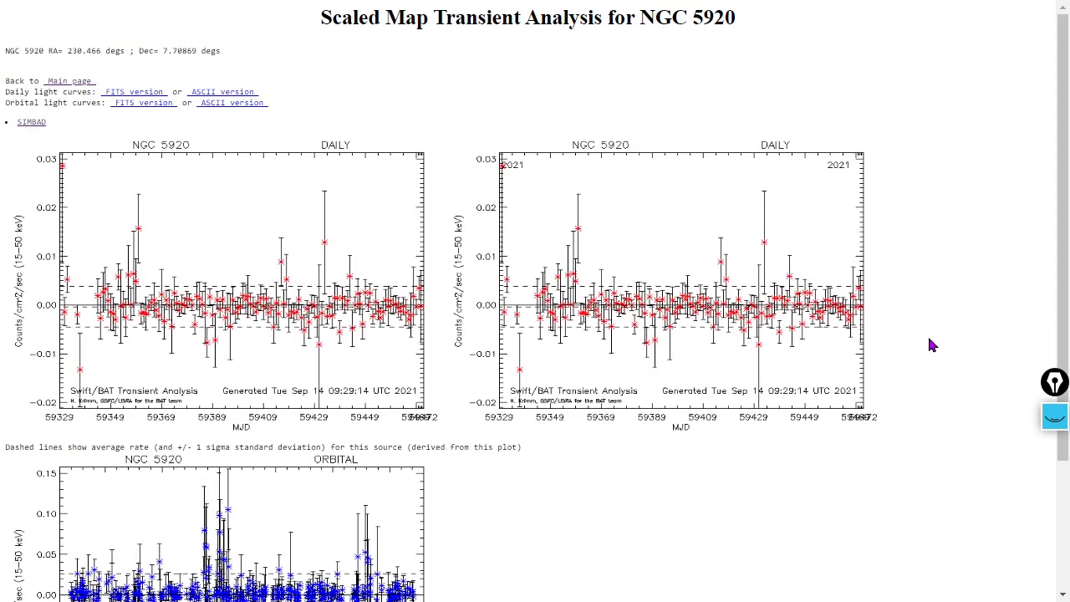
pyautogui.scroll(-3)
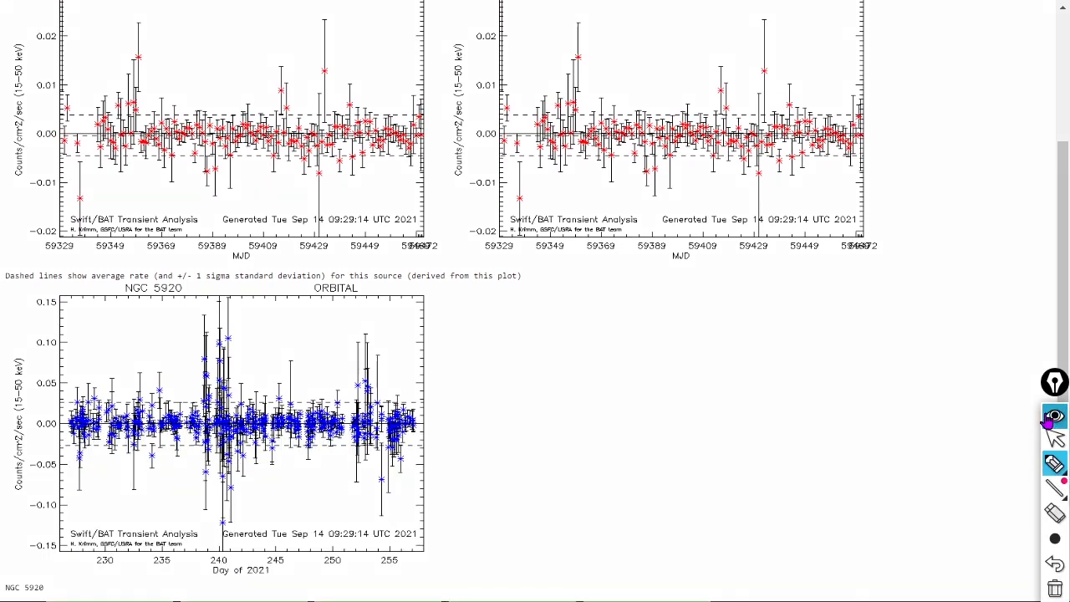
pyautogui.moveTo(778, 418); pyautogui.dragTo(427, 438)
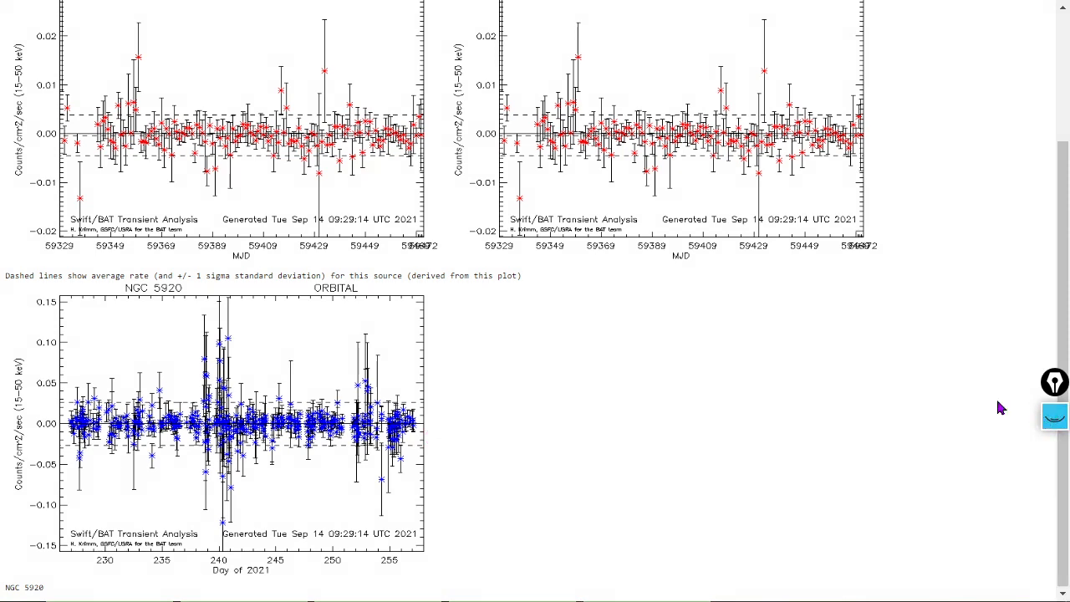
pyautogui.scroll(3)
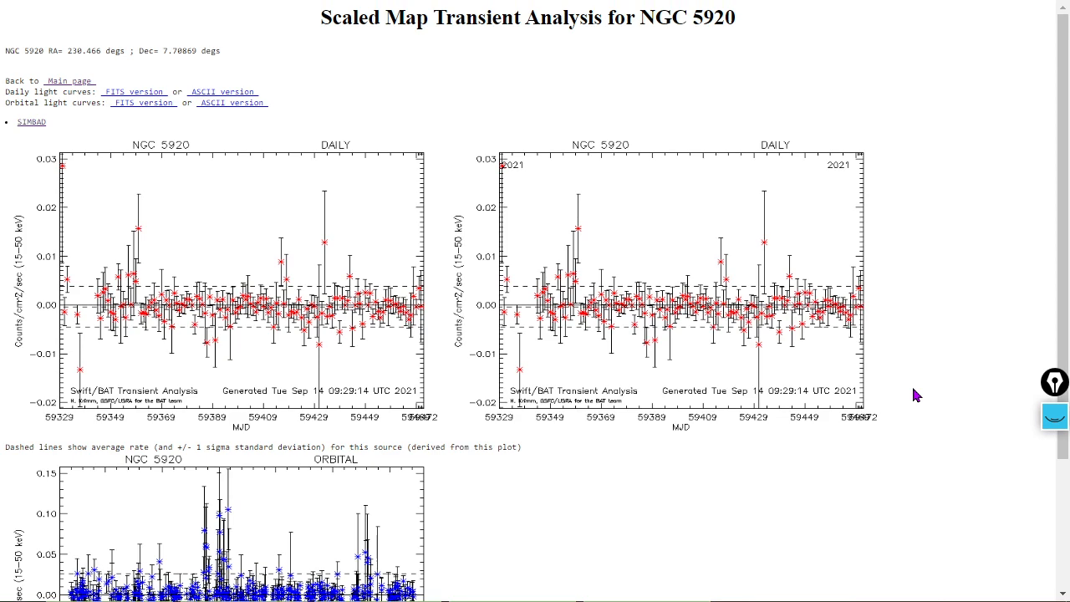
pyautogui.scroll(-3)
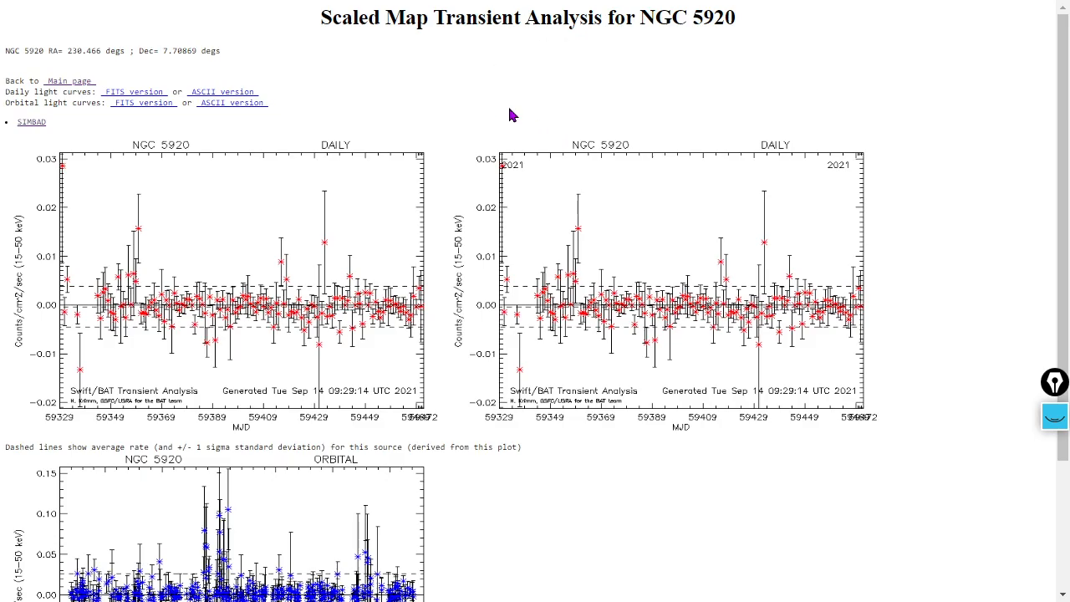
pyautogui.click(70, 80)
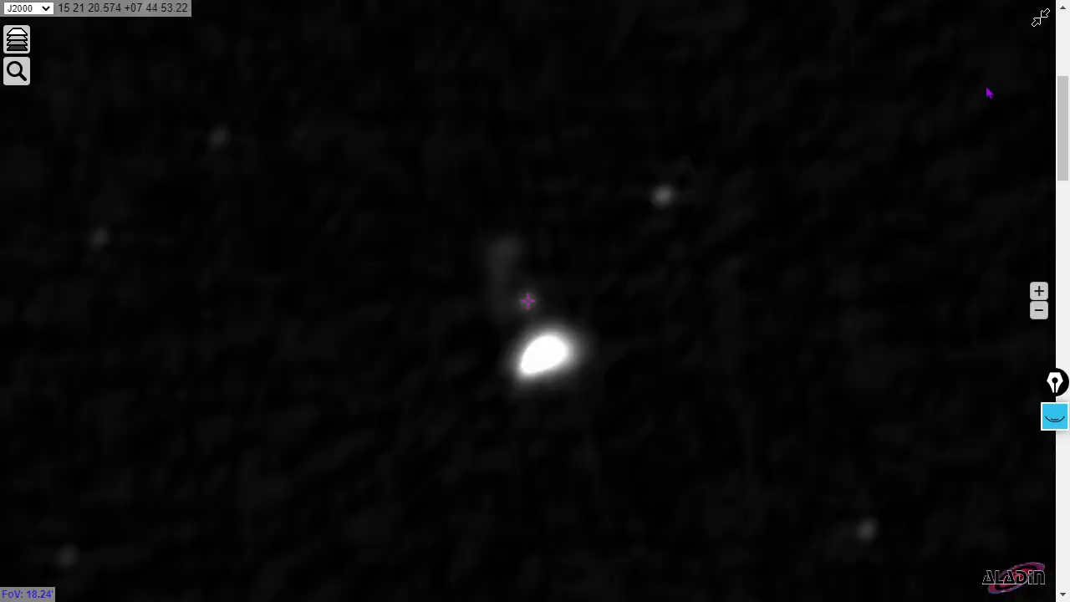
pyautogui.moveTo(1040, 17)
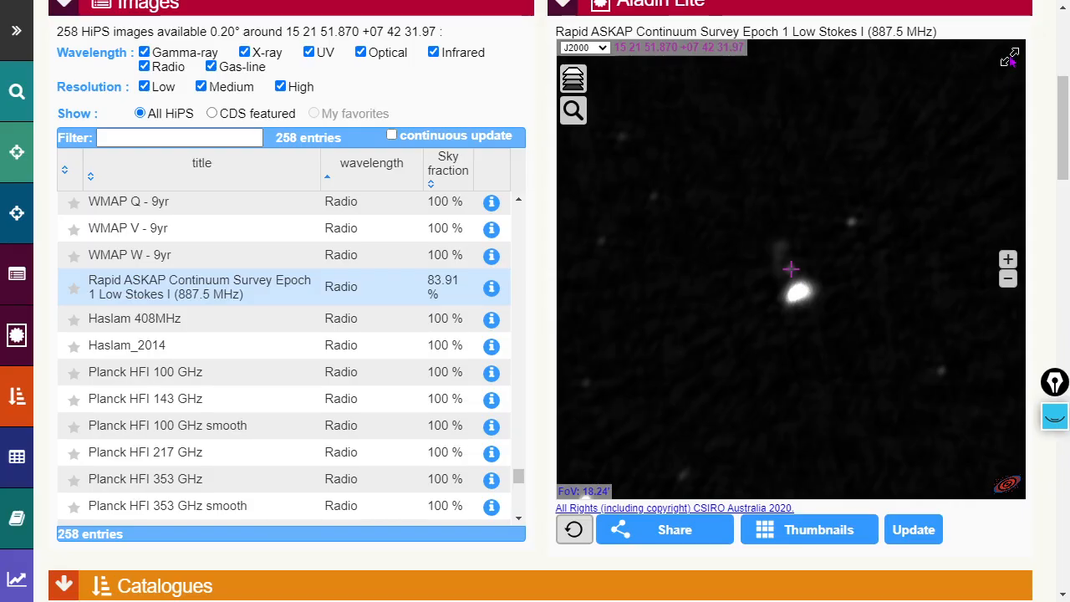
# - Zoom the full-screen ASKAP 887.5 MHz image in on the bright radio source beside NGC 5920
pyautogui.scroll(3)
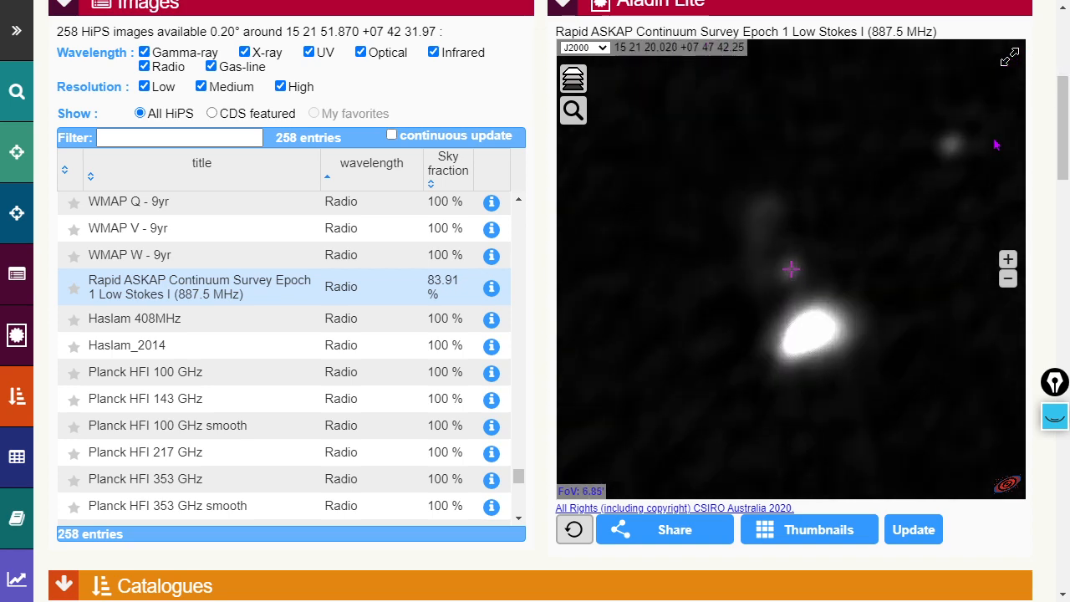
pyautogui.scroll(3)
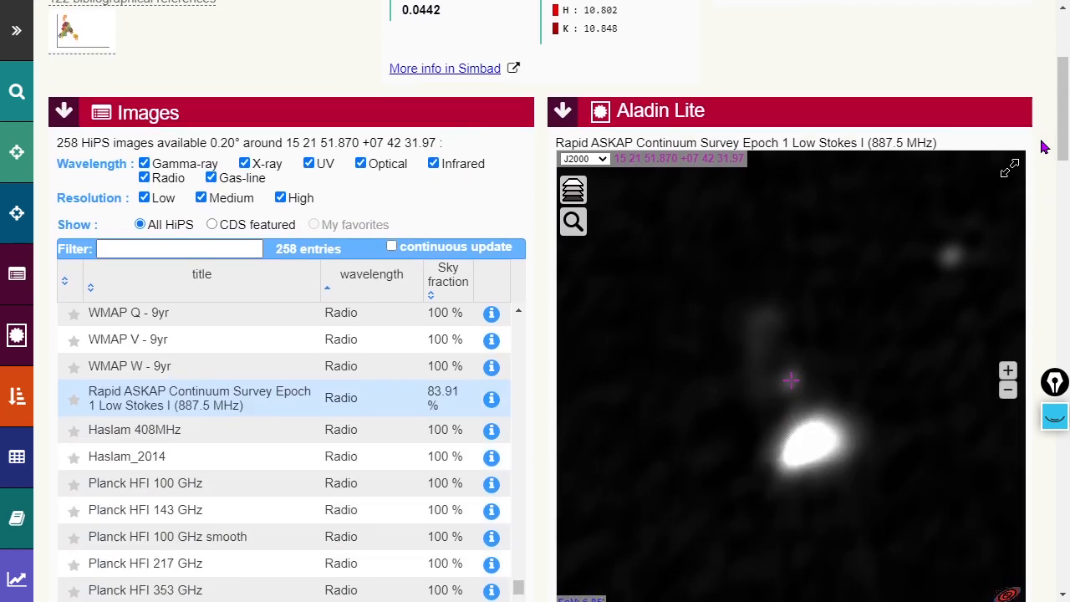
pyautogui.click(1011, 167)
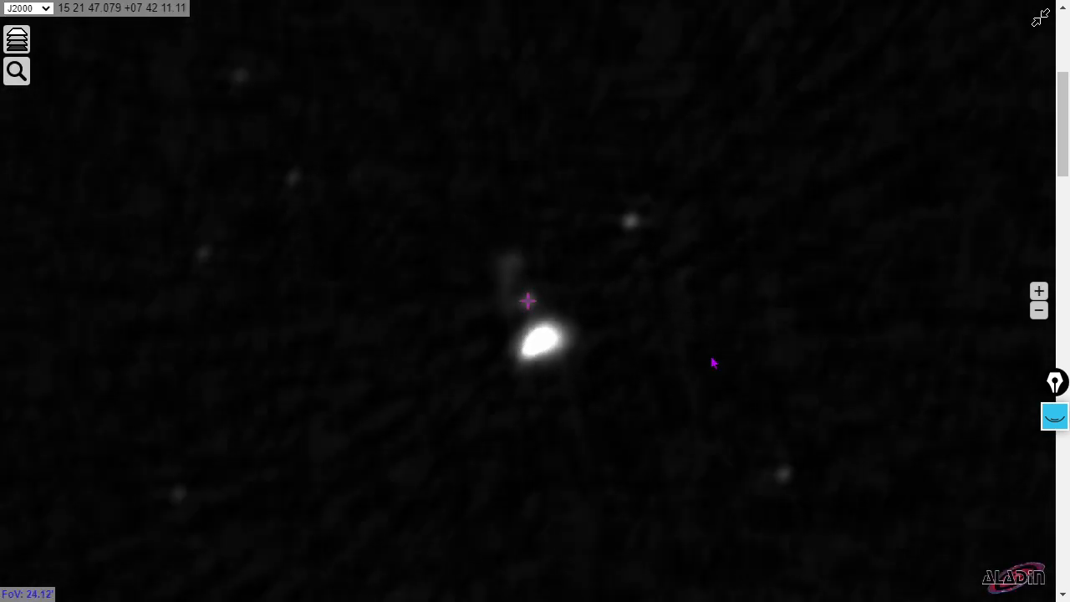
pyautogui.scroll(3)
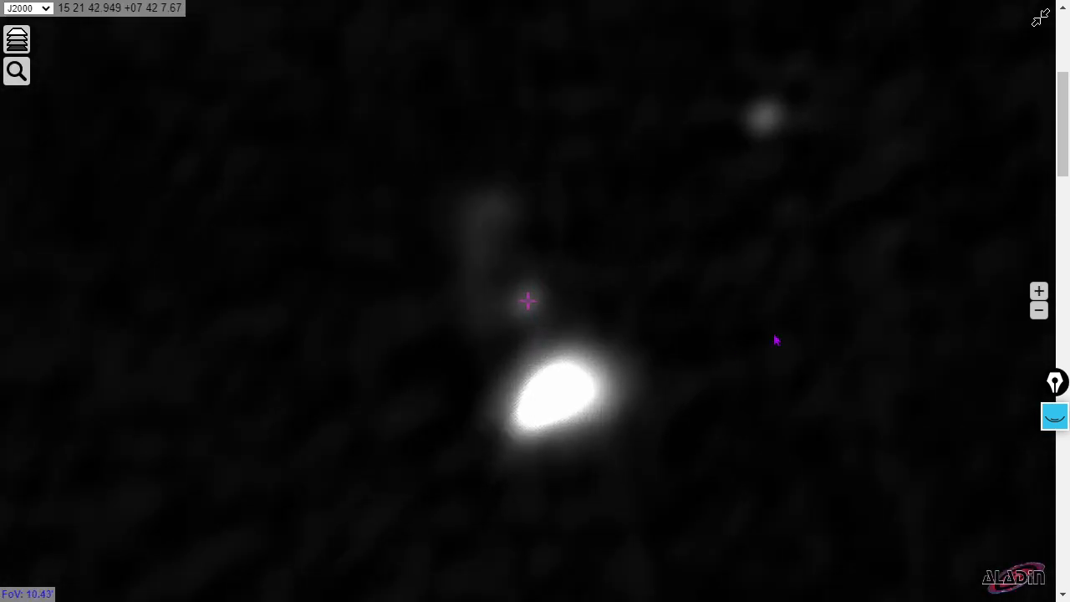
# - Draw arrows with the pencil tool marking the bright radio blob and the galaxy centre
pyautogui.click(1056, 417)
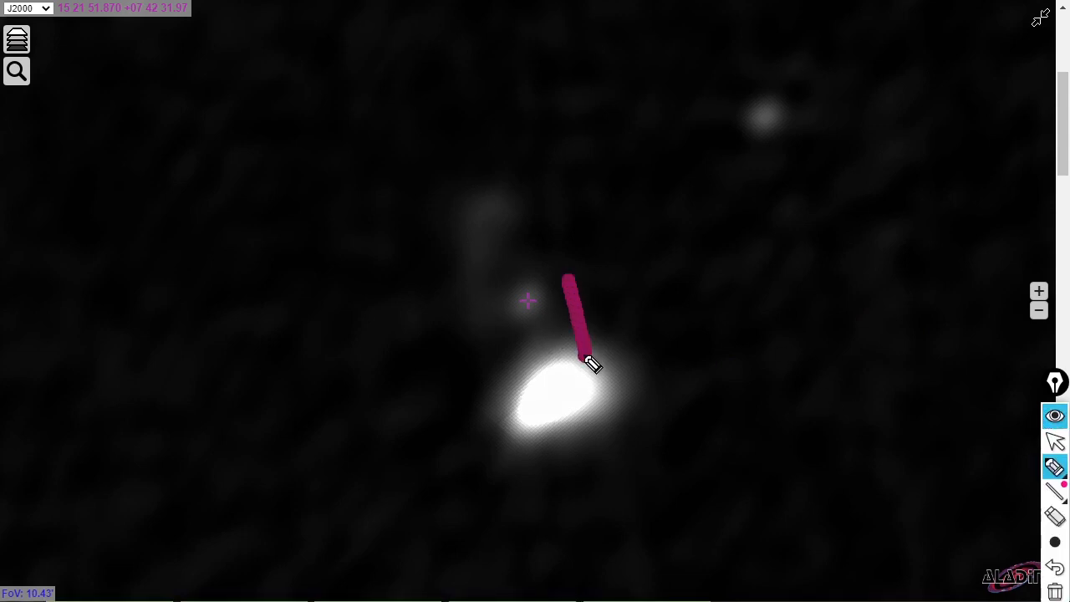
pyautogui.moveTo(594, 364); pyautogui.dragTo(481, 271)
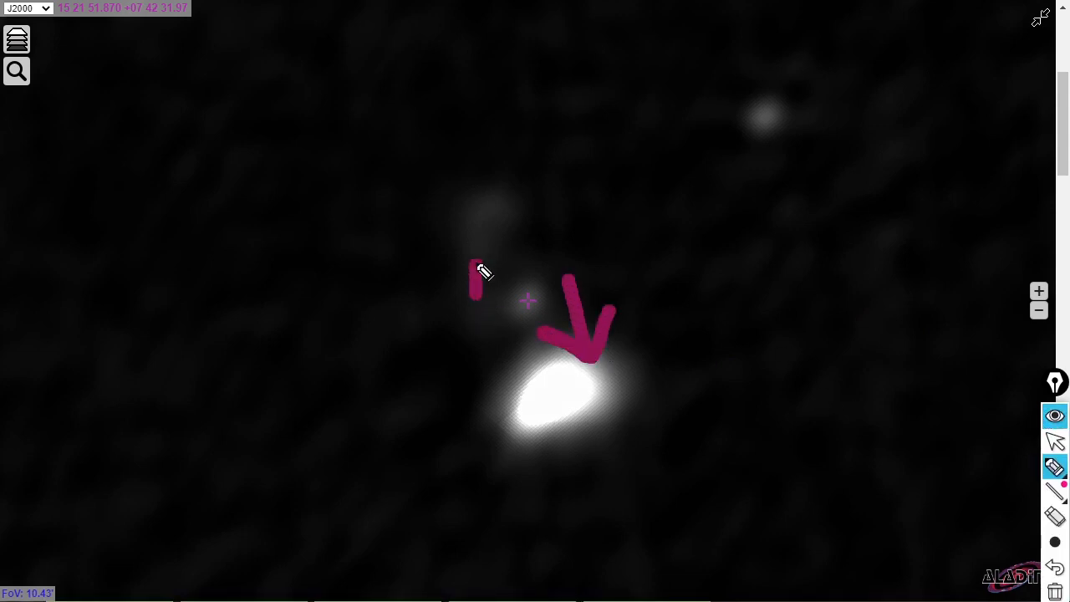
pyautogui.moveTo(475, 301); pyautogui.dragTo(471, 181)
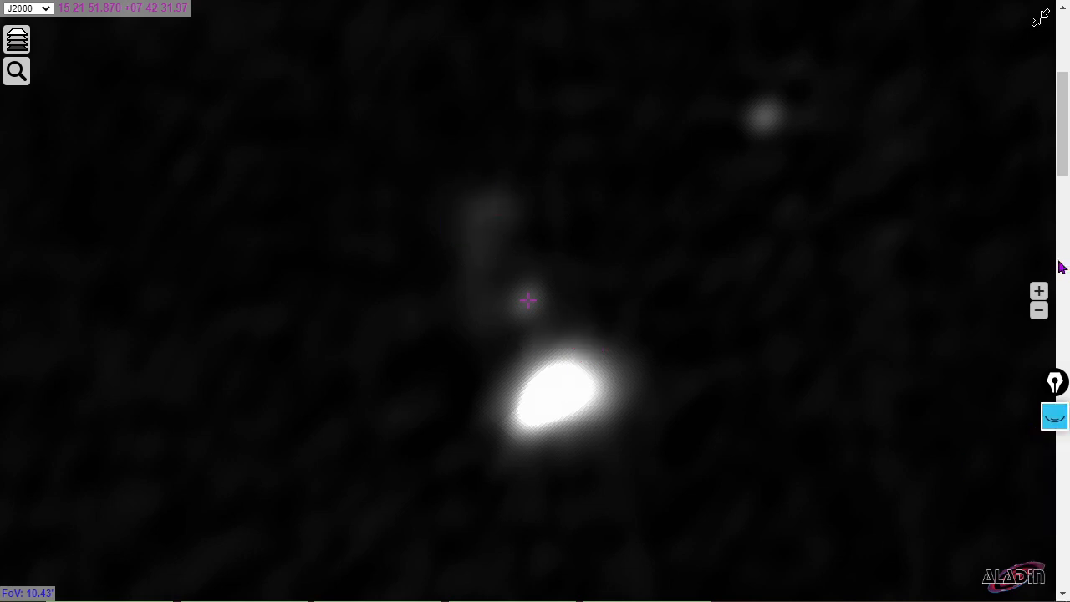
pyautogui.moveTo(442, 412)
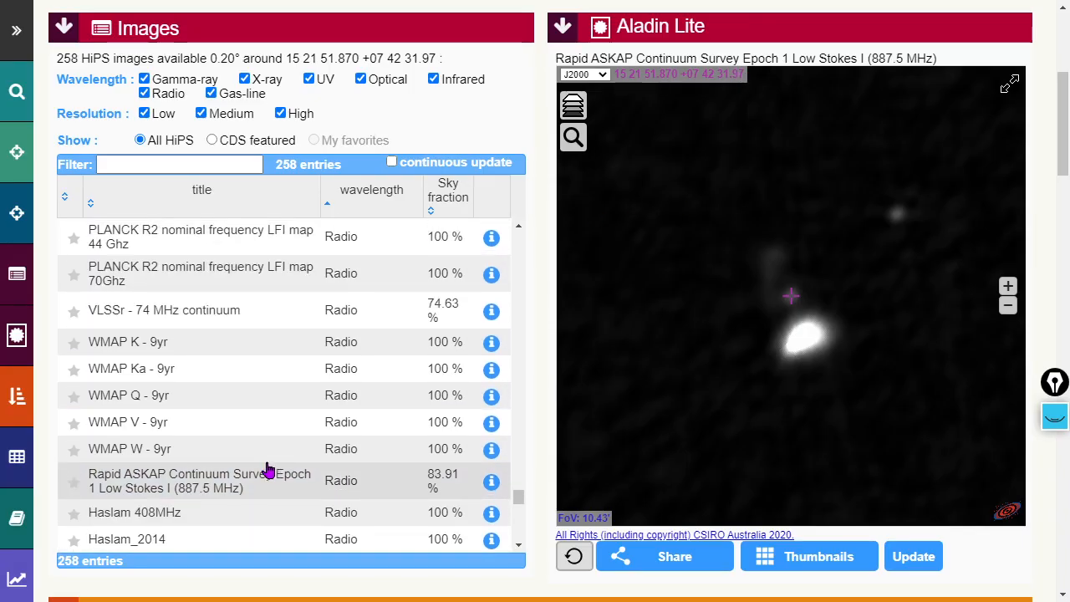
# - Show NGC 5920 in the LASY survey from the HiPS list and view it full screen
pyautogui.scroll(3)
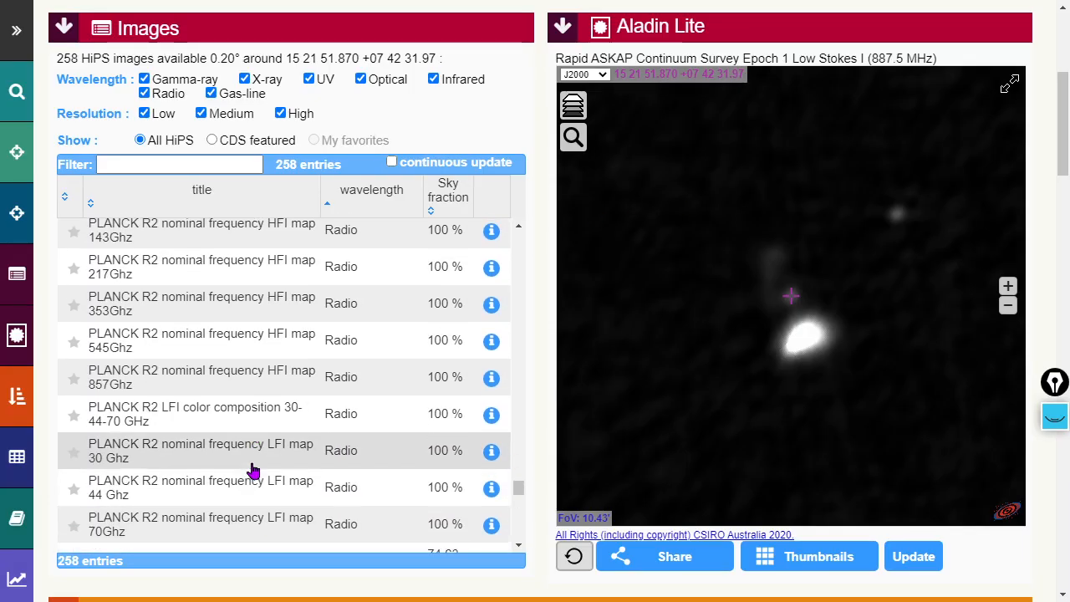
pyautogui.scroll(-3)
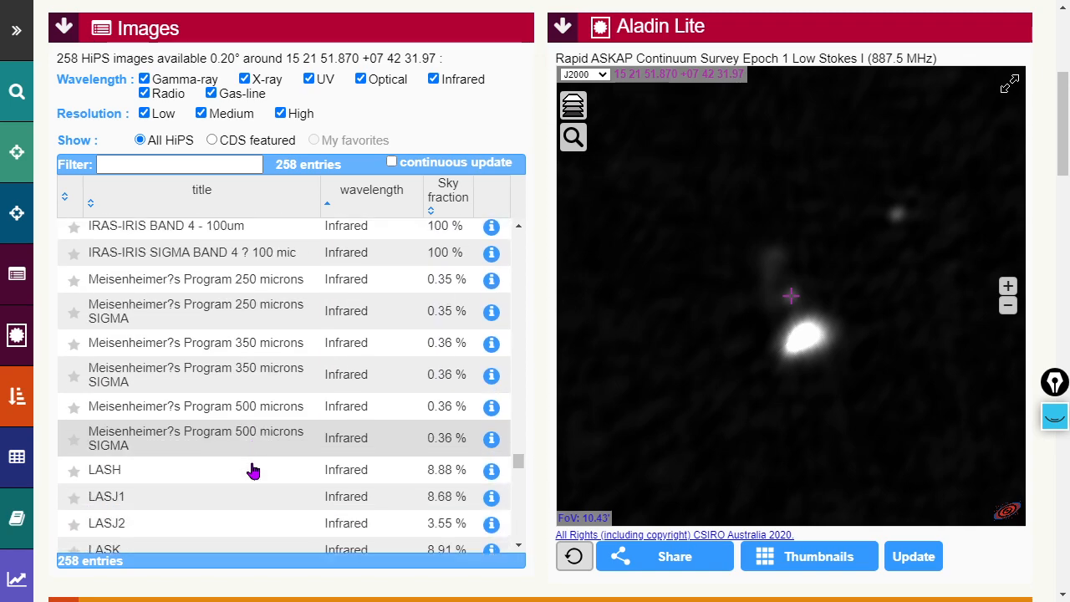
pyautogui.scroll(3)
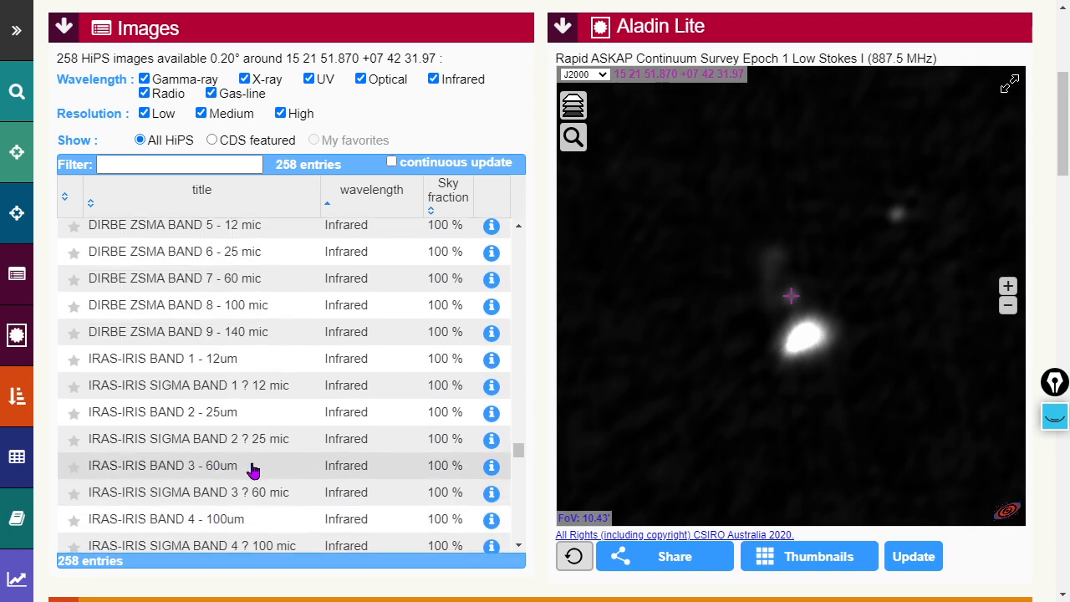
pyautogui.scroll(-3)
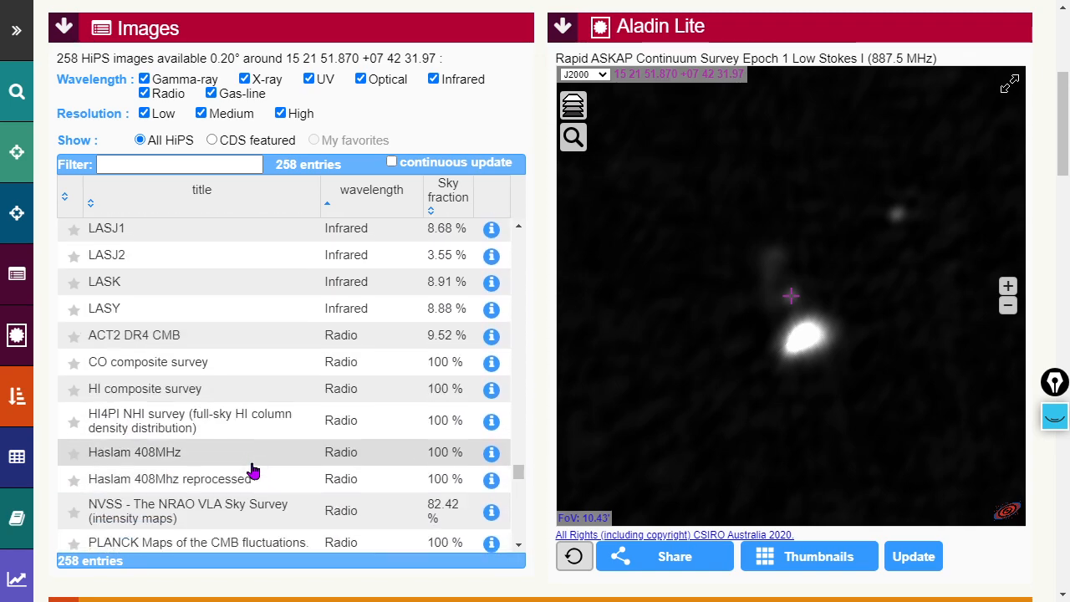
pyautogui.click(104, 307)
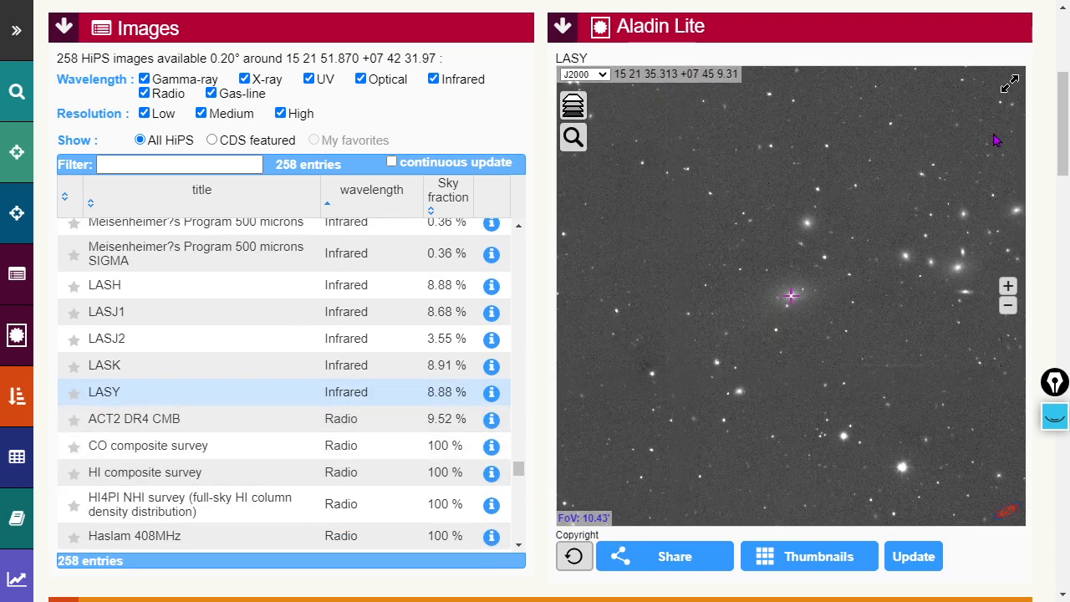
pyautogui.click(1010, 84)
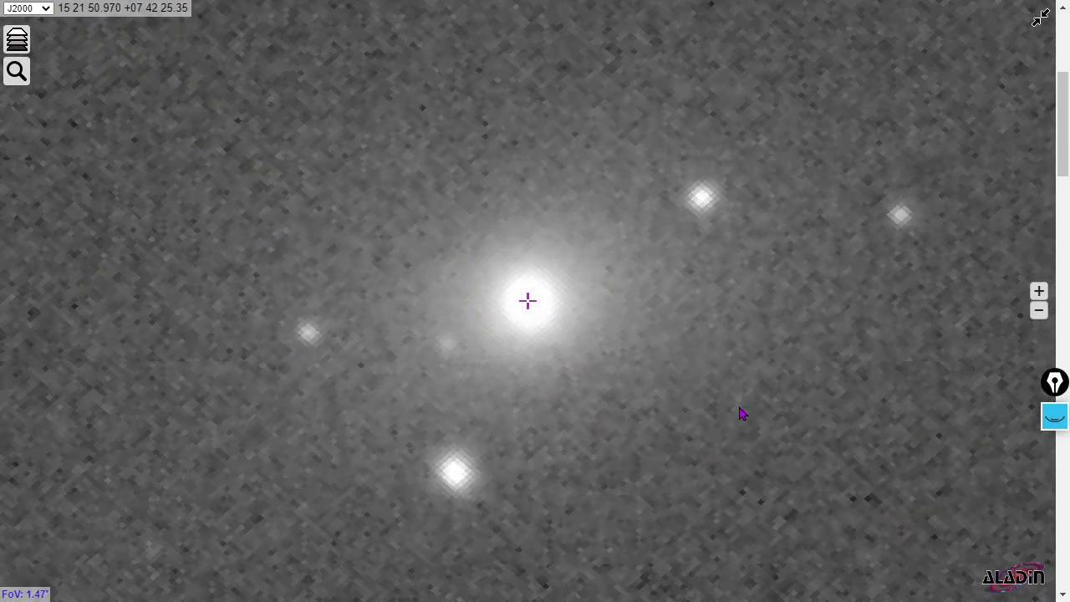
# - Switch the sky view to the 2MASS color J, H, K infrared survey and enlarge it to full screen
pyautogui.scroll(-3)
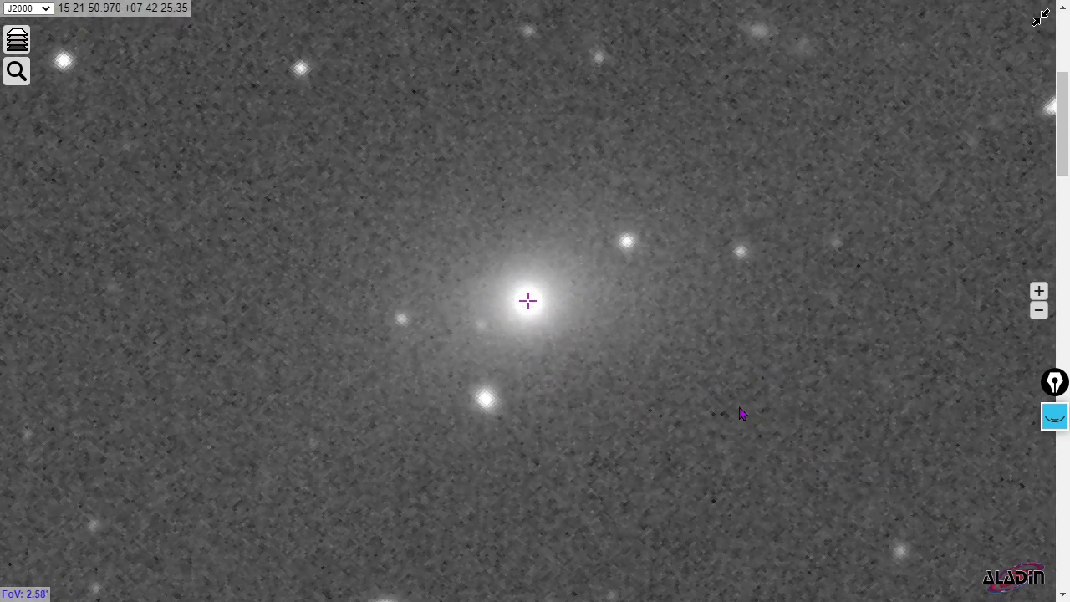
pyautogui.moveTo(1044, 30)
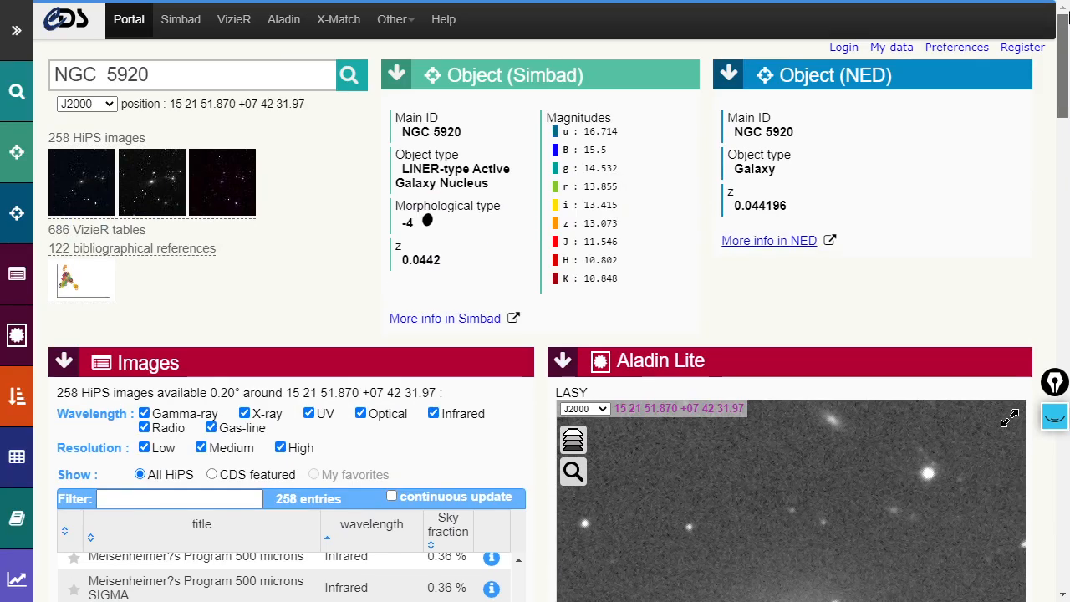
pyautogui.scroll(-3)
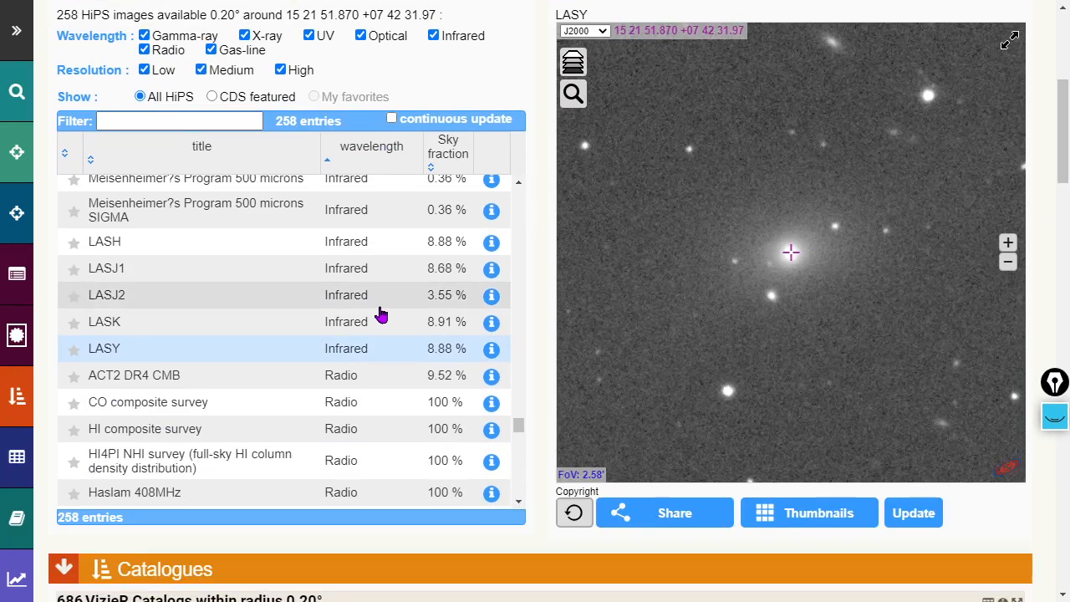
pyautogui.scroll(3)
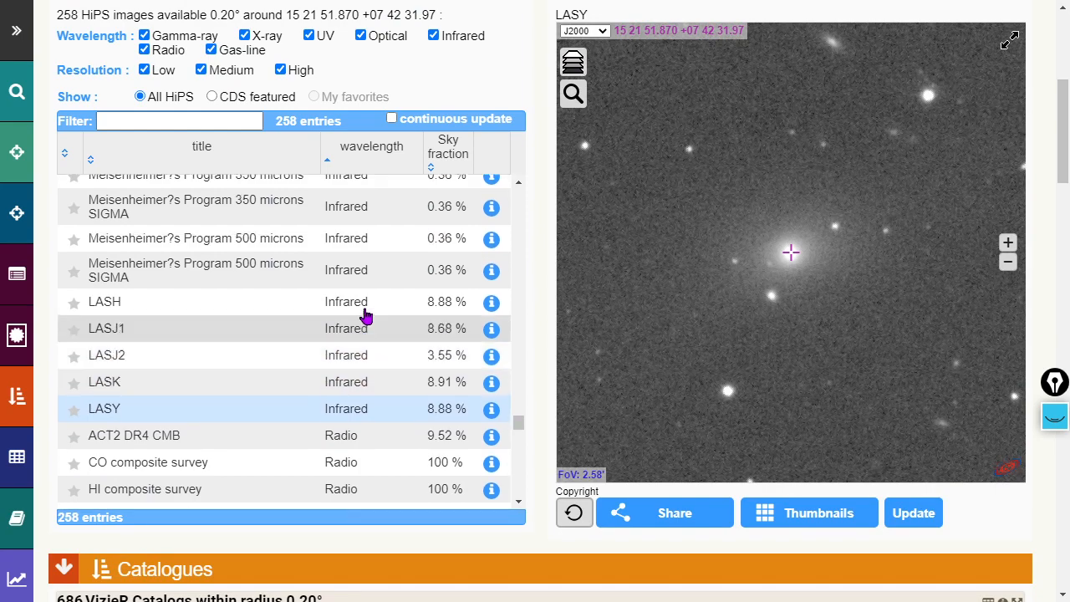
pyautogui.scroll(3)
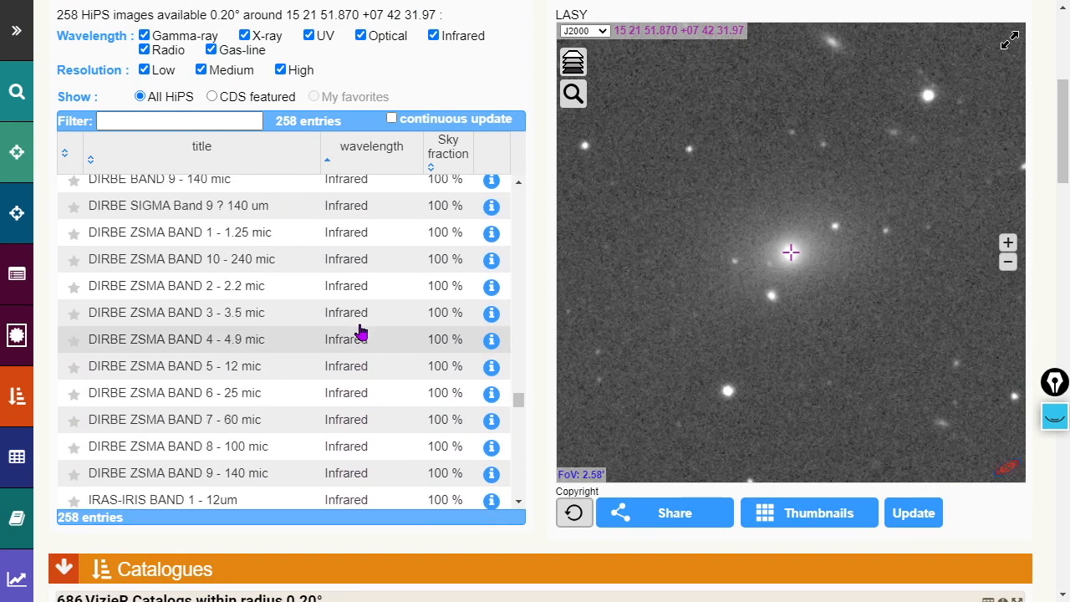
pyautogui.scroll(3)
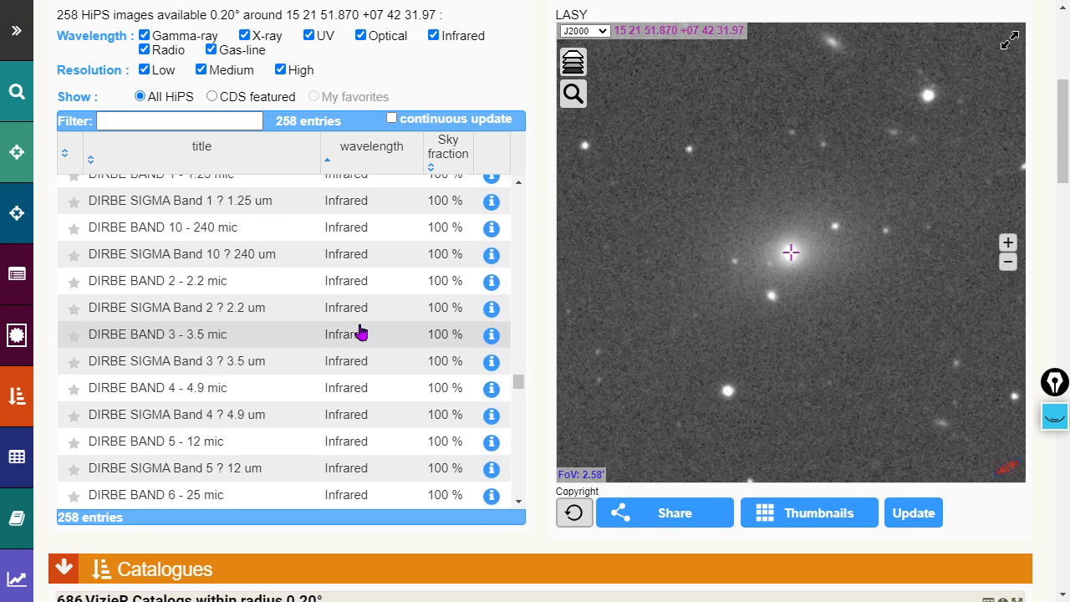
pyautogui.scroll(3)
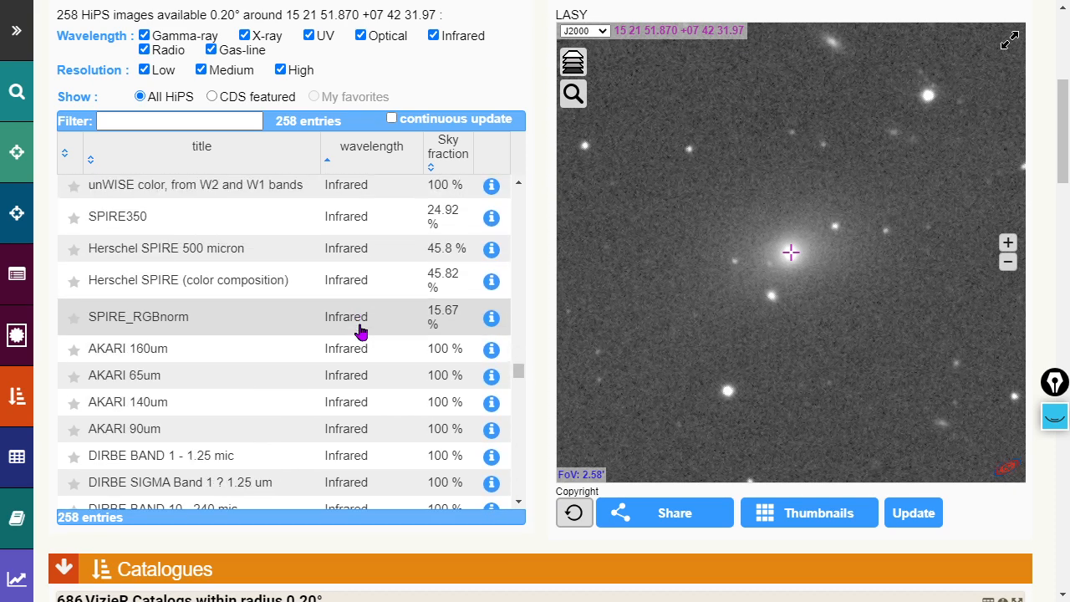
pyautogui.scroll(3)
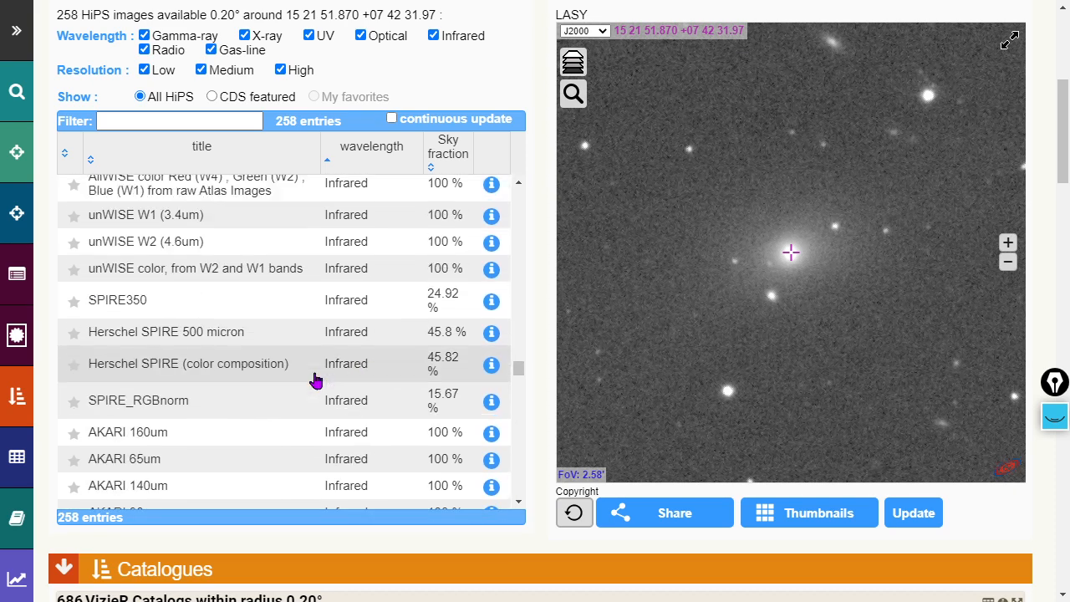
pyautogui.moveTo(343, 387)
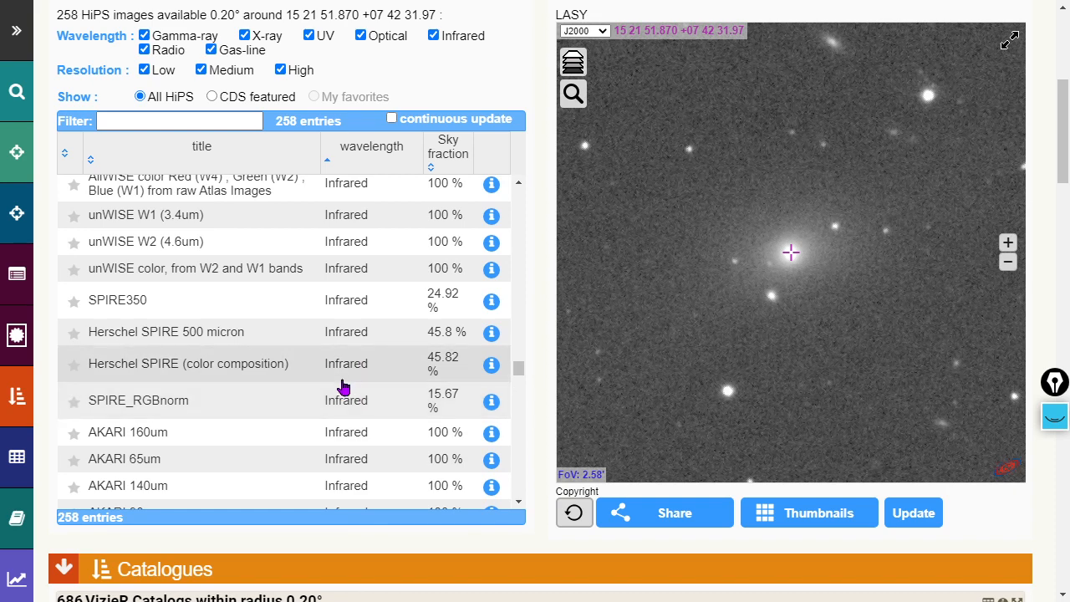
pyautogui.scroll(3)
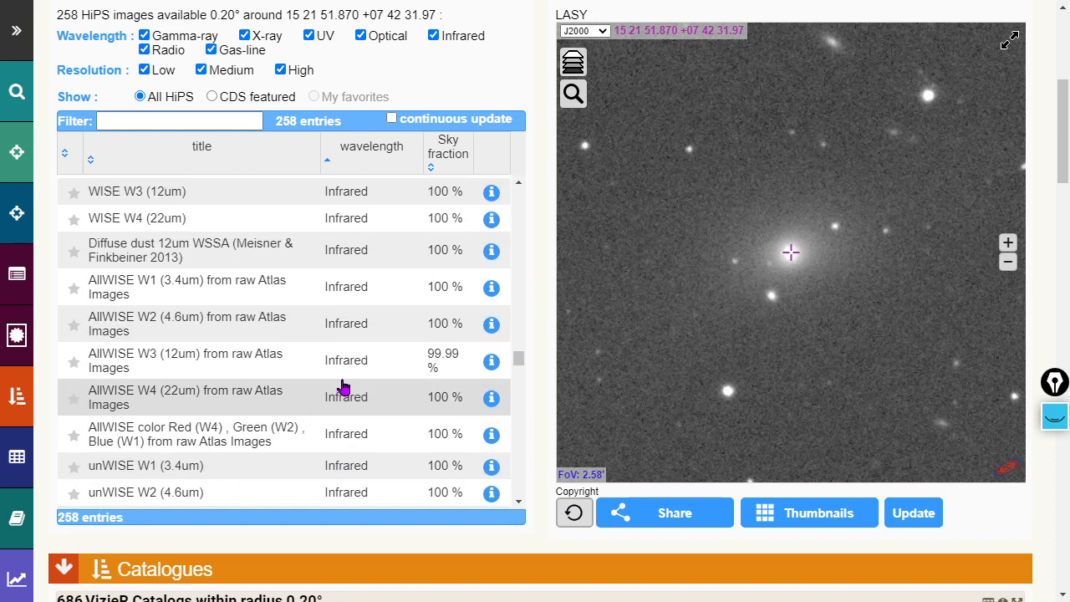
pyautogui.click(200, 291)
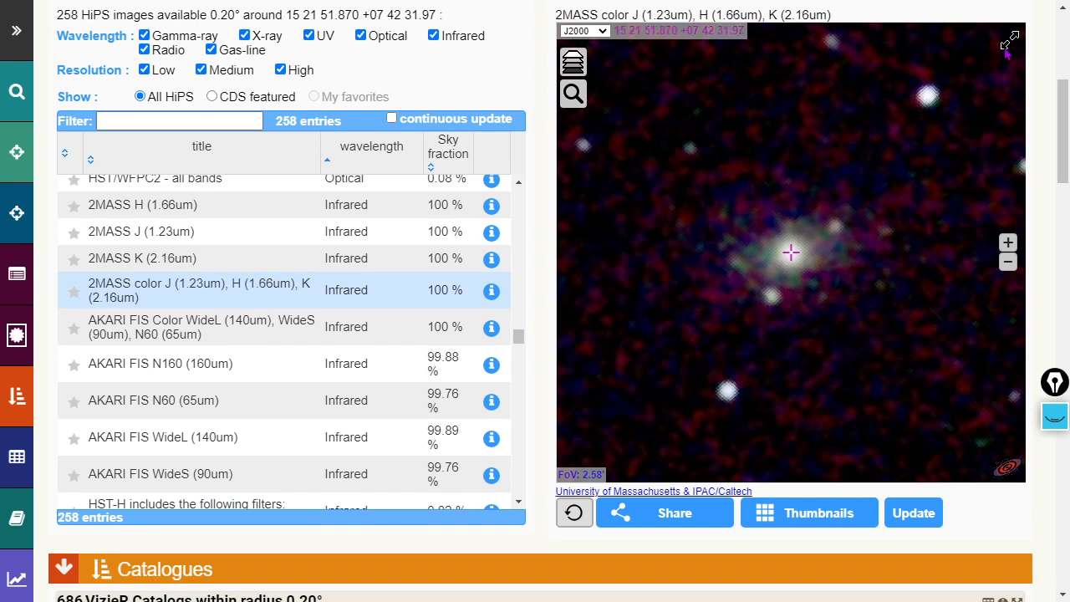
pyautogui.click(1011, 39)
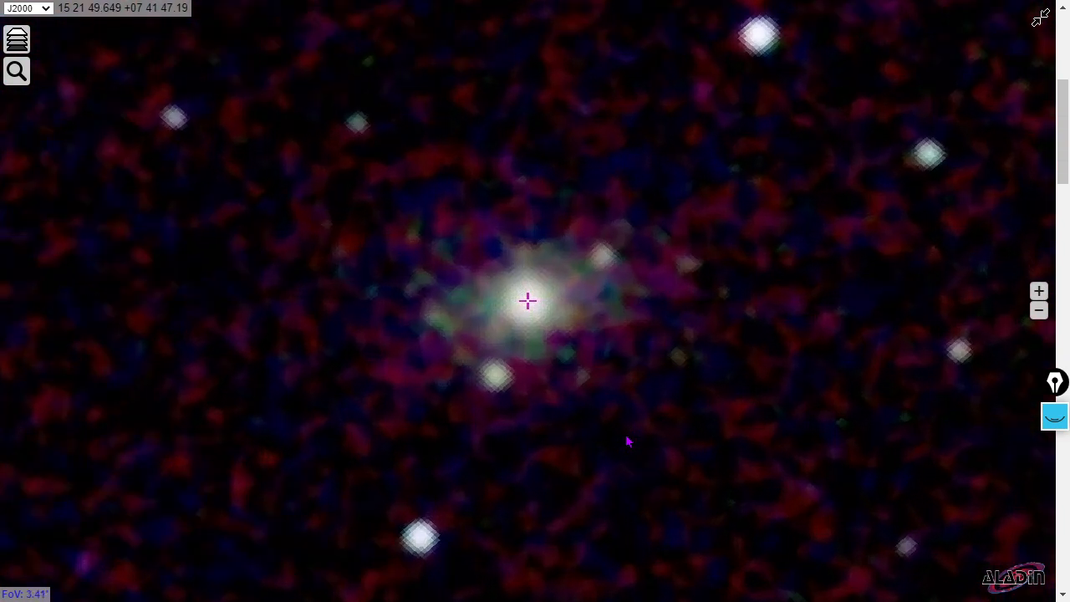
# - Zoom into the core of NGC 5920 in the 2MASS colour image and back out
pyautogui.scroll(3)
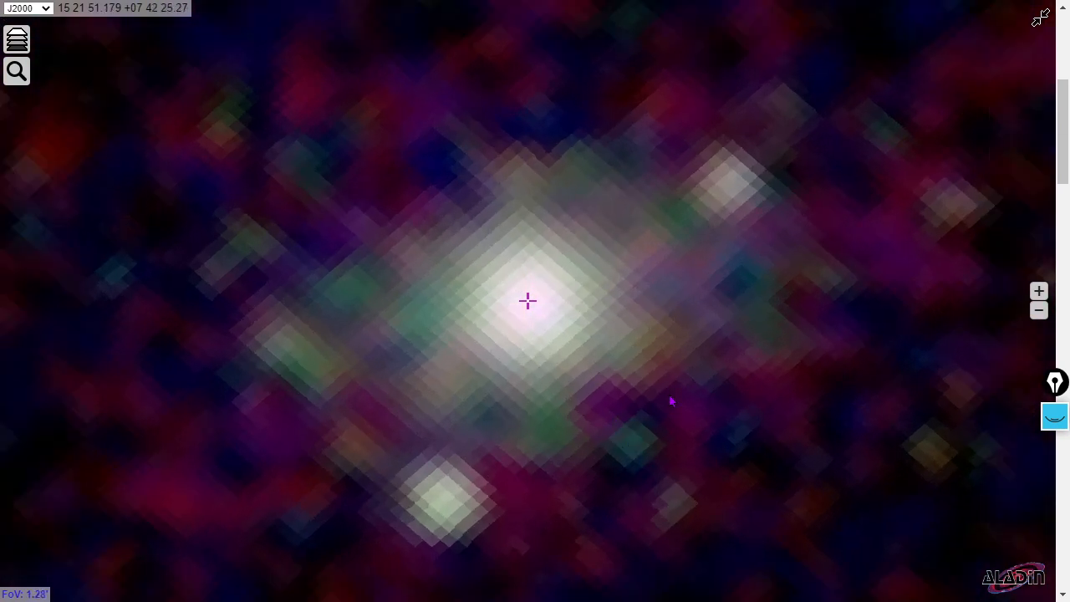
pyautogui.scroll(-3)
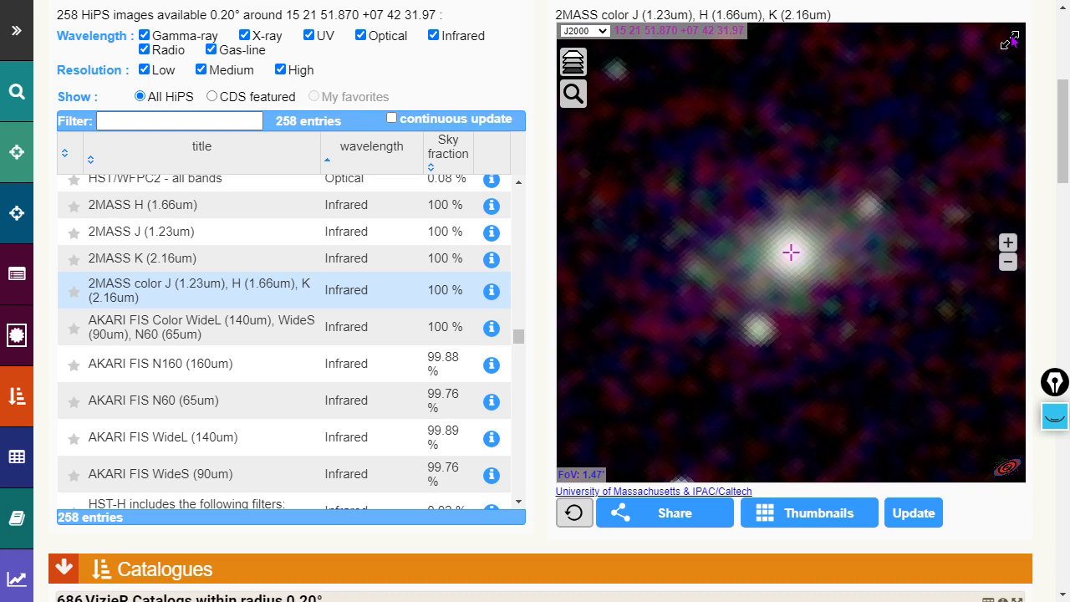
# - Scroll the HiPS list to the PanSTARRS DR1 color (z and g bands) survey and show the galaxy in it
pyautogui.scroll(3)
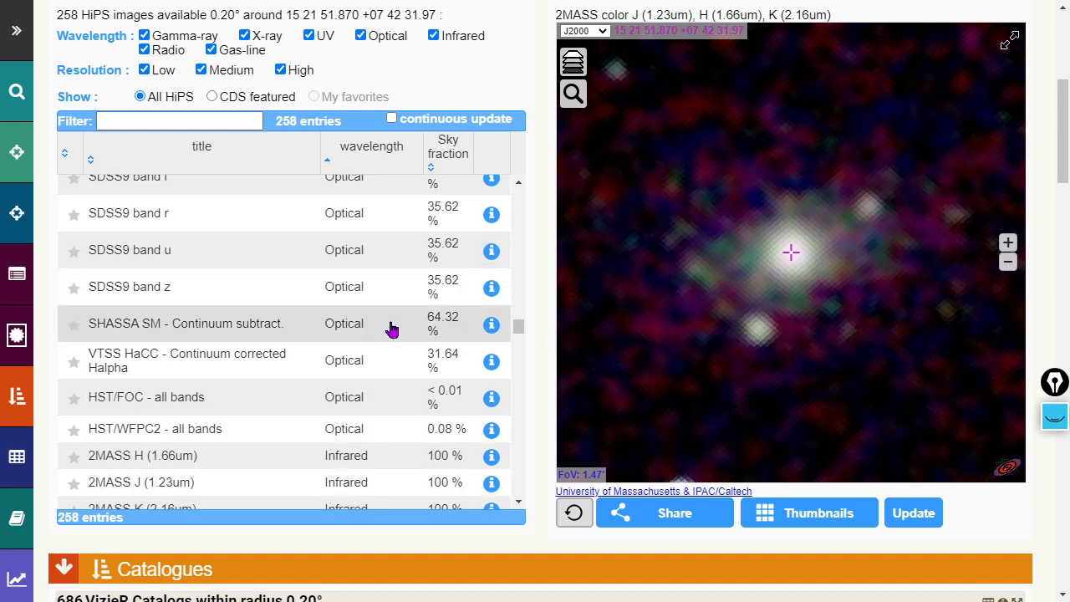
pyautogui.scroll(3)
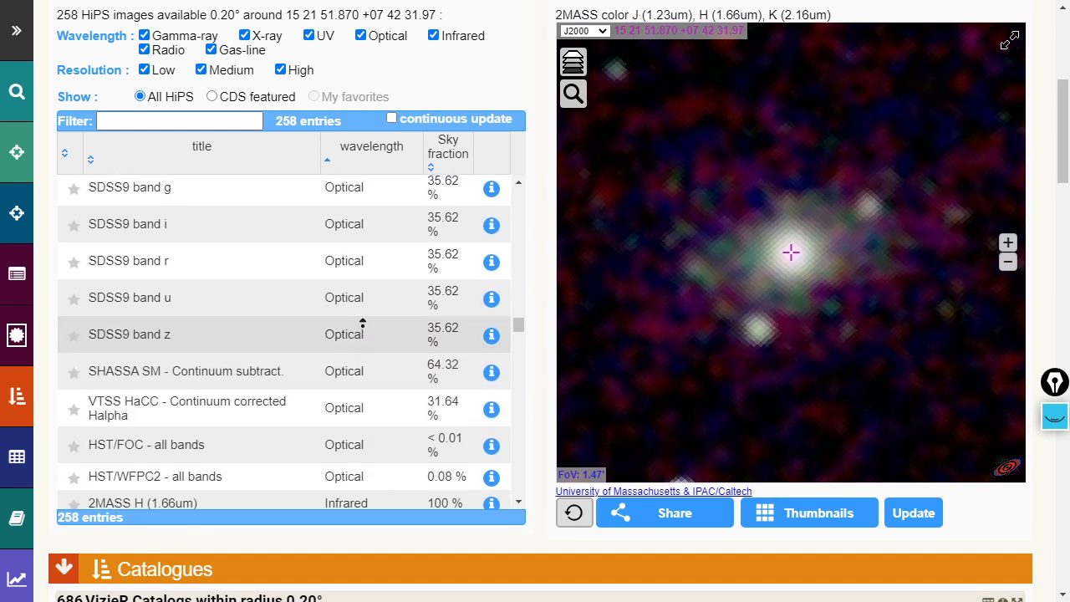
pyautogui.scroll(3)
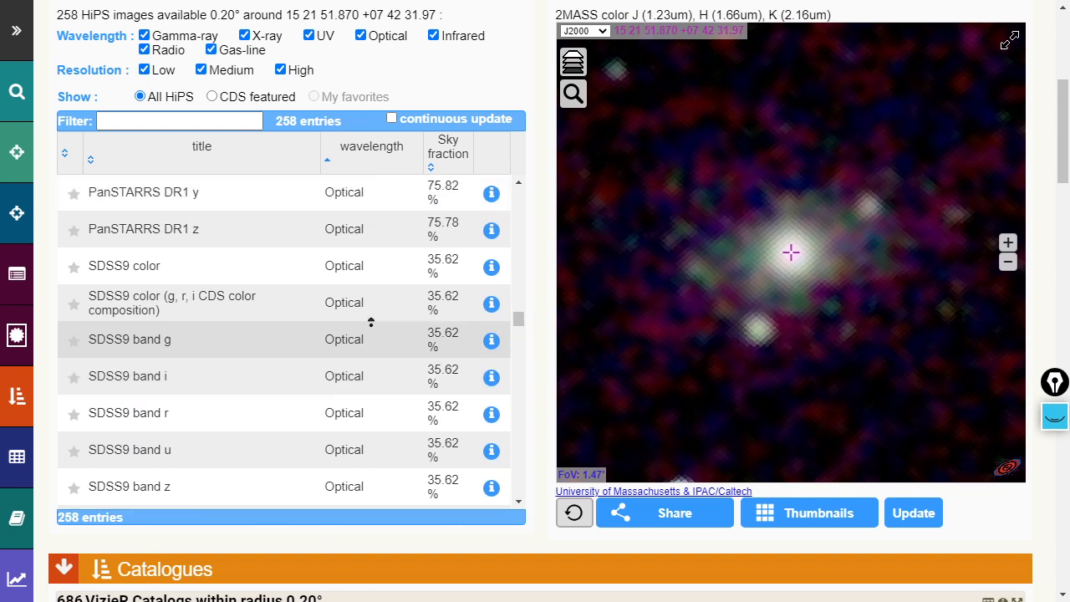
pyautogui.scroll(3)
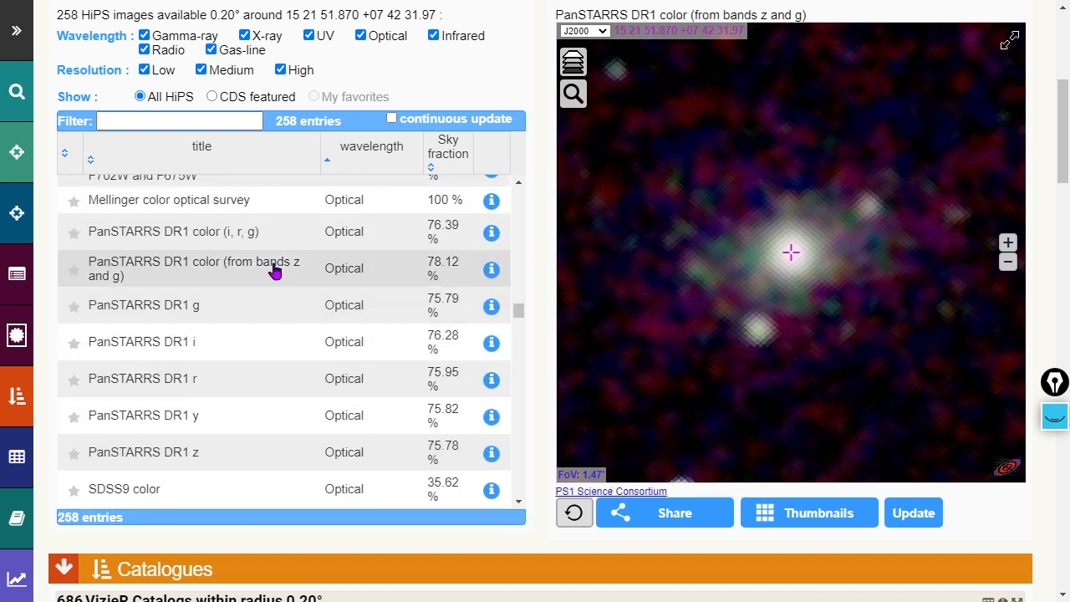
# - Inspect the PanSTARRS image of NGC 5920 full screen, then return beside the survey list
pyautogui.click(1010, 40)
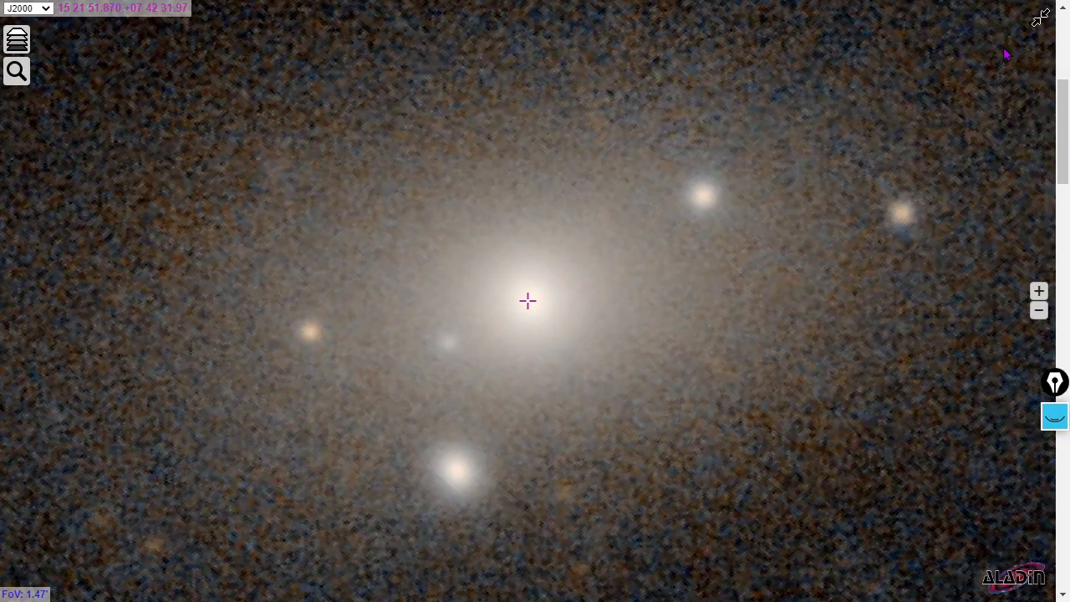
pyautogui.scroll(-3)
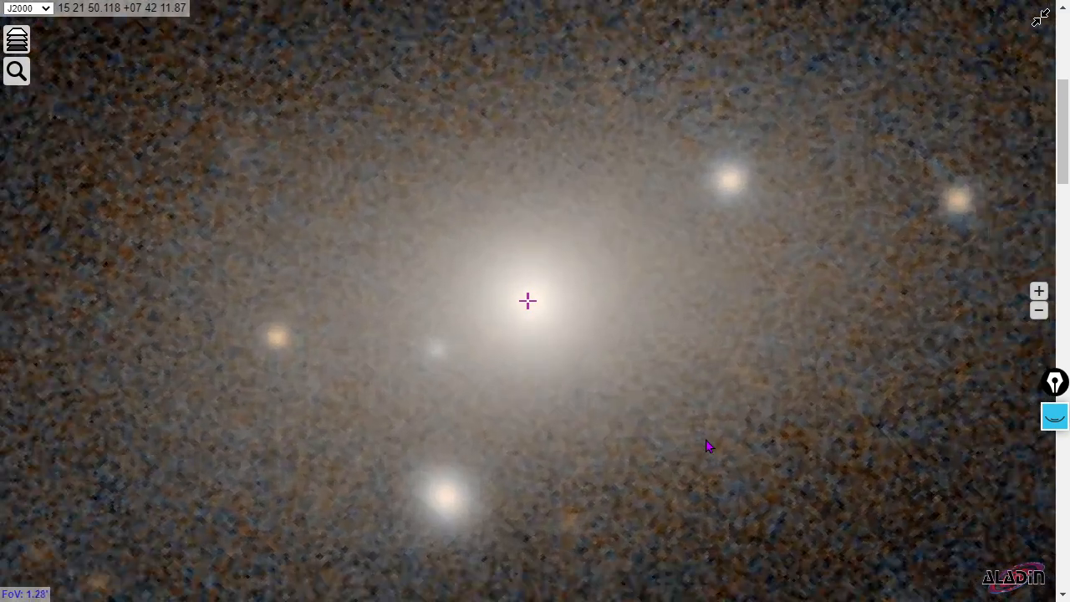
pyautogui.scroll(-3)
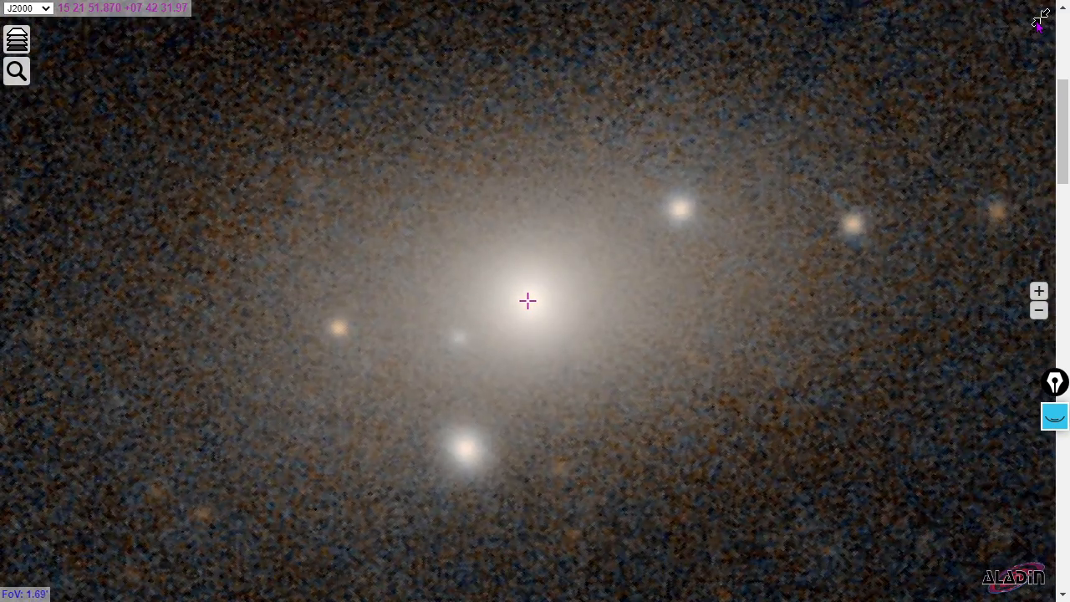
pyautogui.click(16, 38)
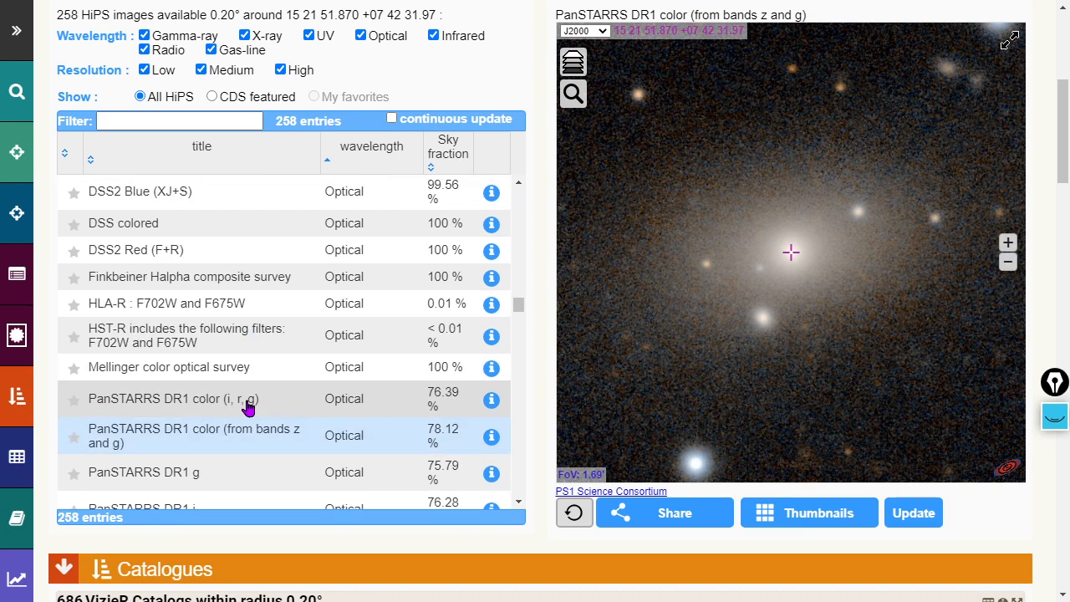
# - Show NGC 5920 in GALEX GR6 AIS near-UV, then scroll toward the XMM-Newton EPIC X-ray entries
pyautogui.scroll(3)
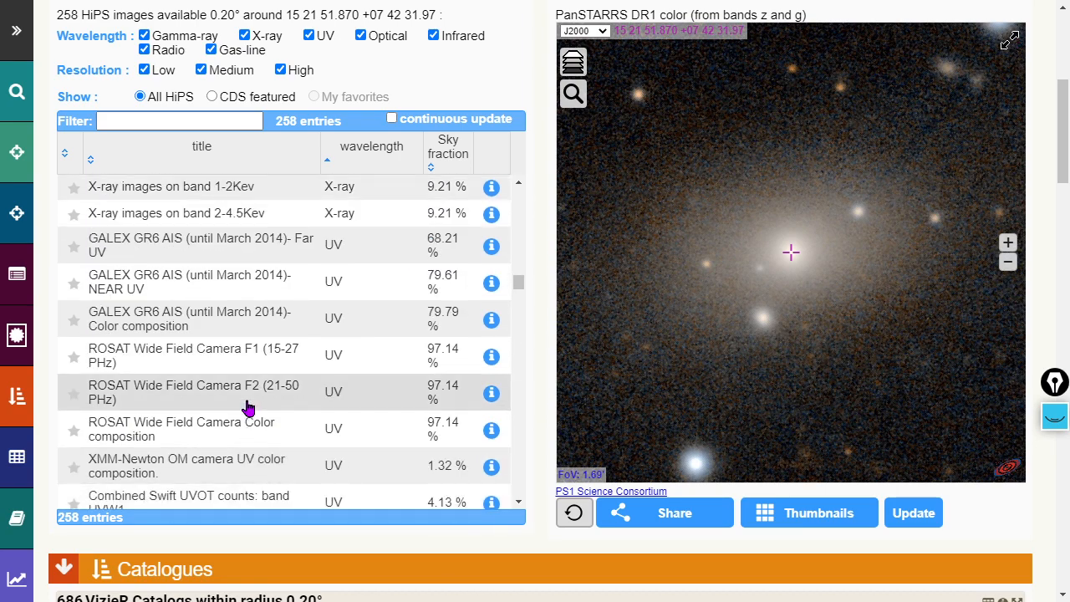
pyautogui.scroll(3)
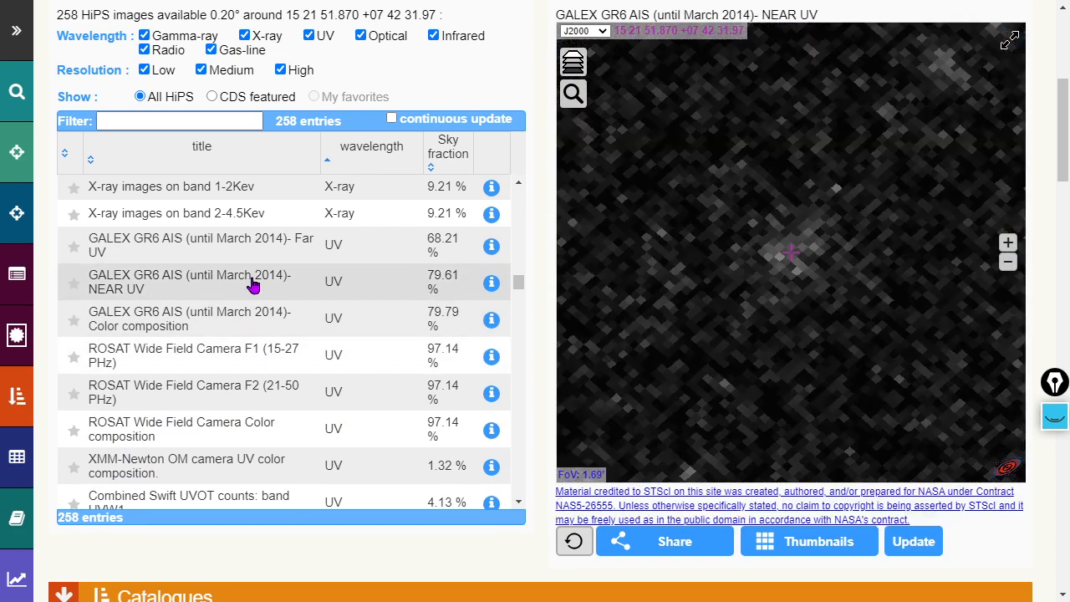
pyautogui.click(189, 318)
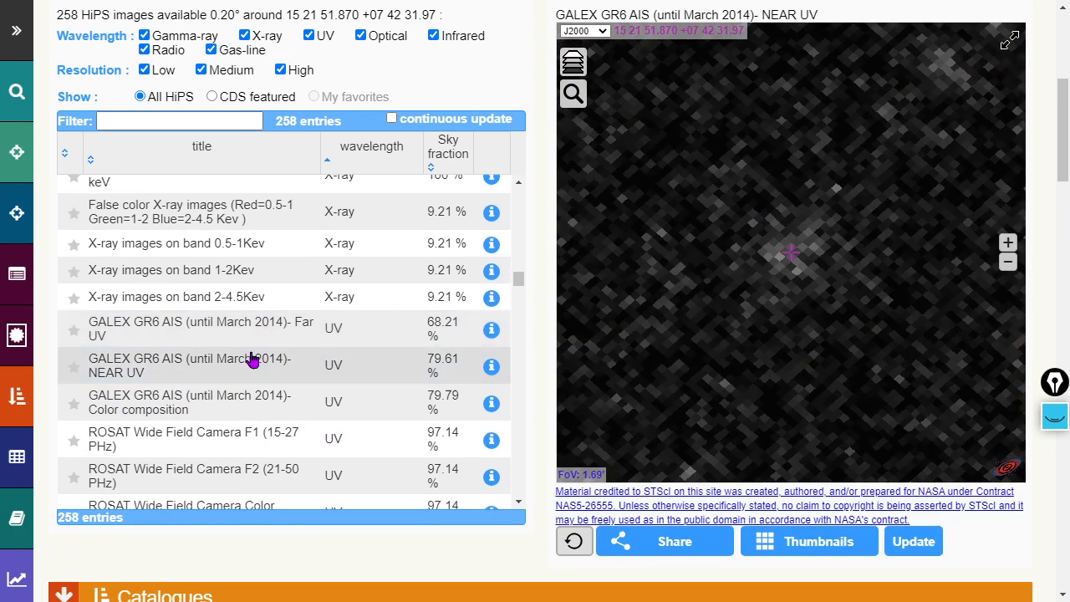
pyautogui.scroll(3)
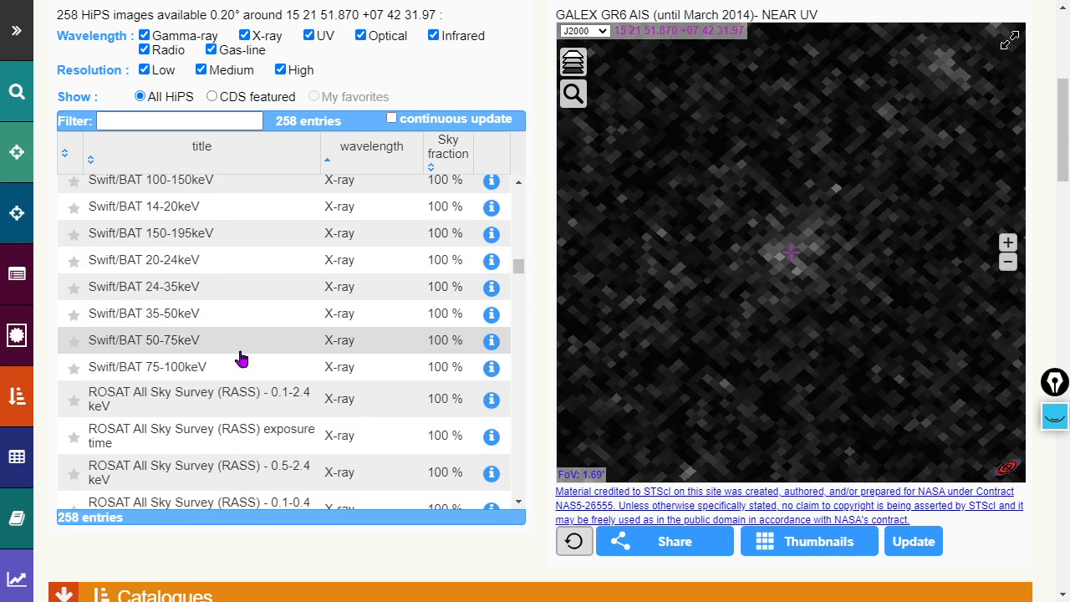
pyautogui.scroll(-3)
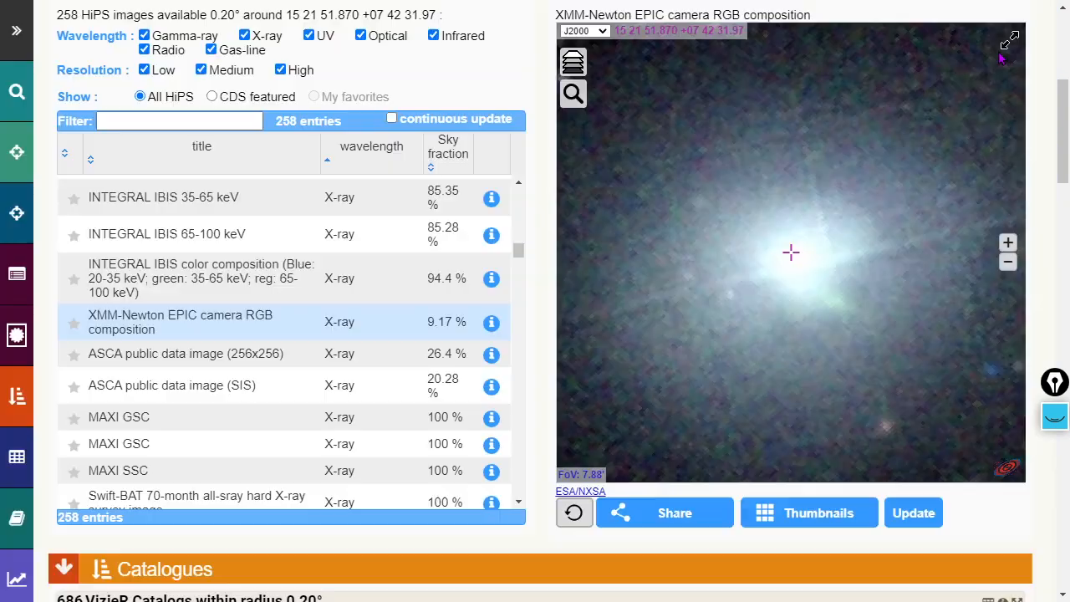
# - Display NGC 5920 in the CXC HiPS (Chandra) X-ray survey and enlarge the view
pyautogui.scroll(3)
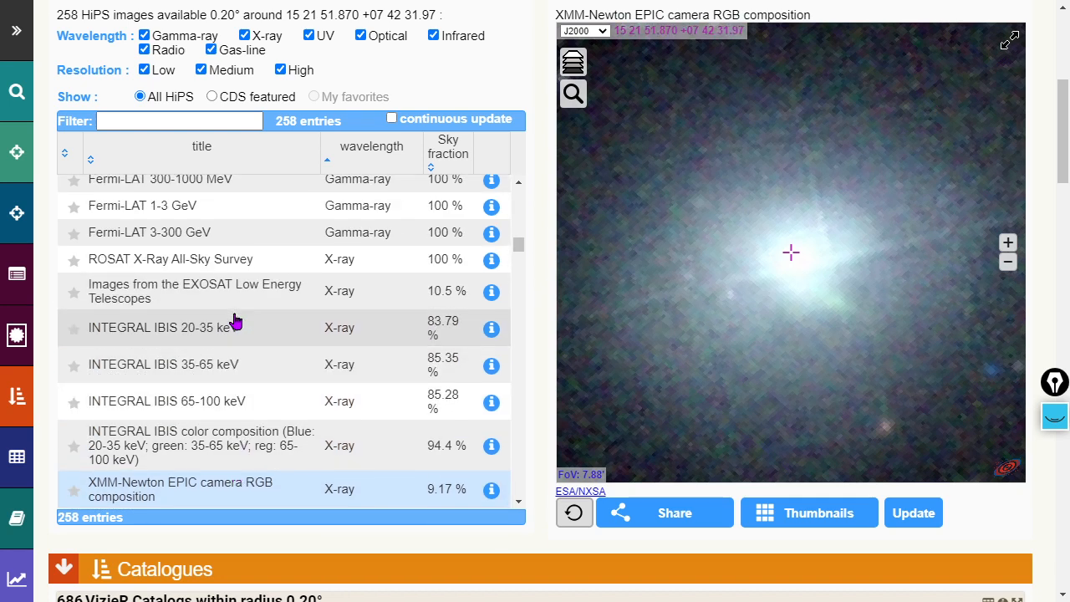
pyautogui.click(148, 310)
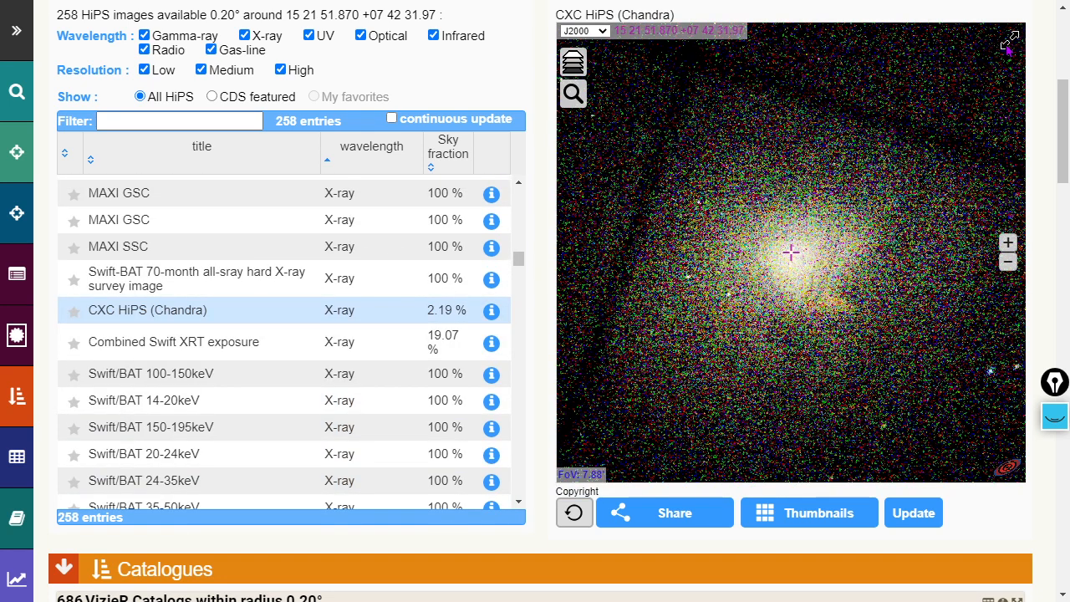
pyautogui.click(1010, 39)
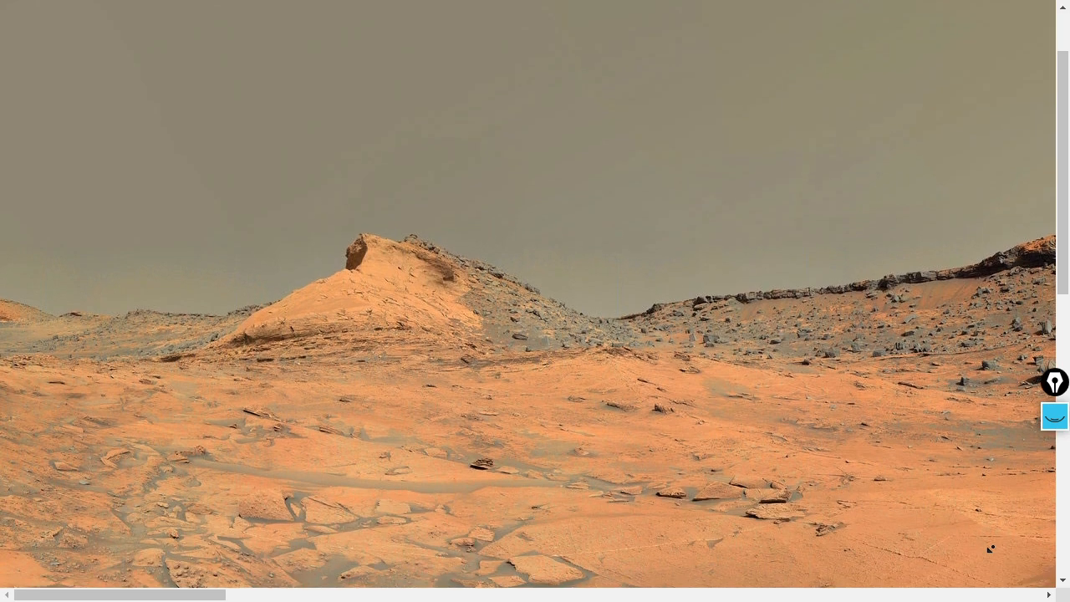
# - Scroll down the APOD Mars panorama from the rocky butte to the rover's shadow
pyautogui.scroll(-3)
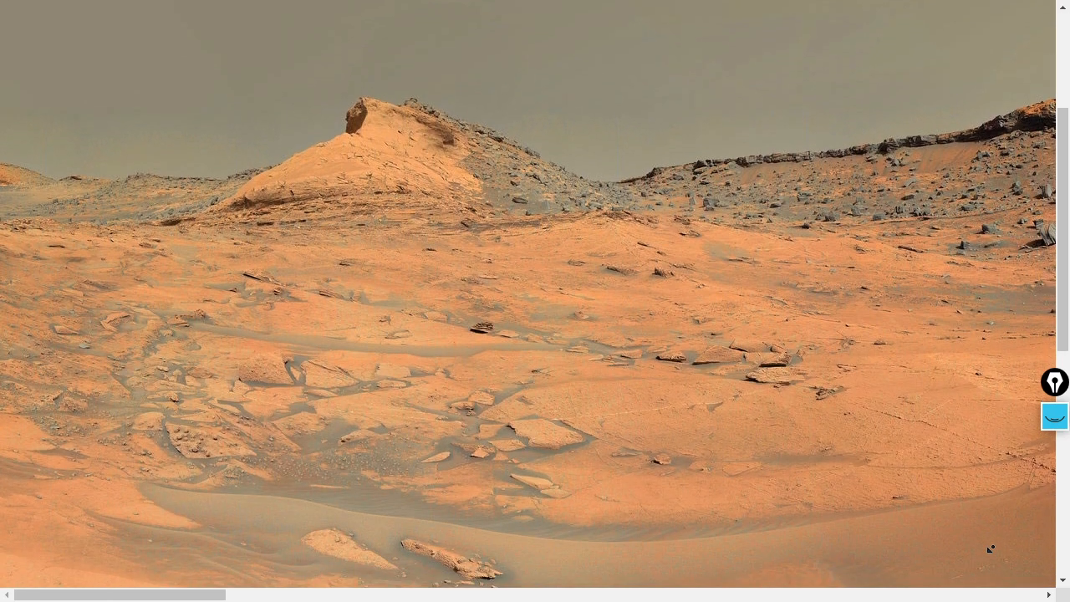
pyautogui.scroll(-3)
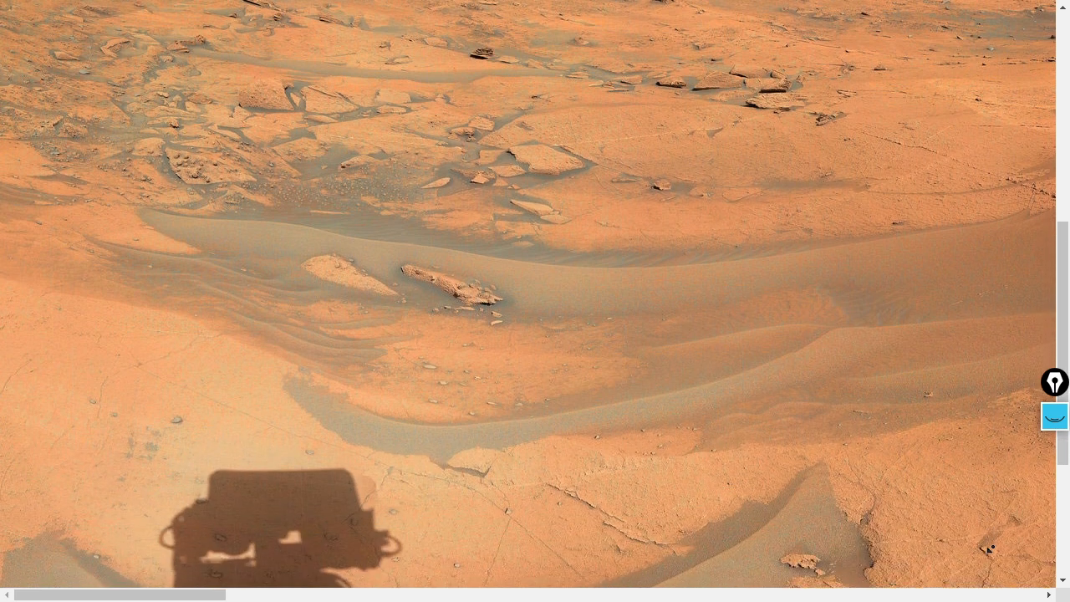
pyautogui.scroll(-3)
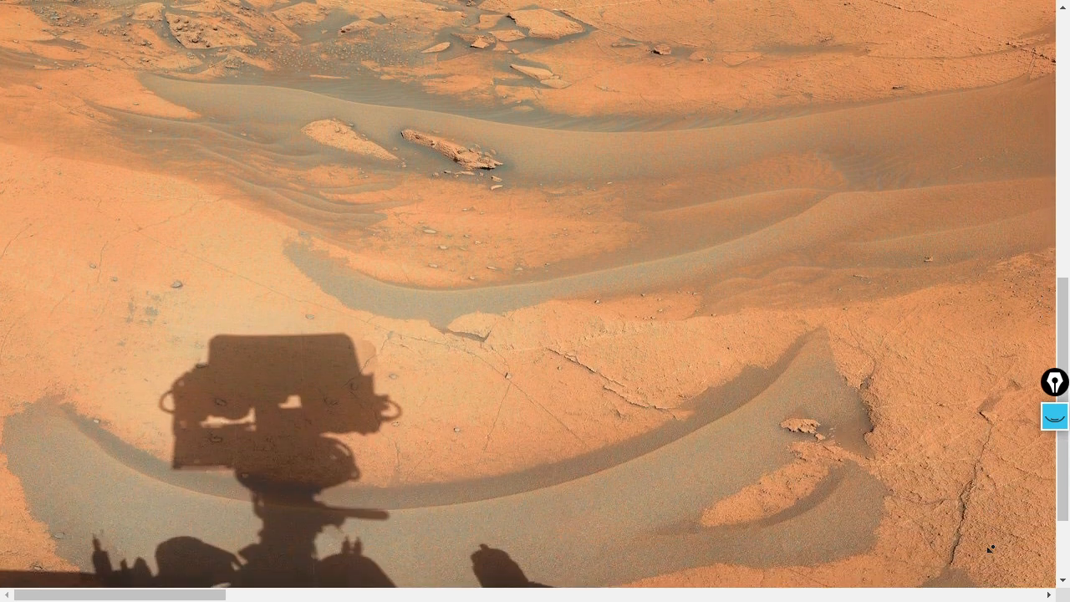
pyautogui.scroll(3)
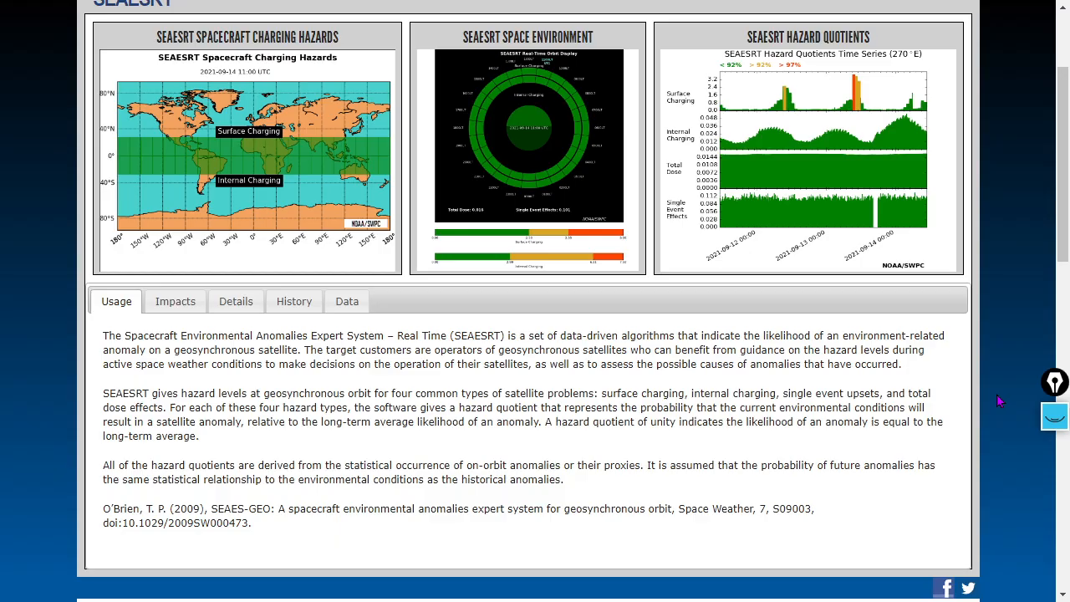
pyautogui.moveTo(1002, 351)
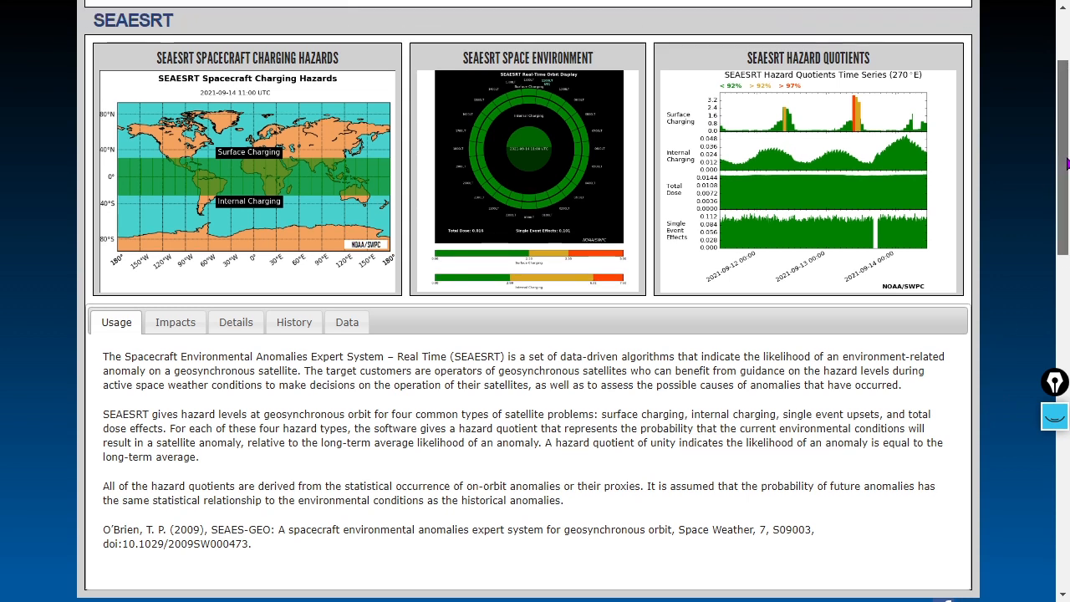
pyautogui.moveTo(1020, 179)
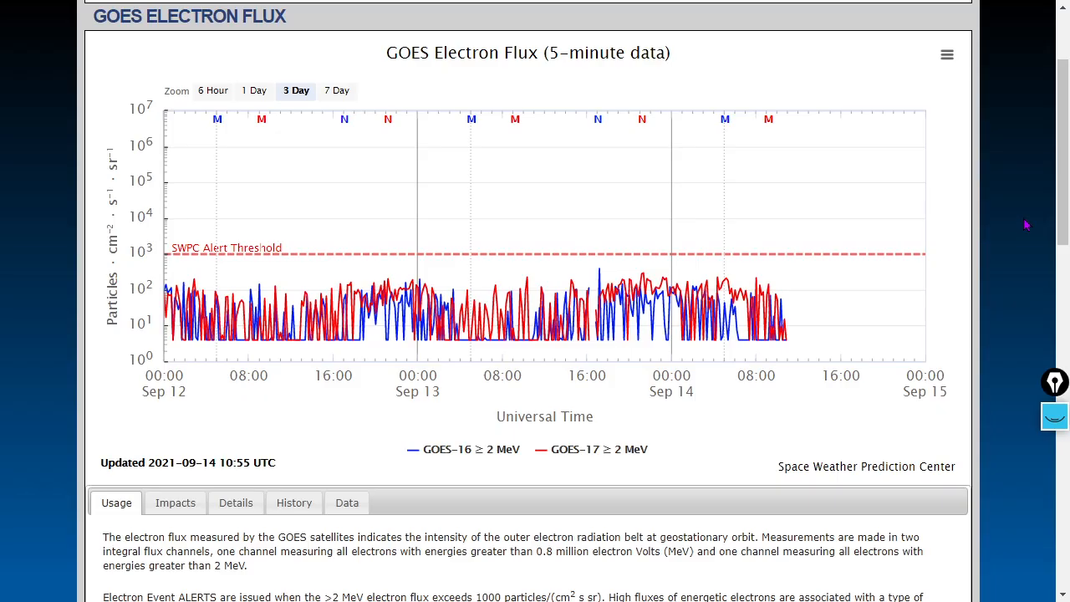
pyautogui.moveTo(1040, 206)
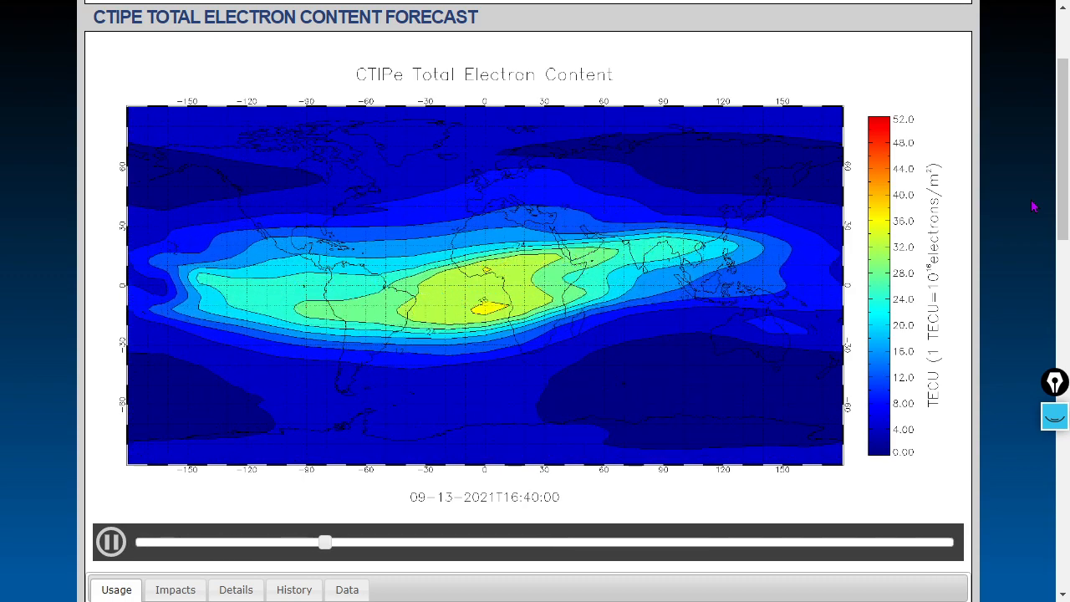
# - Drag the CTIPE Total Electron Content animation slider ahead to 09-14-2021 T01:20
pyautogui.moveTo(325, 542); pyautogui.dragTo(421, 542)
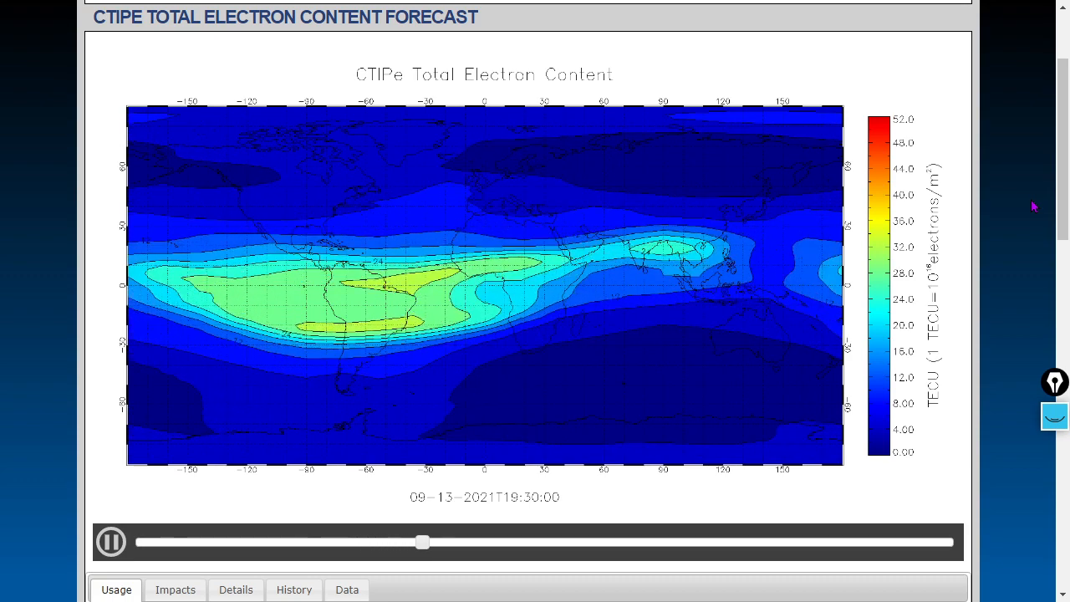
pyautogui.moveTo(421, 542); pyautogui.dragTo(518, 542)
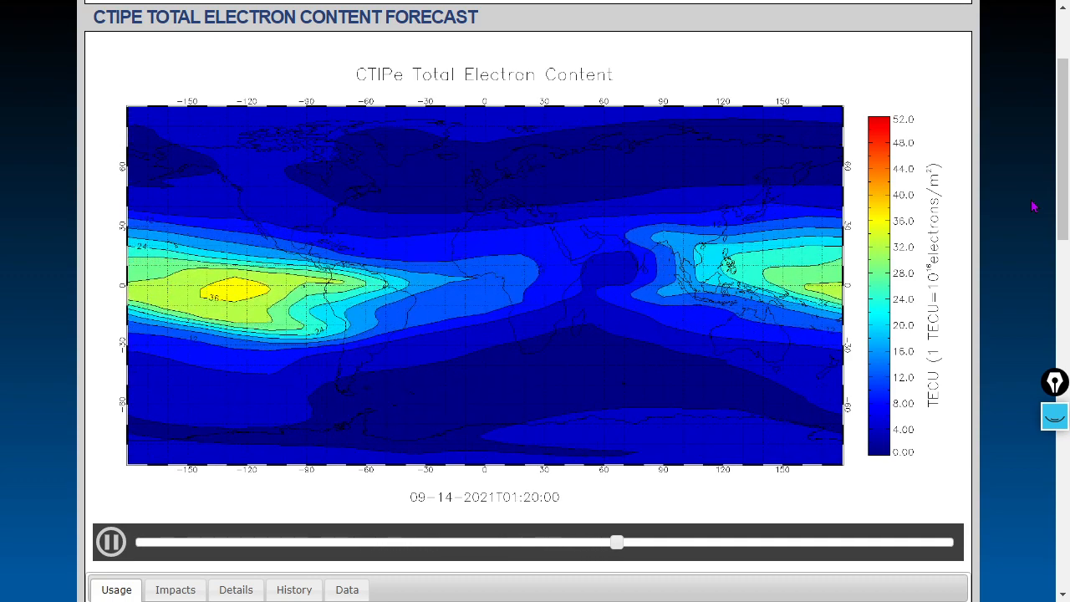
pyautogui.moveTo(617, 542); pyautogui.dragTo(719, 542)
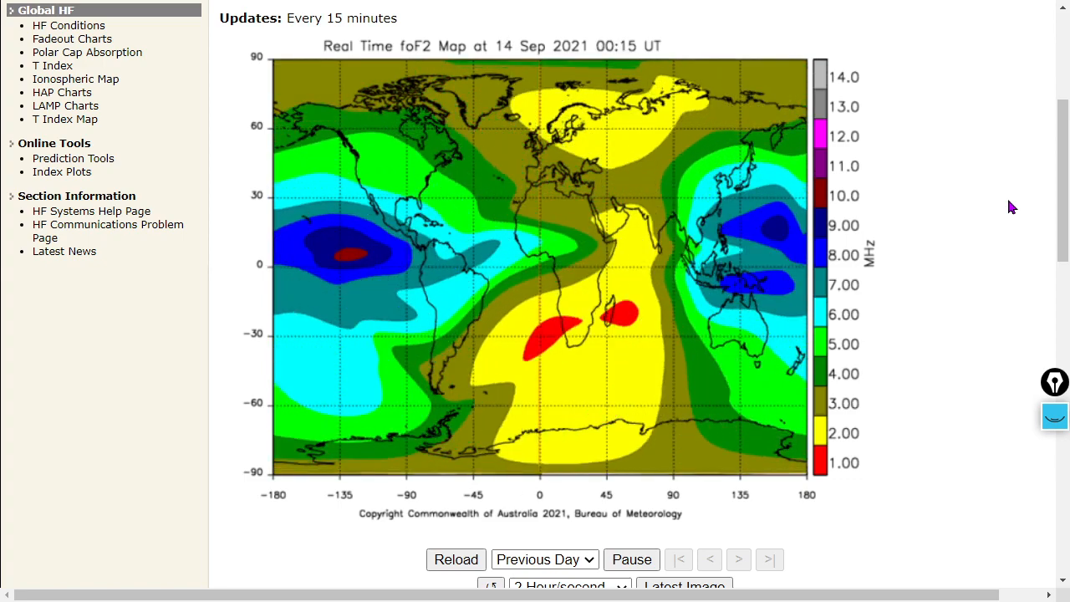
# - Play the foF2 map animation for 13–14 Sep 2021 and jump to the latest image
pyautogui.click(740, 559)
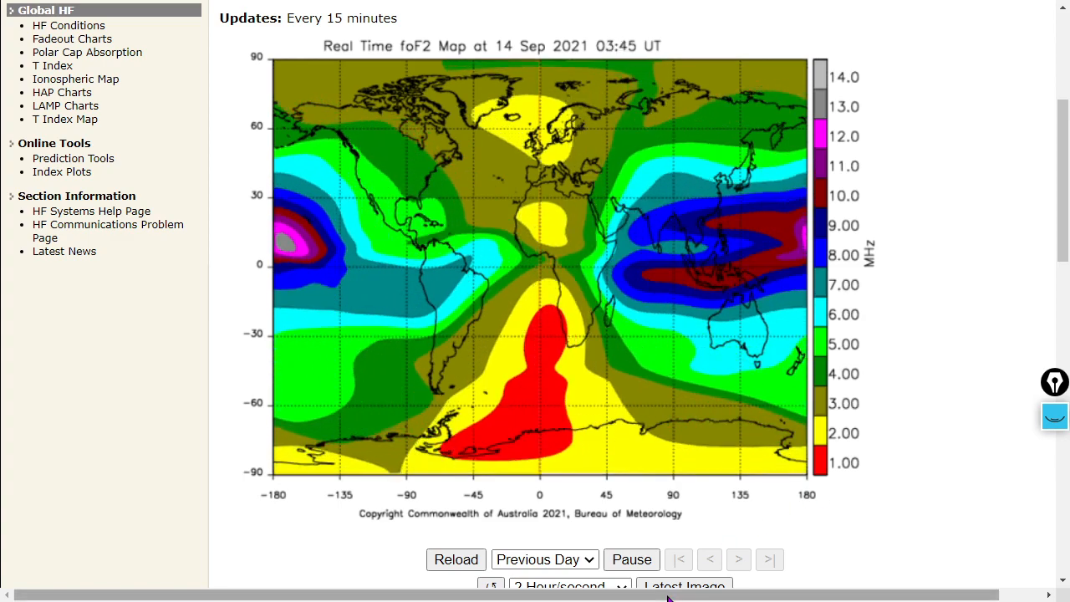
pyautogui.click(684, 583)
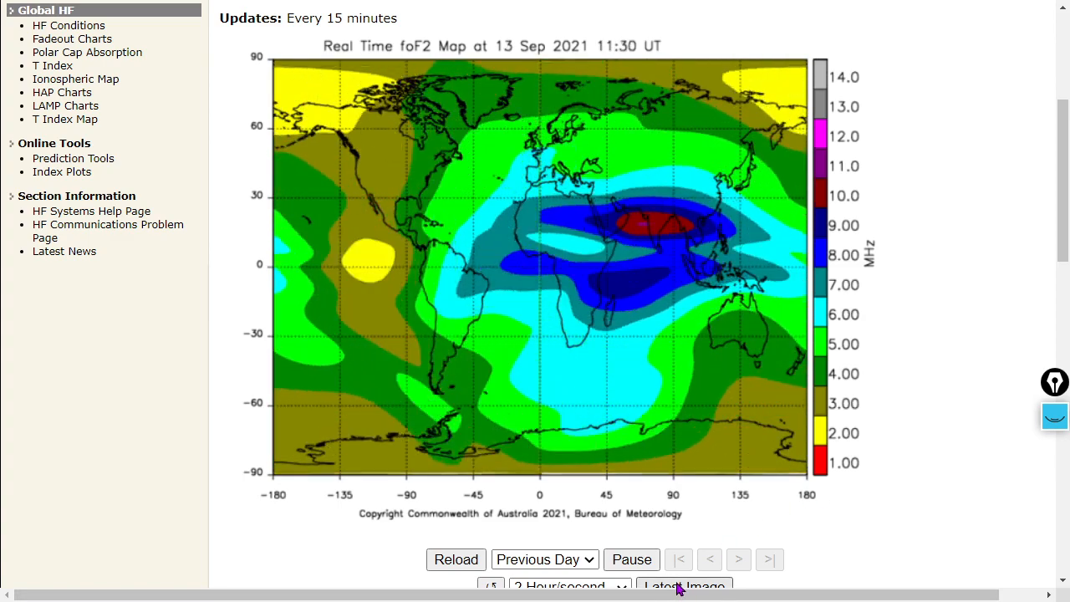
pyautogui.click(682, 586)
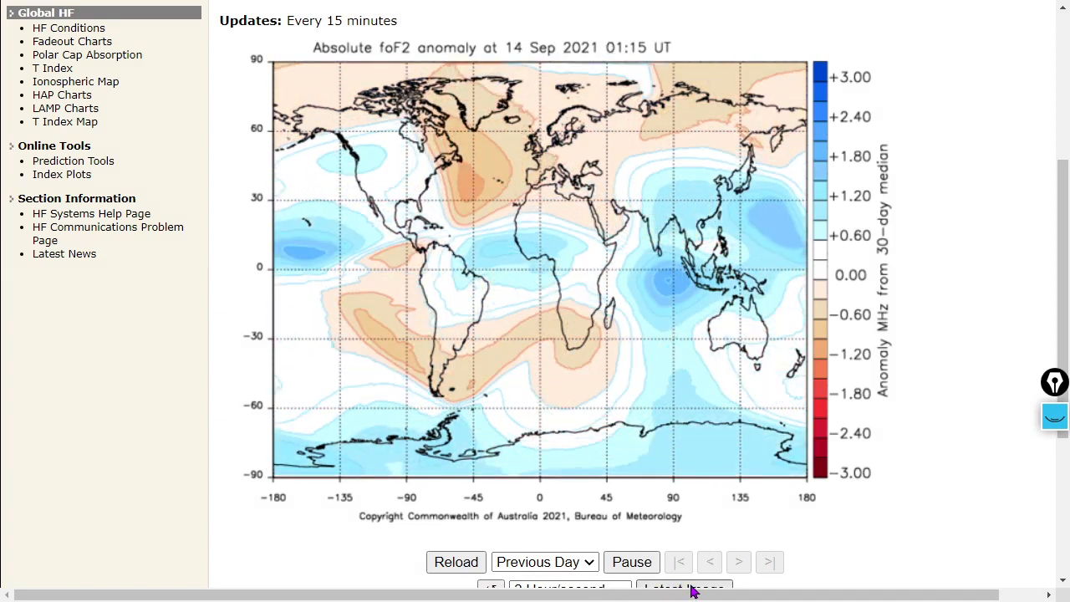
# - Advance the absolute foF2 anomaly animation to 14 September 05:15 UT
pyautogui.click(739, 562)
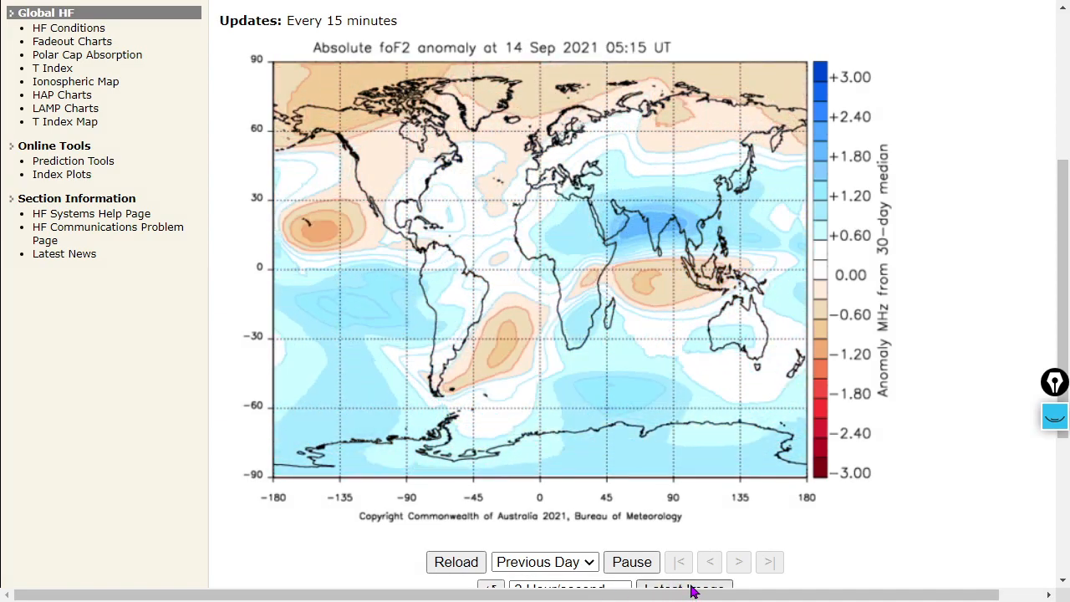